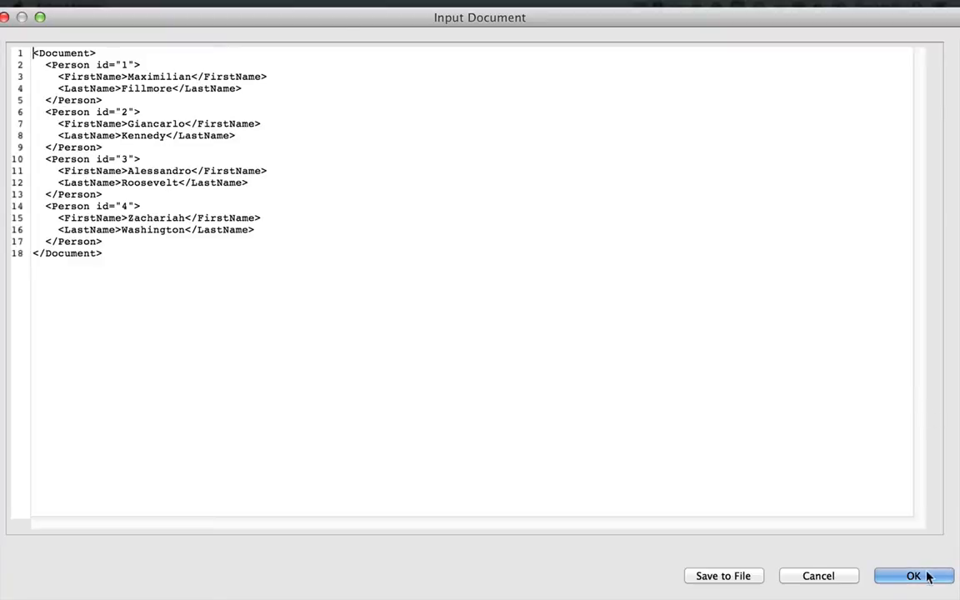
# Confirm the sample input document, review the four CSV rows of IDs and names, and close the results
pyautogui.click(913, 576)
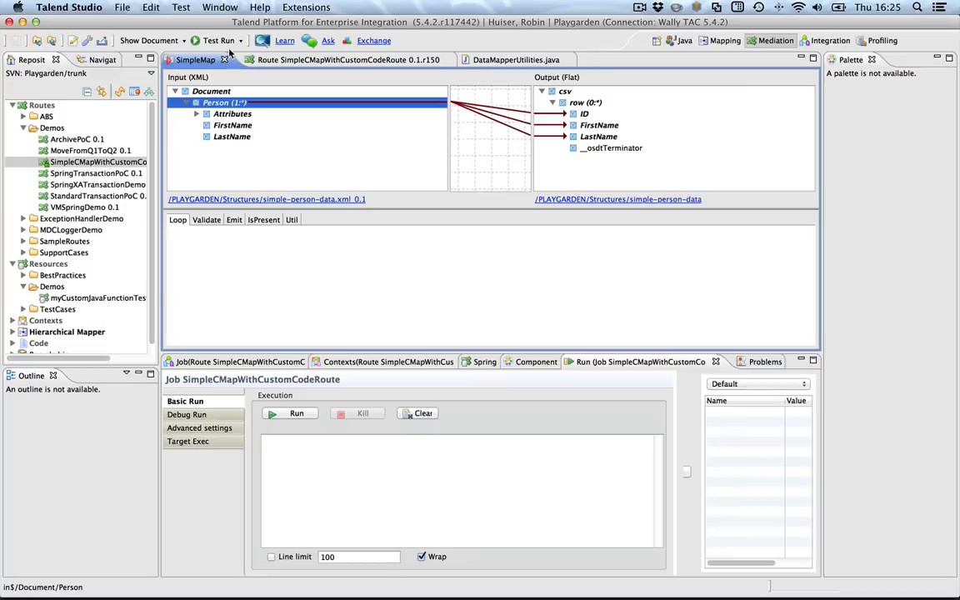
pyautogui.click(297, 413)
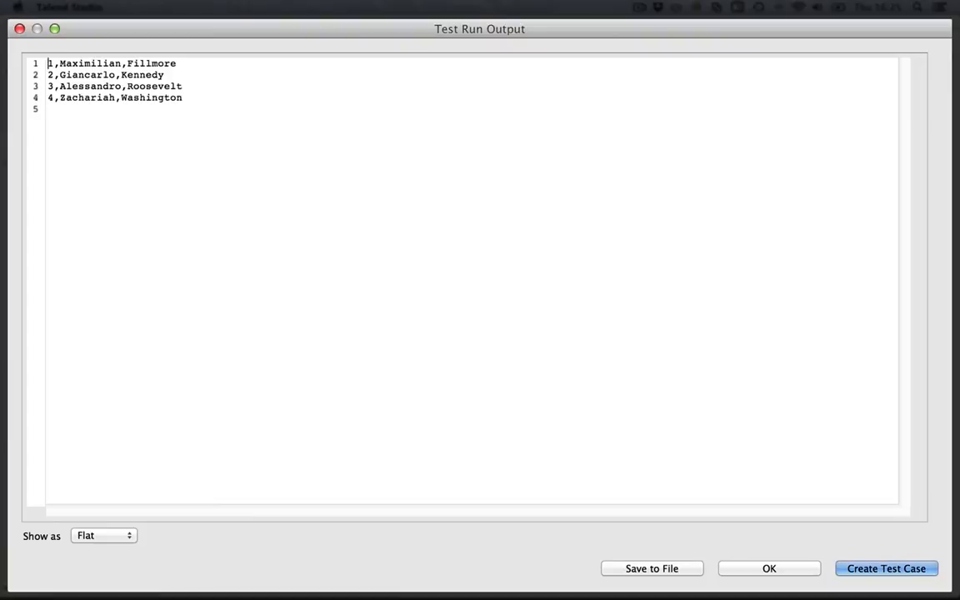
pyautogui.moveTo(743, 563)
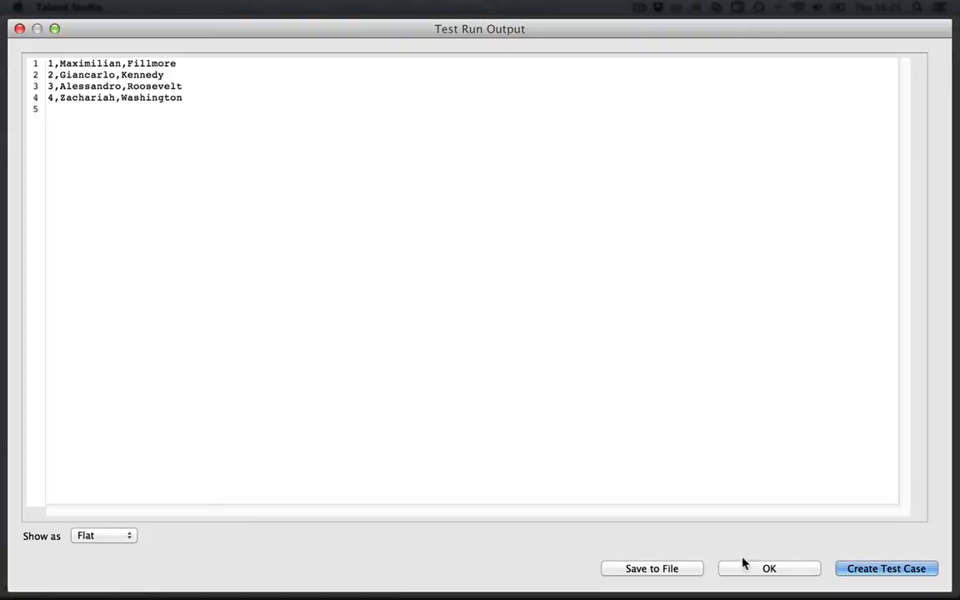
pyautogui.click(767, 568)
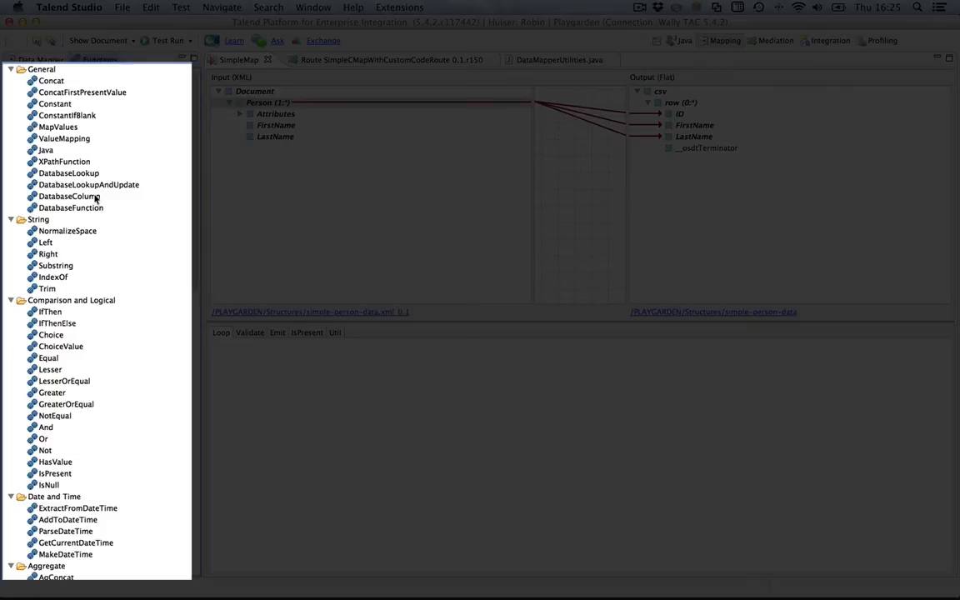
# Browse the Functions panel, then bring up the DataMapperUtilities.java source with camelCaseByCharacter
pyautogui.scroll(-3)
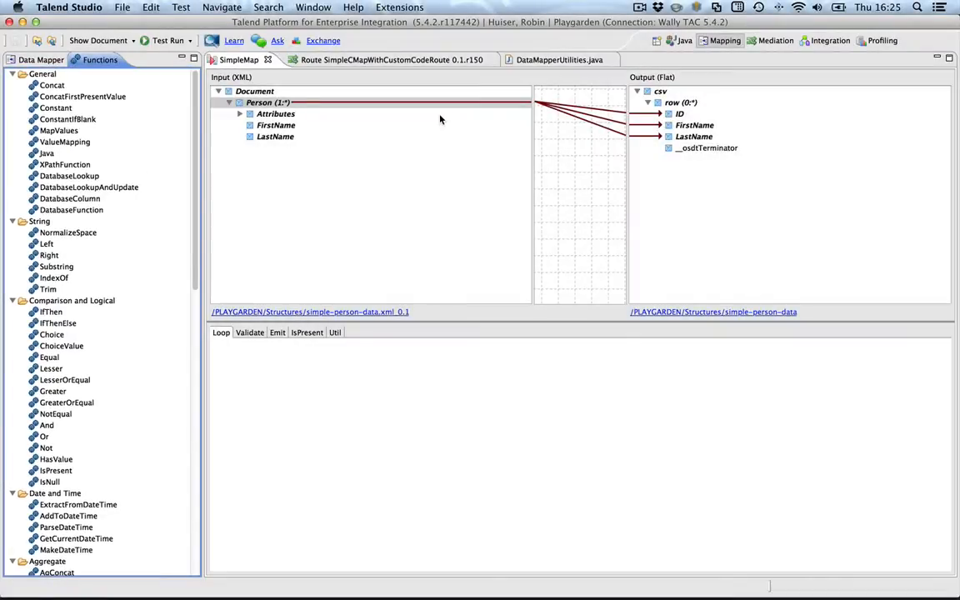
pyautogui.click(560, 60)
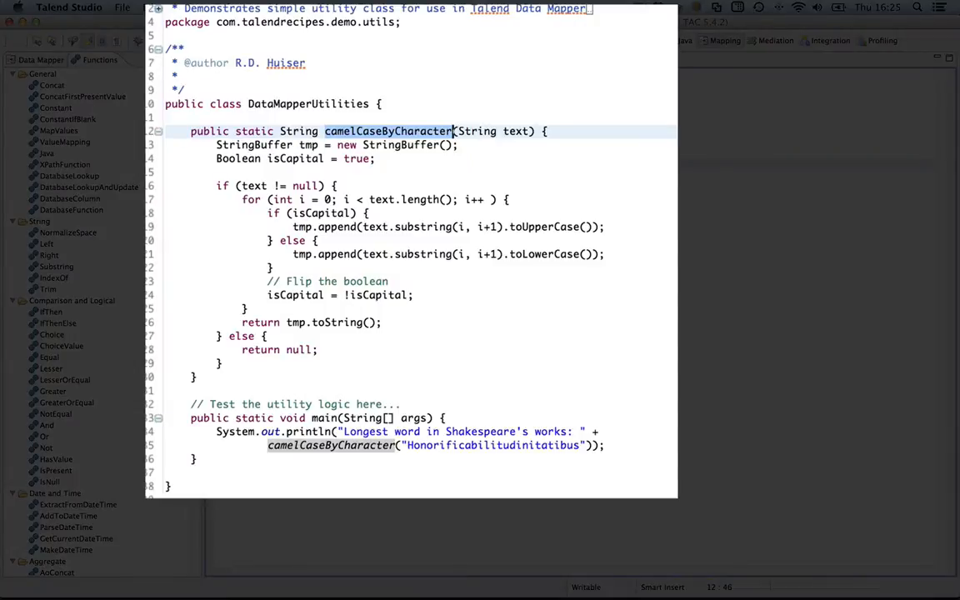
# Highlight camelCaseByCharacter and run DataMapperUtilities as a Java application from the Java perspective
pyautogui.click(453, 130)
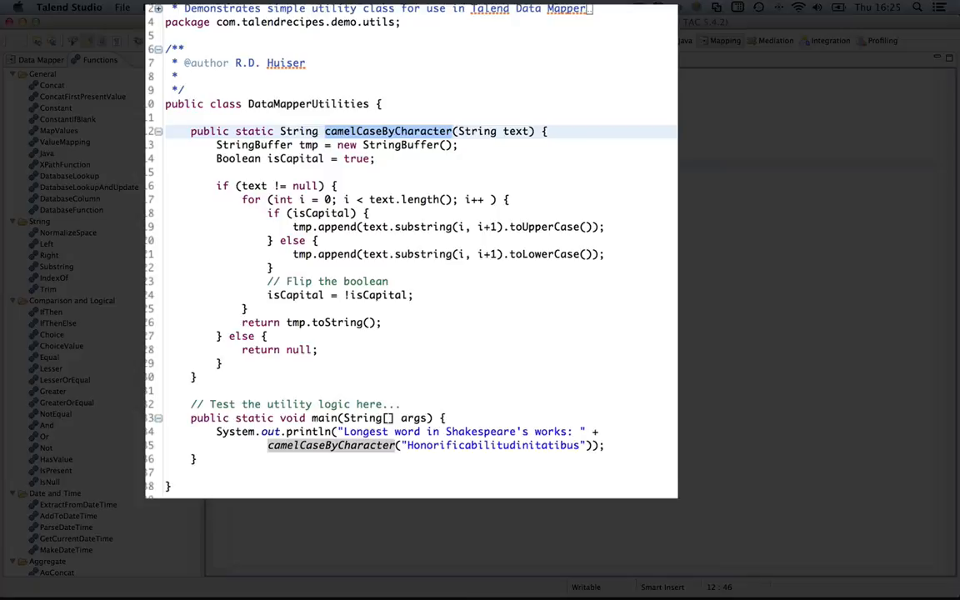
pyautogui.click(453, 129)
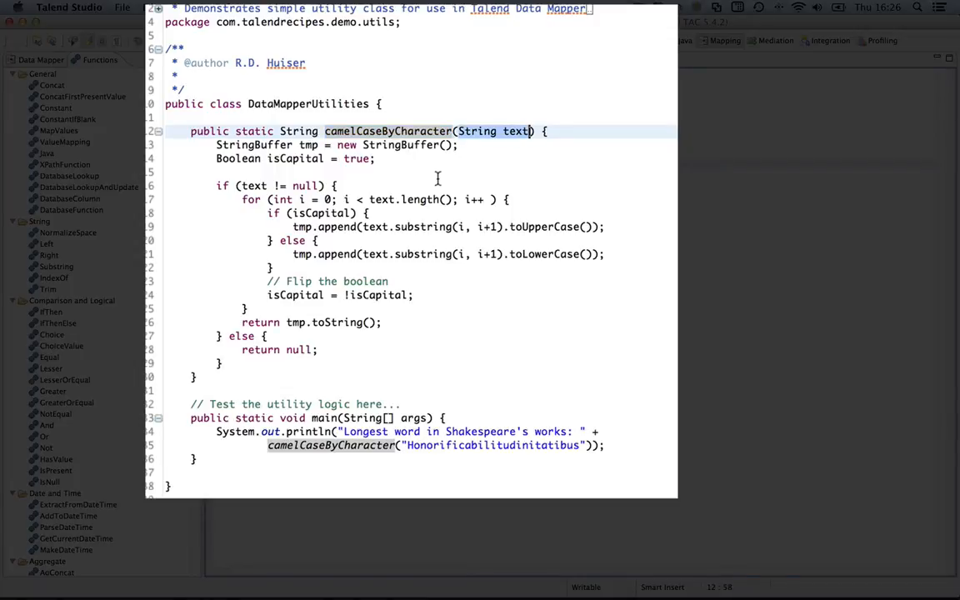
pyautogui.moveTo(440, 180)
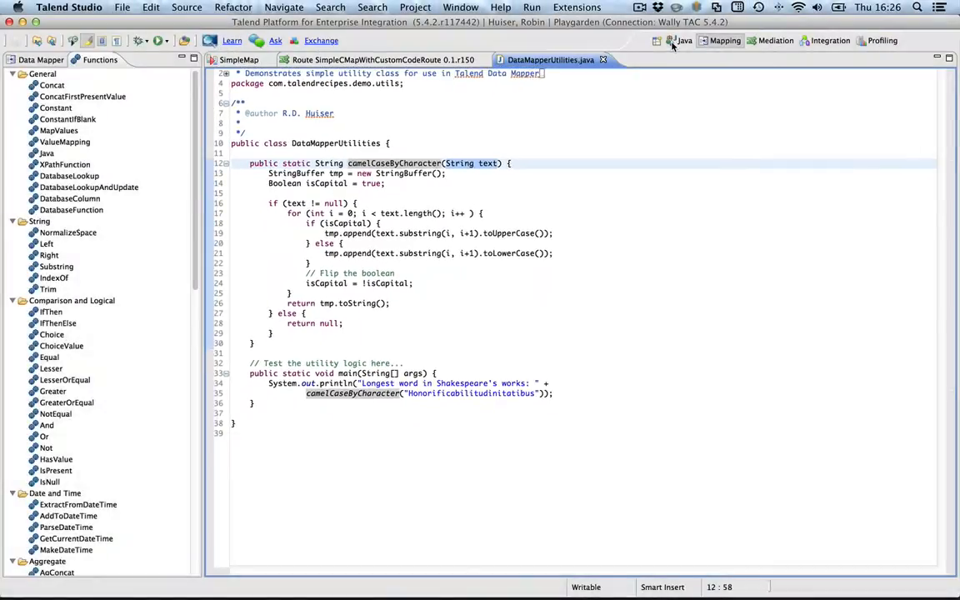
pyautogui.click(683, 40)
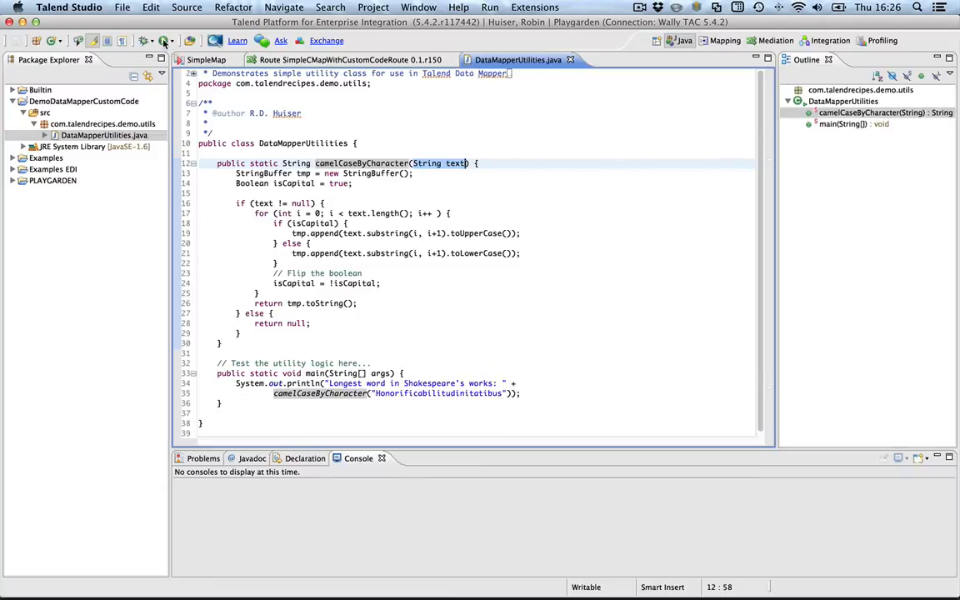
pyautogui.click(488, 7)
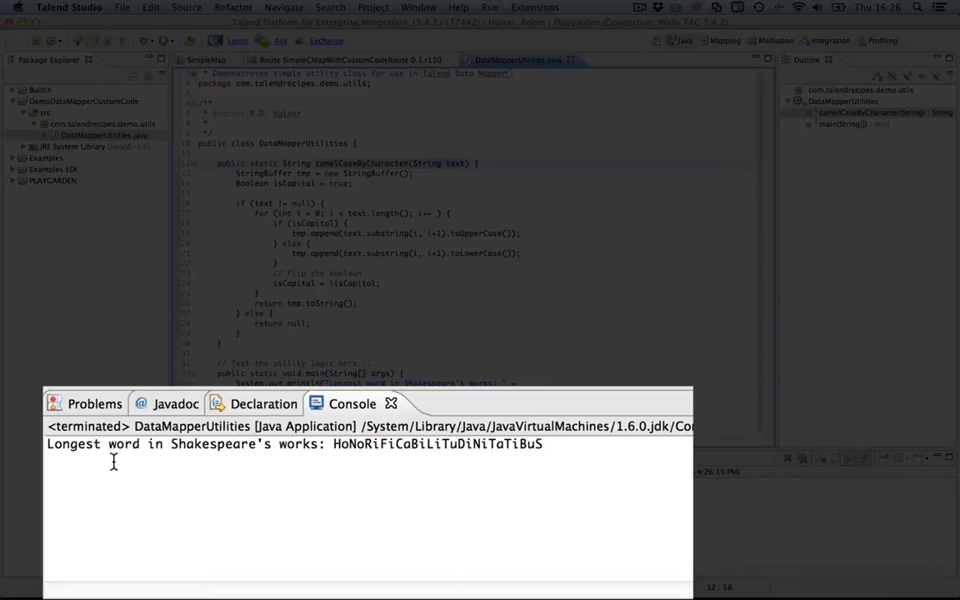
pyautogui.moveTo(209, 462)
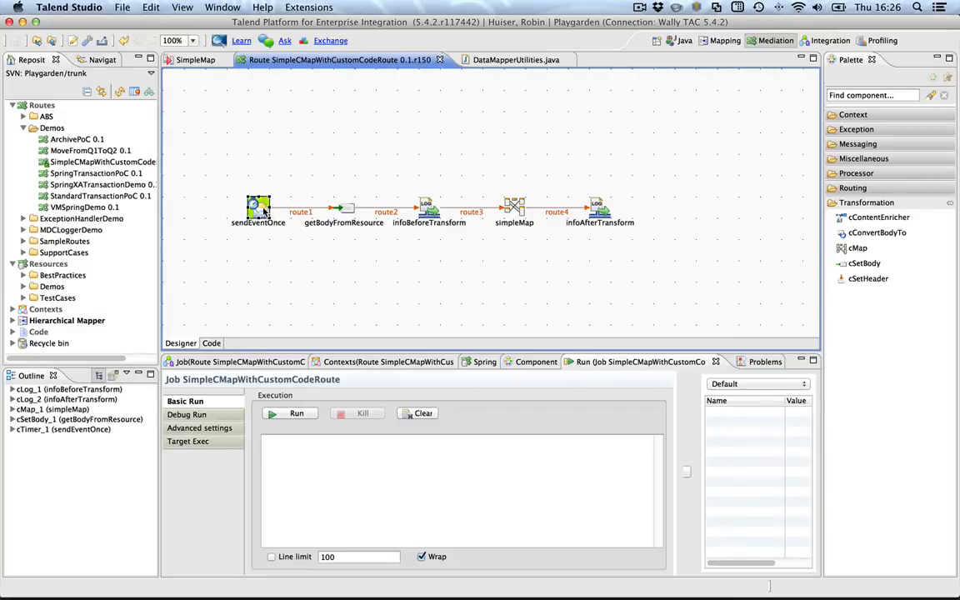
# Inspect the getBodyFromResource and simpleMap component settings, then return to the SimpleMap mapping
pyautogui.click(344, 206)
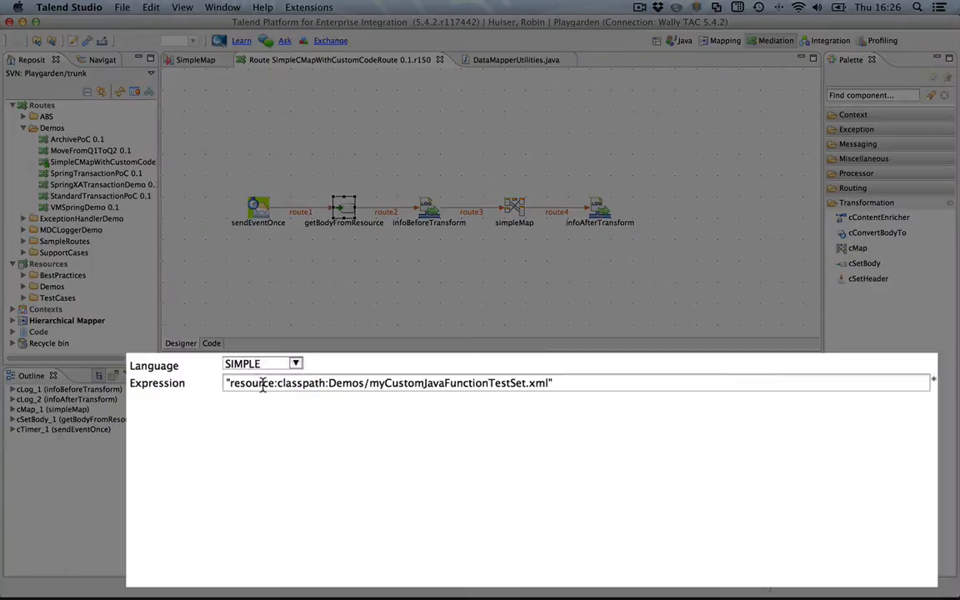
pyautogui.moveTo(380, 382)
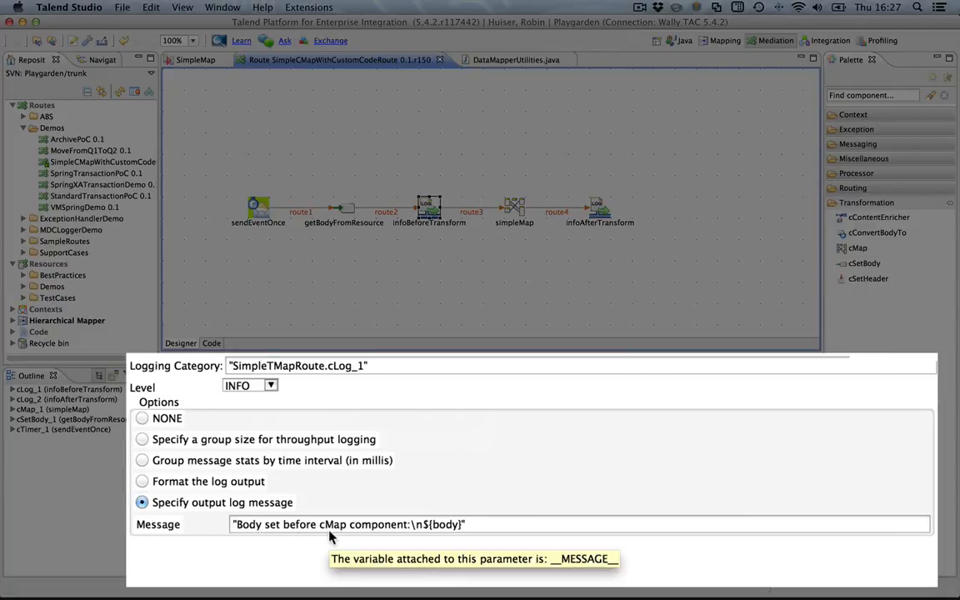
pyautogui.moveTo(574, 217)
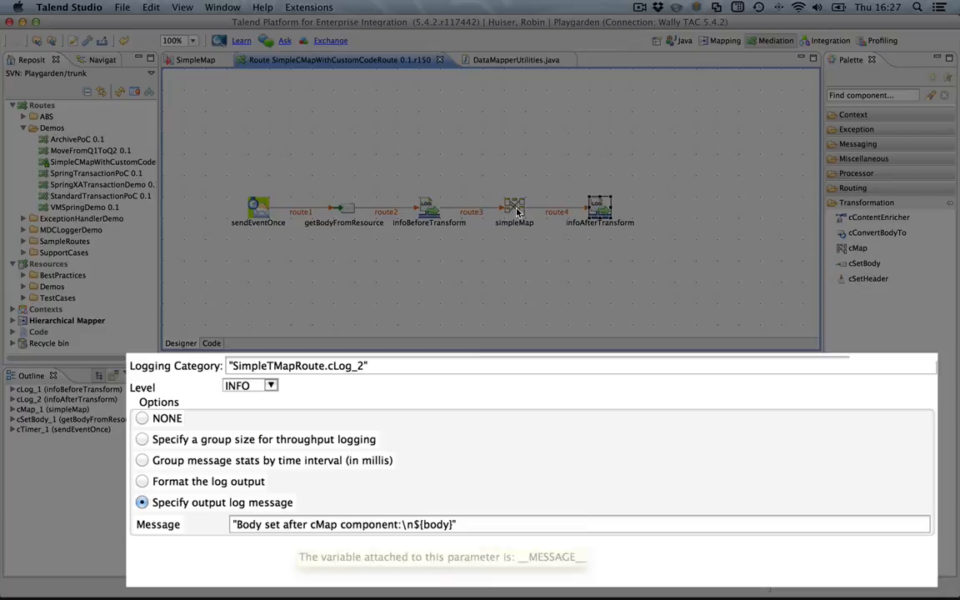
pyautogui.click(513, 207)
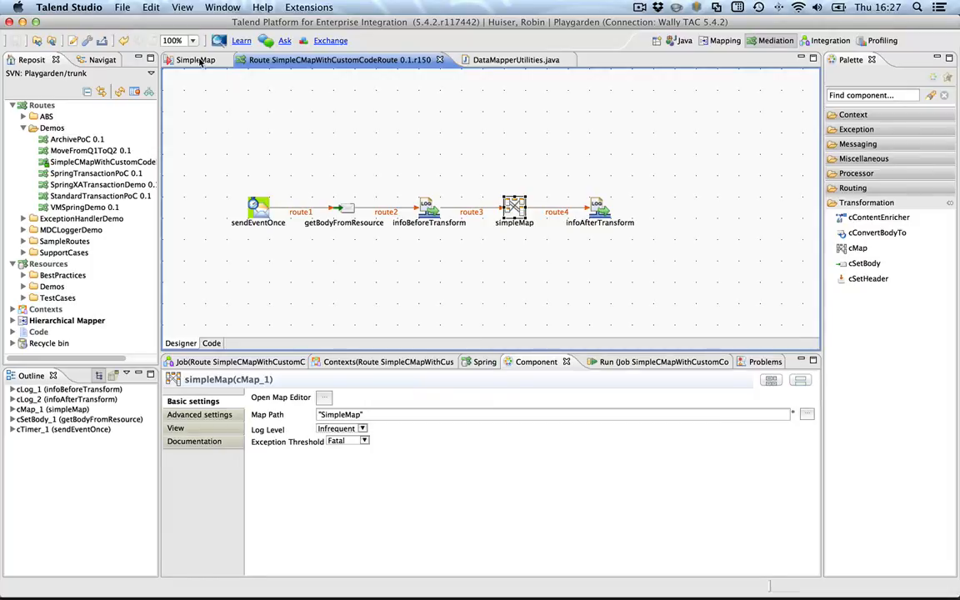
pyautogui.click(195, 60)
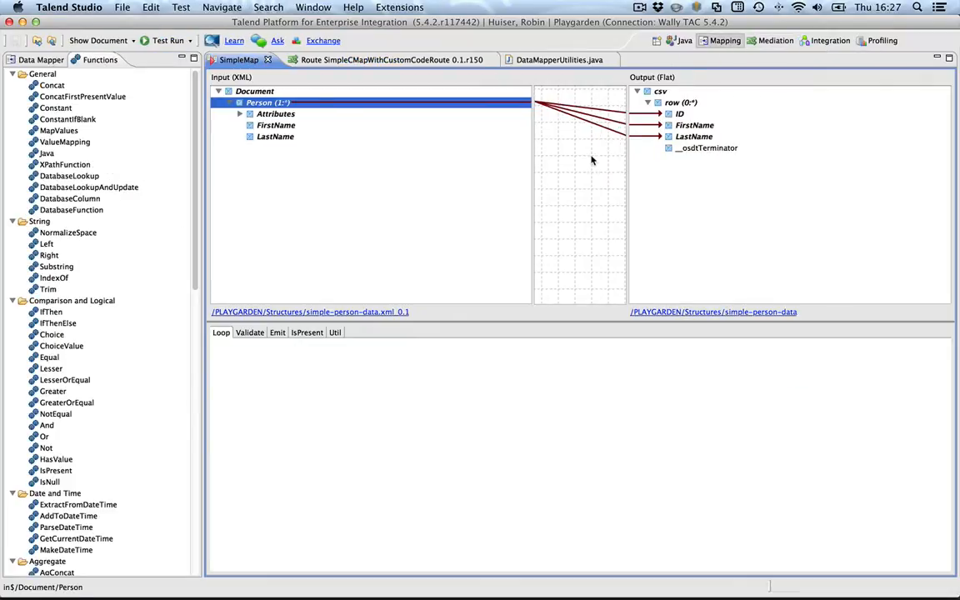
pyautogui.moveTo(590, 157)
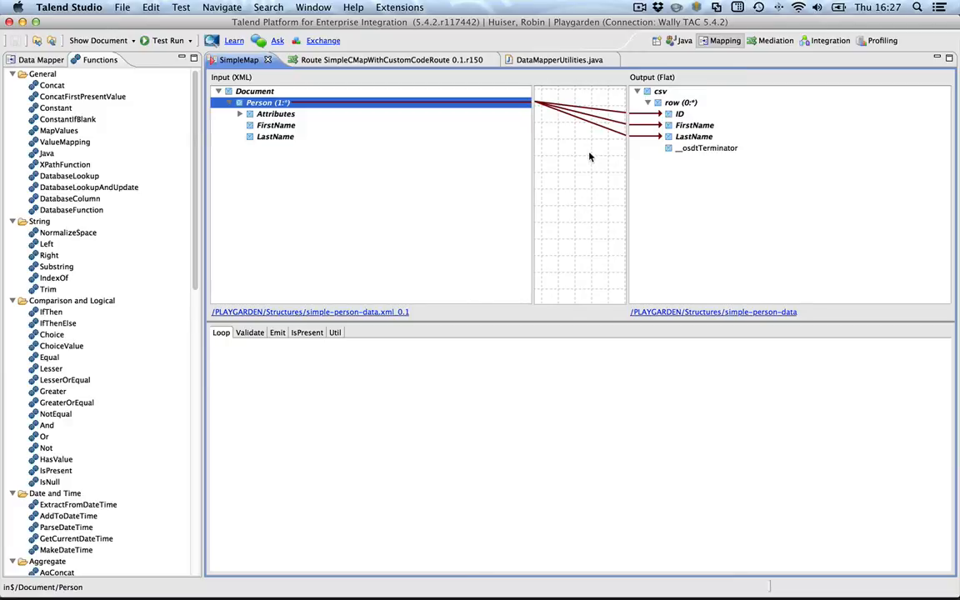
pyautogui.moveTo(586, 156)
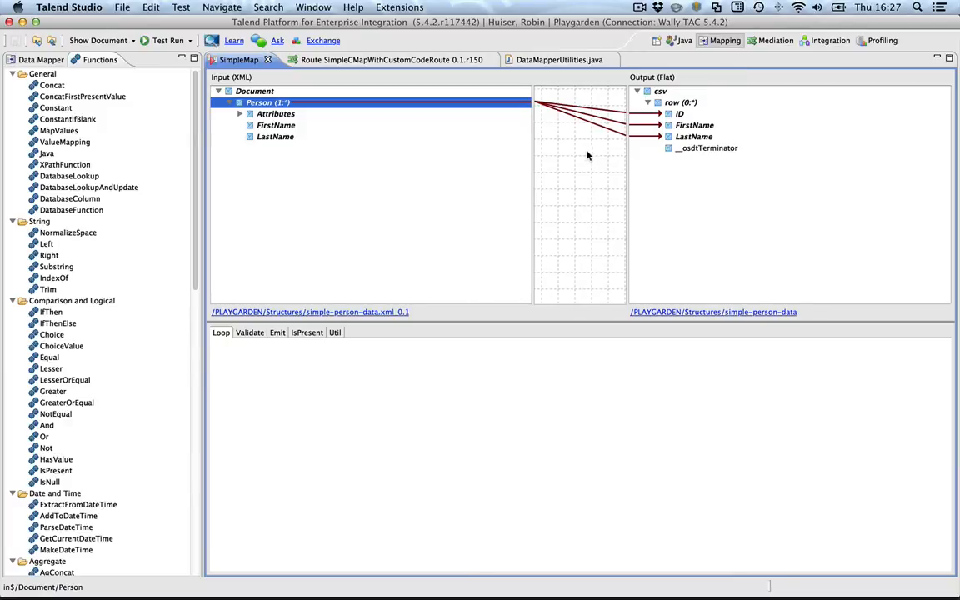
# Delete the ID and LastName mappings, leaving only FirstName, and refocus the DemoDataMapperCustomCode project
pyautogui.click(693, 124)
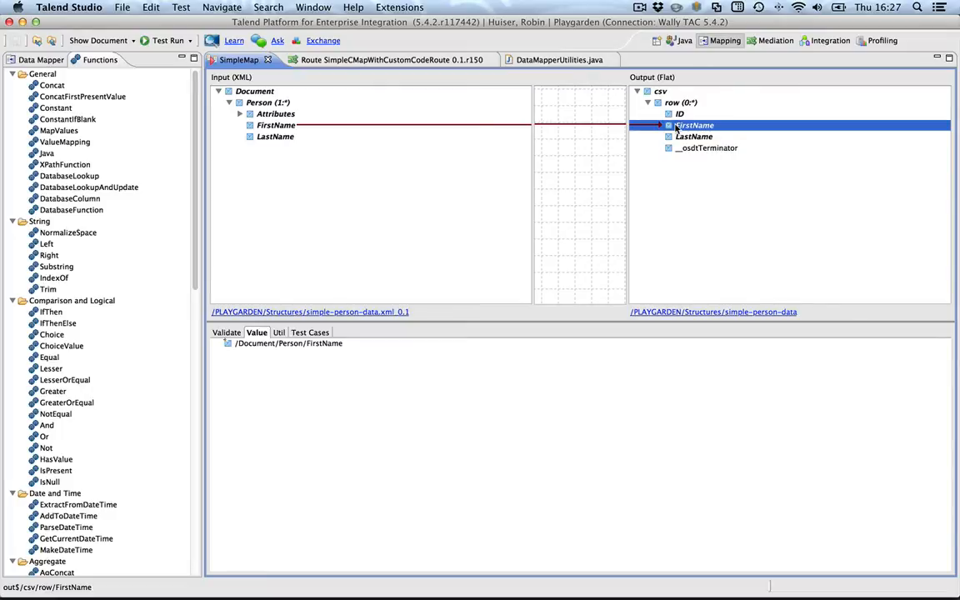
pyautogui.moveTo(504, 219)
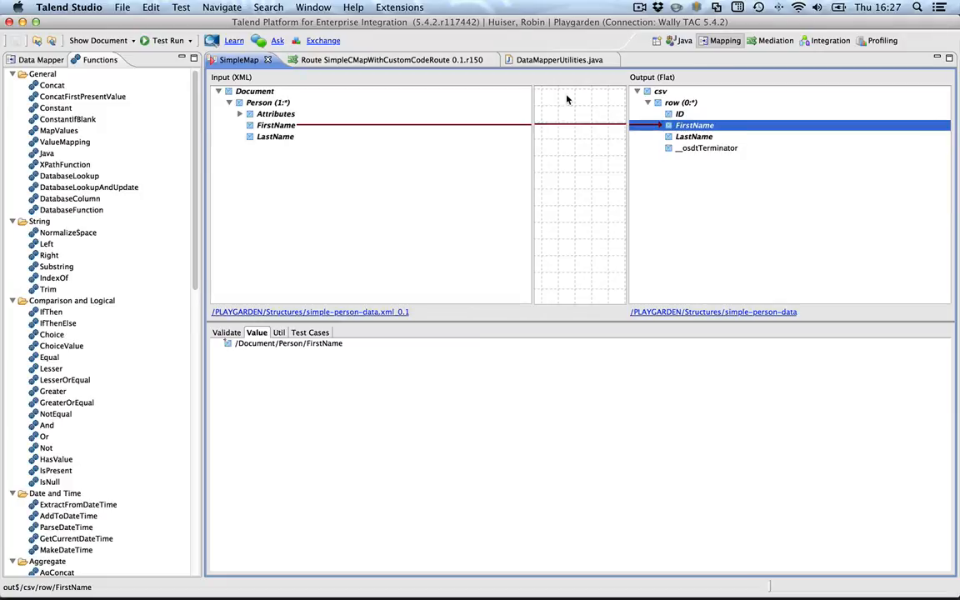
pyautogui.click(550, 60)
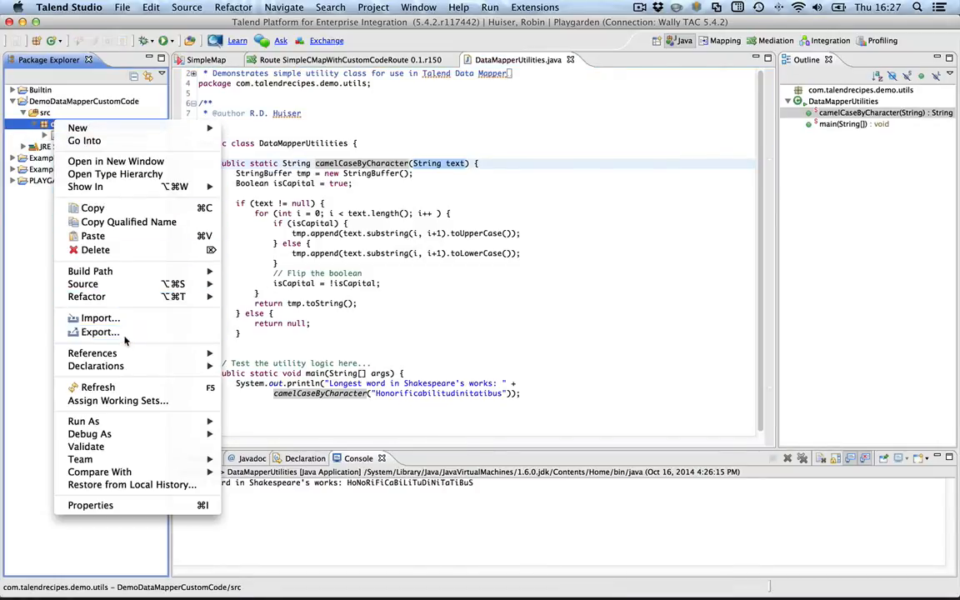
# Export the utils package as demo-datamapper-utils-1.2.jar on the Desktop and return to SimpleMap
pyautogui.click(100, 332)
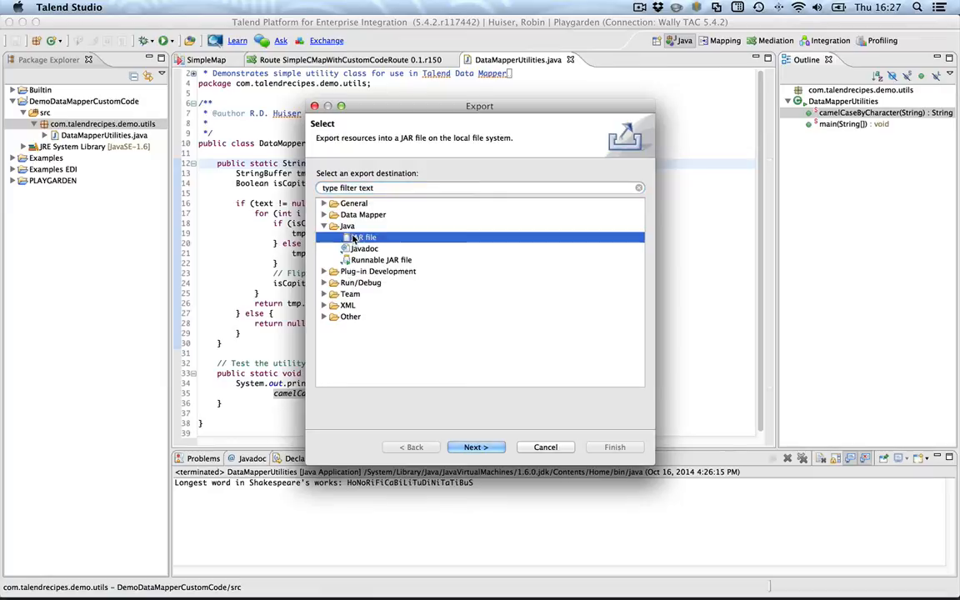
pyautogui.click(475, 446)
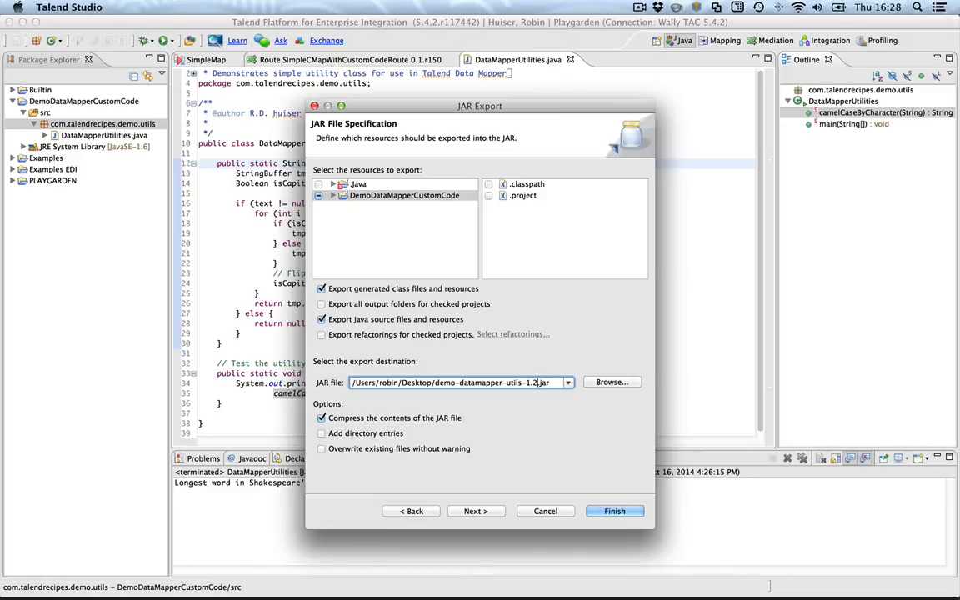
pyautogui.click(613, 510)
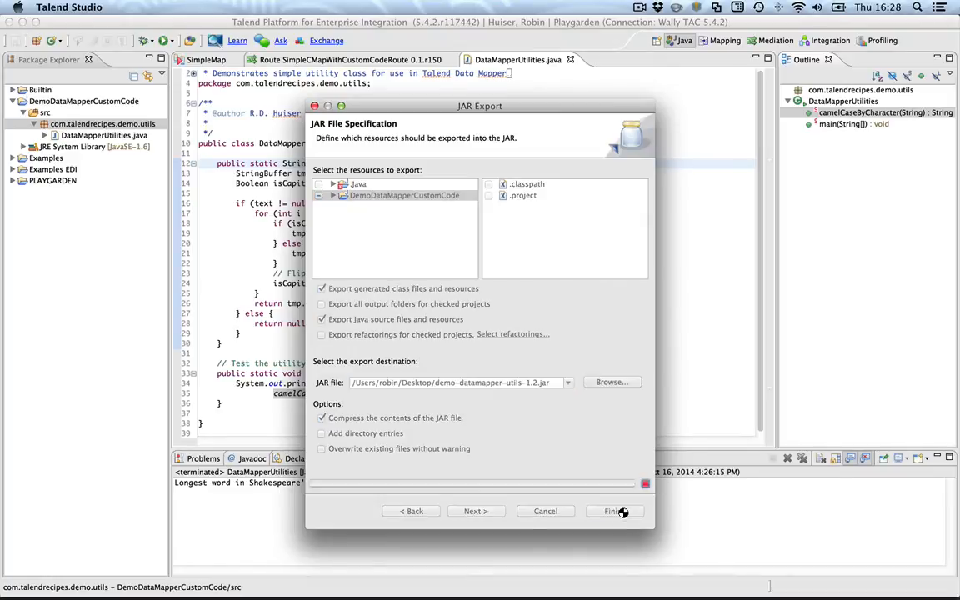
pyautogui.click(611, 510)
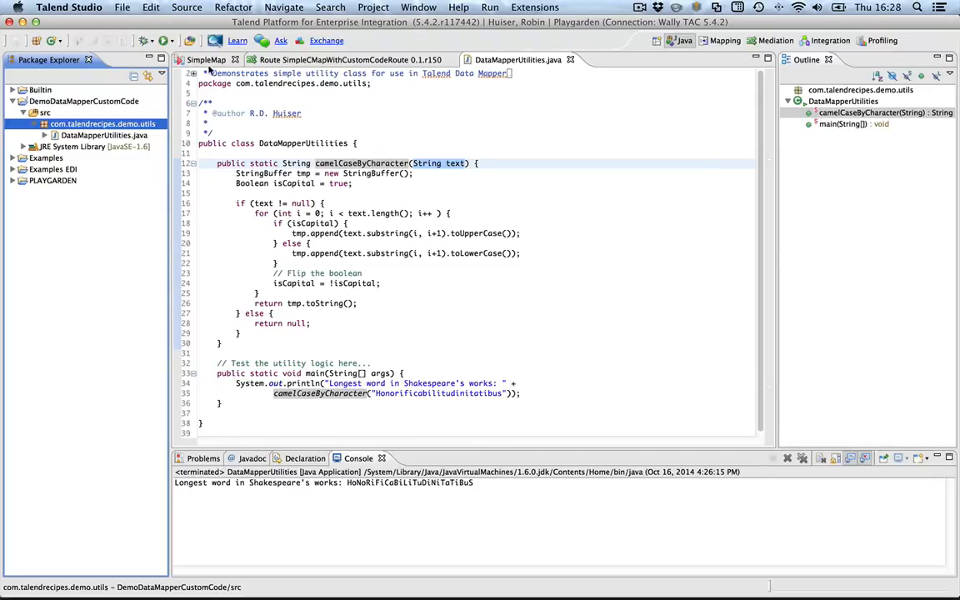
pyautogui.click(207, 60)
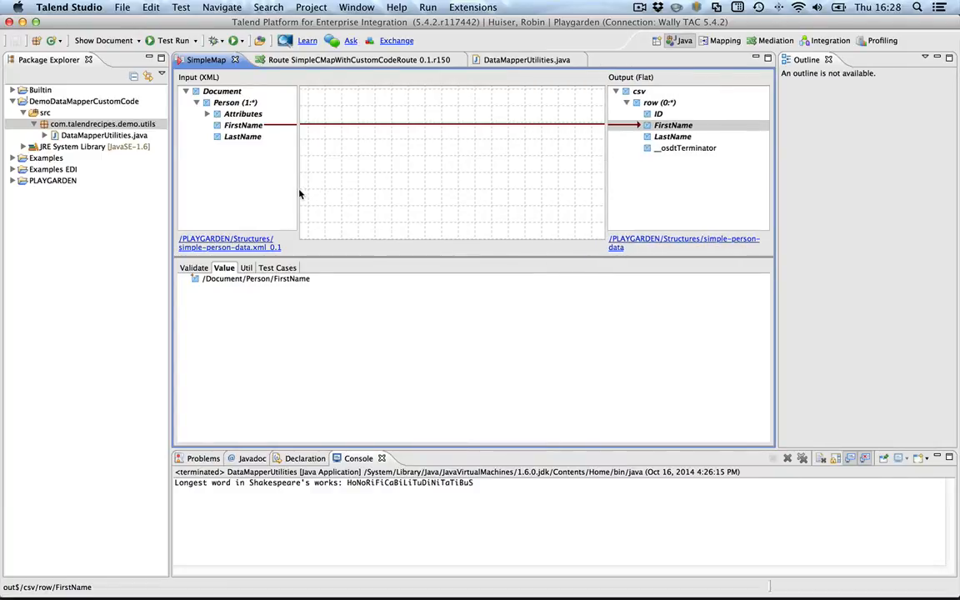
# Widen the input structure column and remove the FirstName-to-FirstName connection
pyautogui.moveTo(300, 192); pyautogui.dragTo(315, 192)
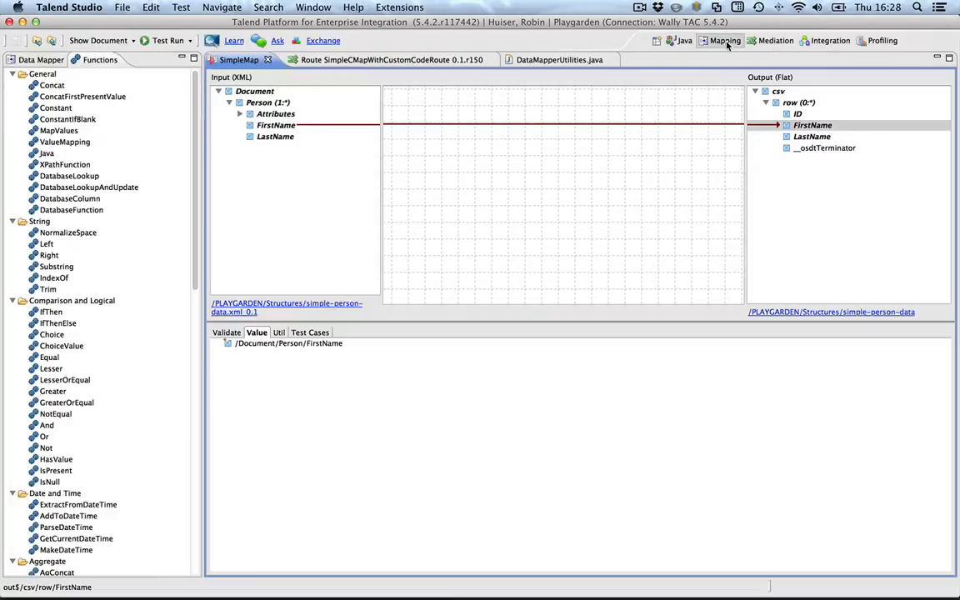
pyautogui.moveTo(140, 196)
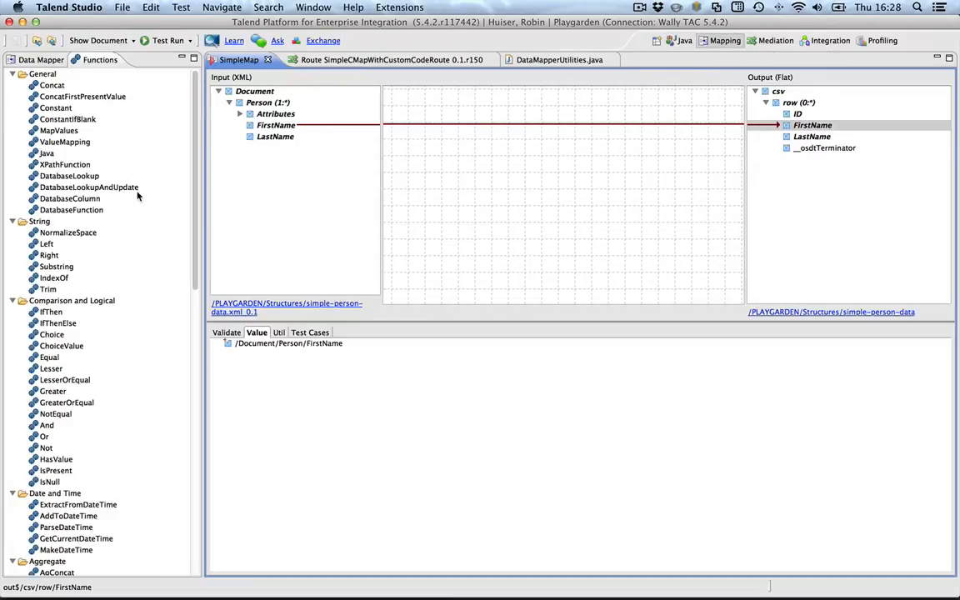
pyautogui.moveTo(215, 257)
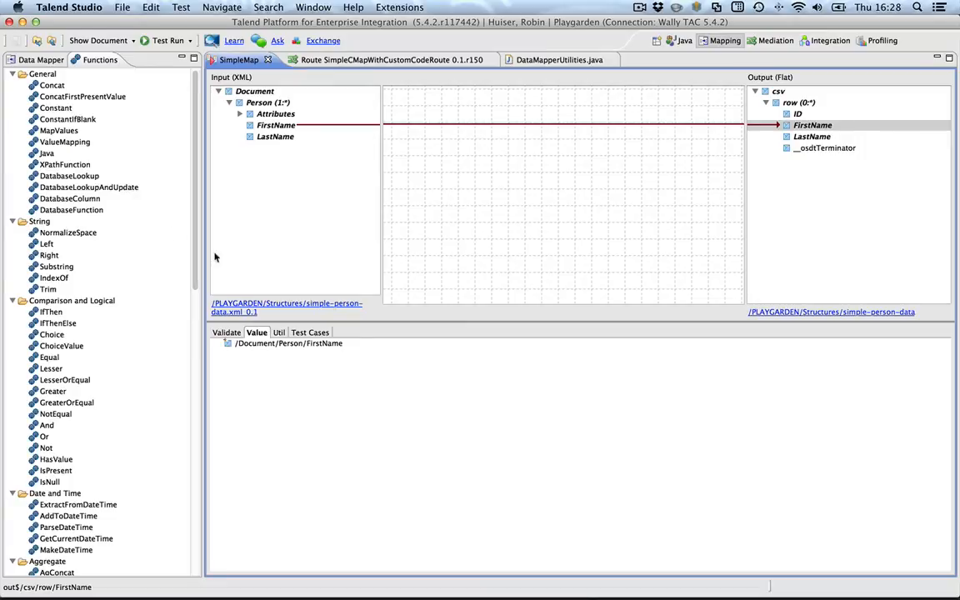
pyautogui.click(286, 344)
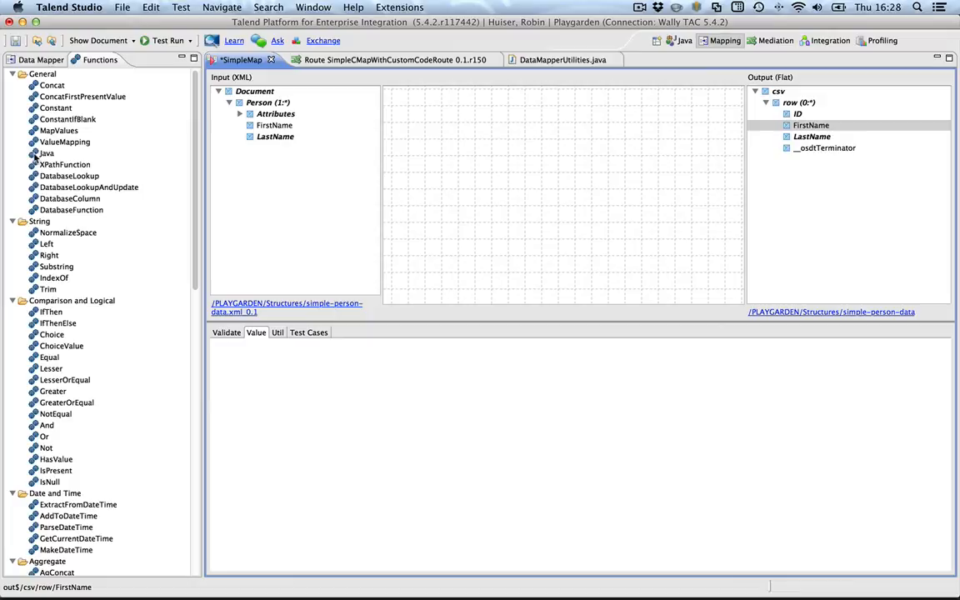
# Drop the Java function on output FirstName with class DataMapperUtilities and method camelCaseByCharacter
pyautogui.click(46, 154)
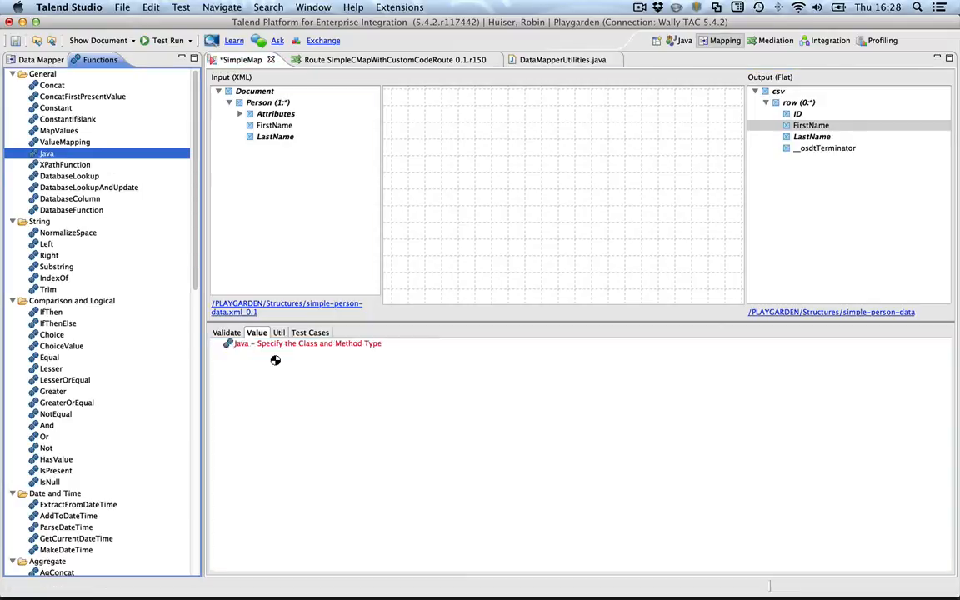
pyautogui.click(307, 343)
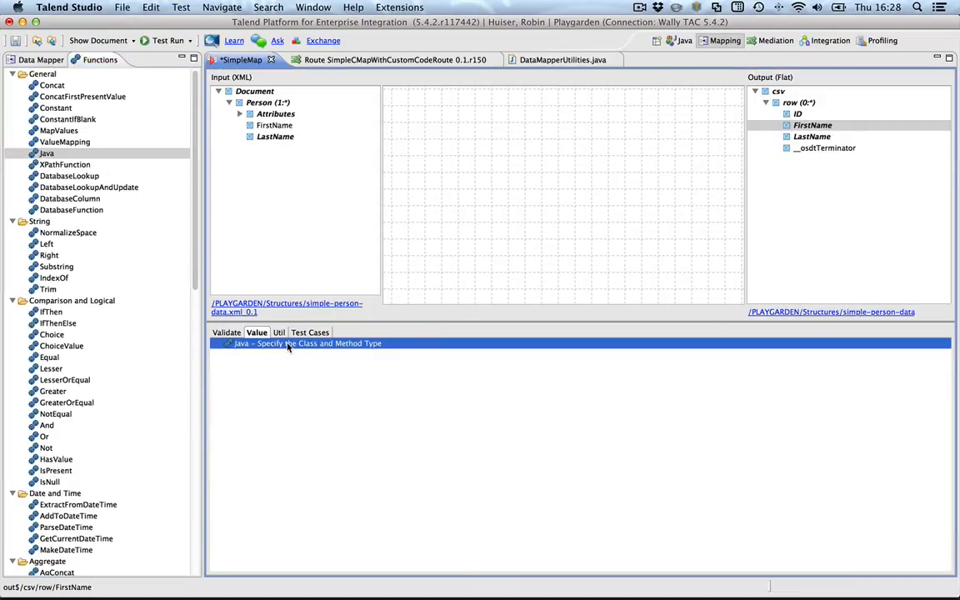
pyautogui.doubleClick(307, 343)
pyautogui.write('com.talendrecipes.demo.utils.DataMapperUtilities')
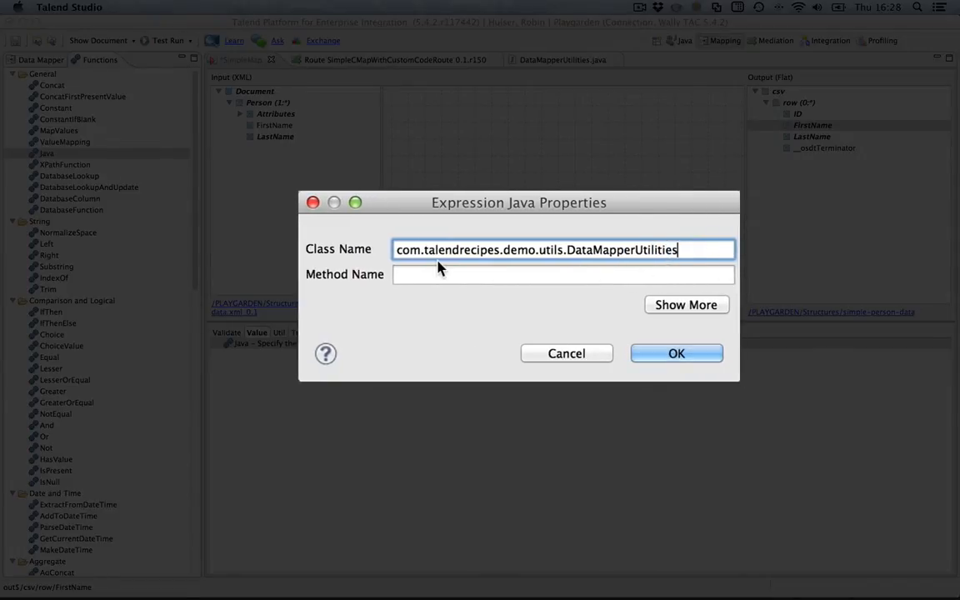
pyautogui.moveTo(556, 265)
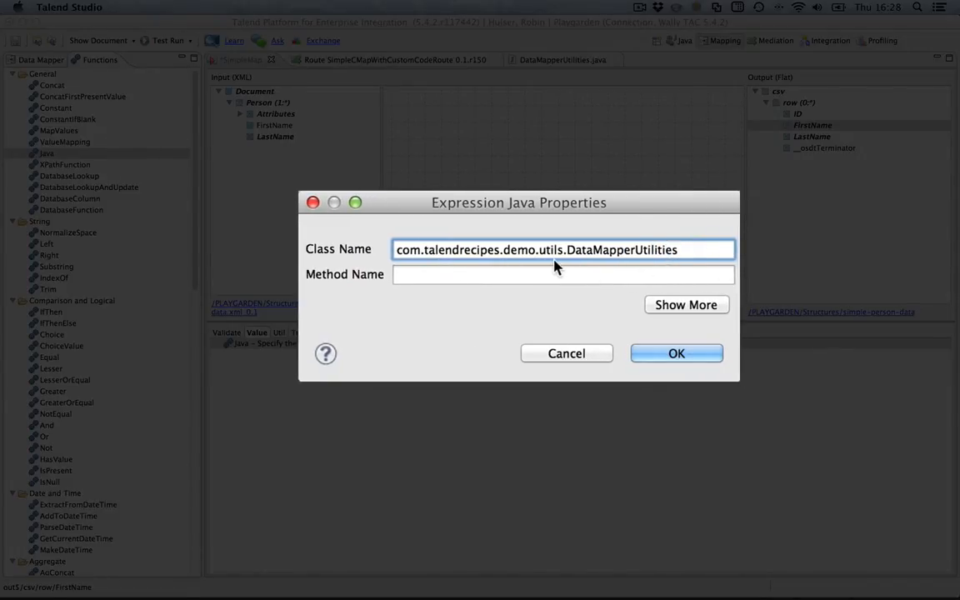
pyautogui.click(564, 273)
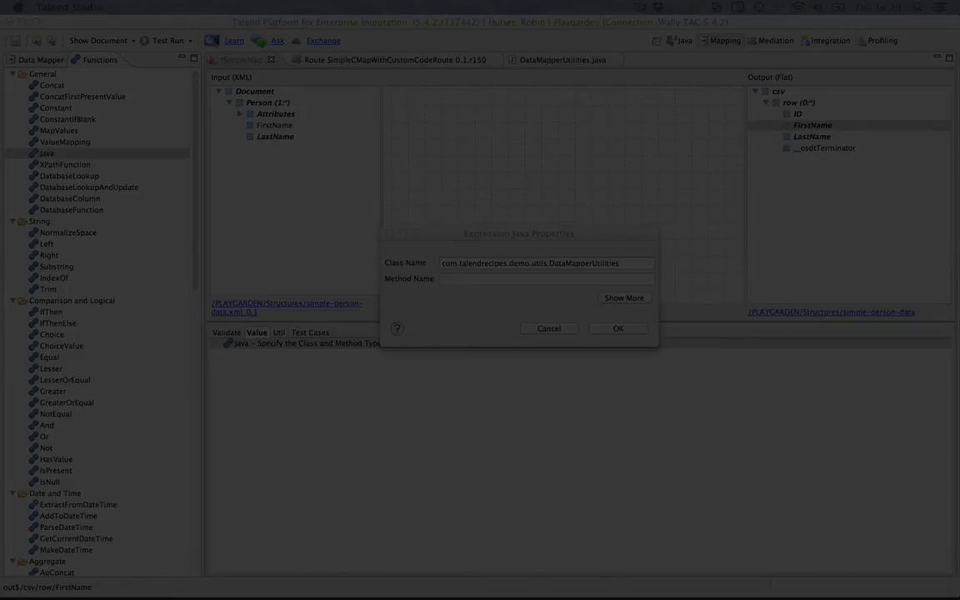
pyautogui.write('camelCaseByCharacter')
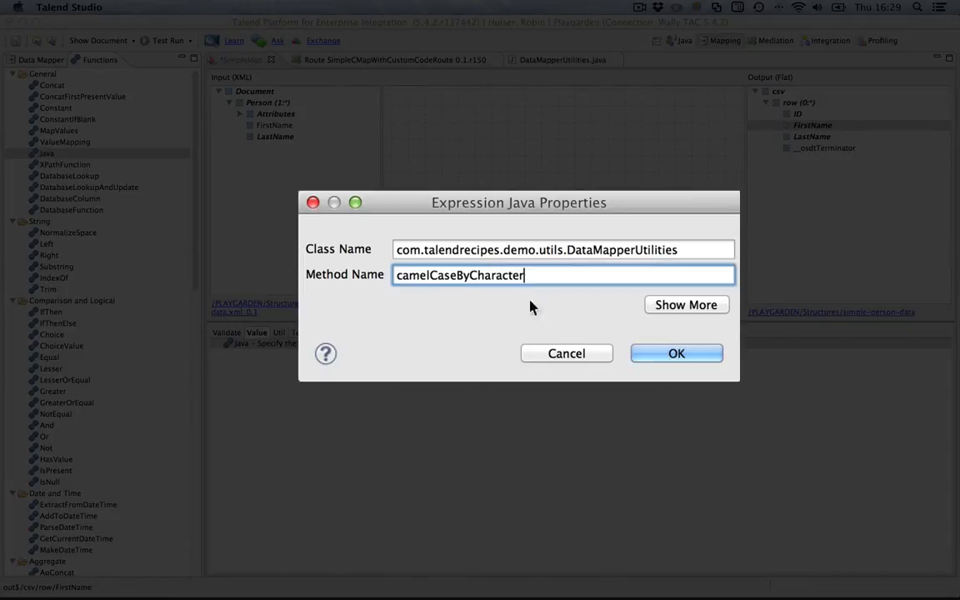
pyautogui.click(676, 353)
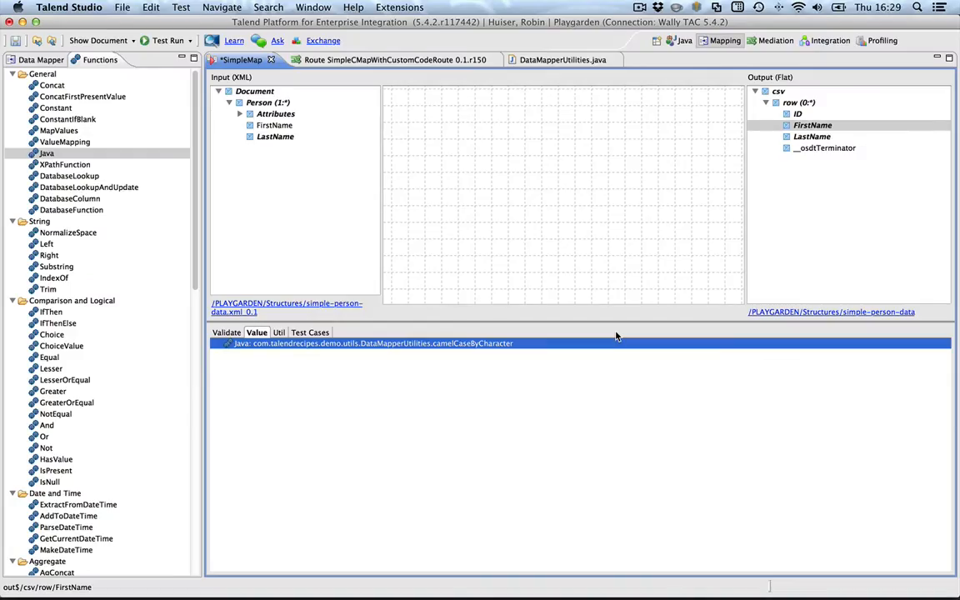
# Pass input FirstName as the argument of the camelCaseByCharacter function
pyautogui.click(275, 125)
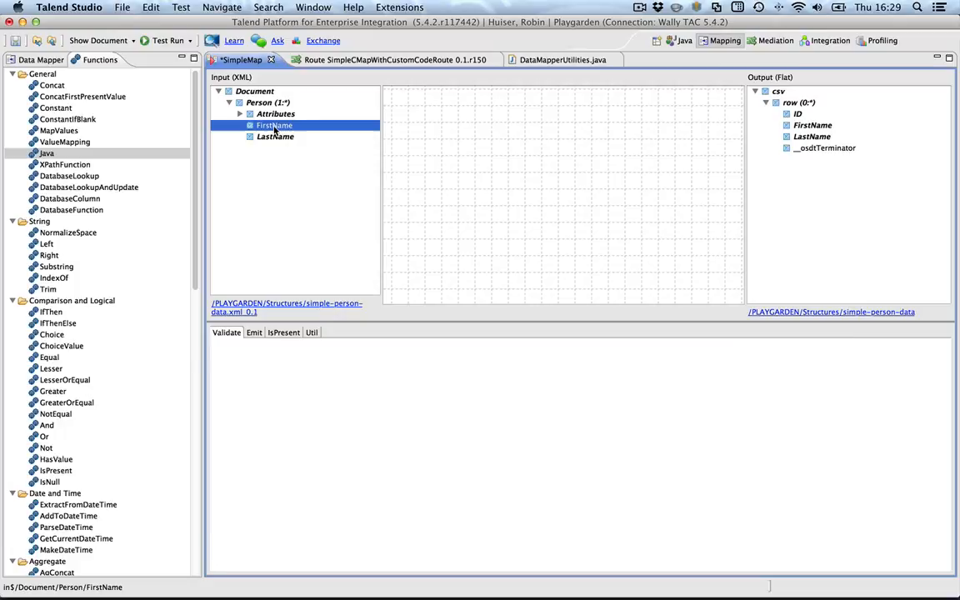
pyautogui.click(814, 125)
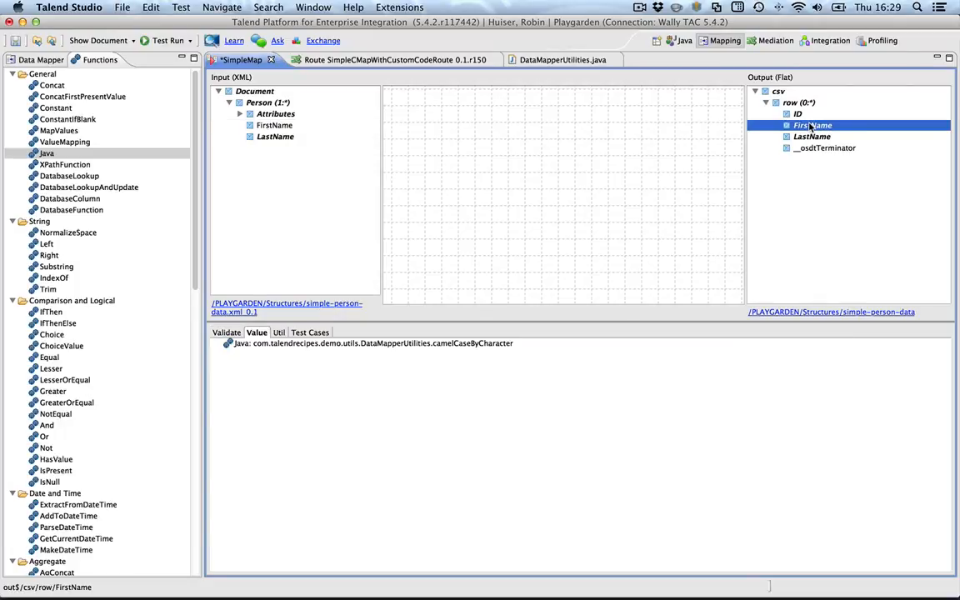
pyautogui.click(275, 125)
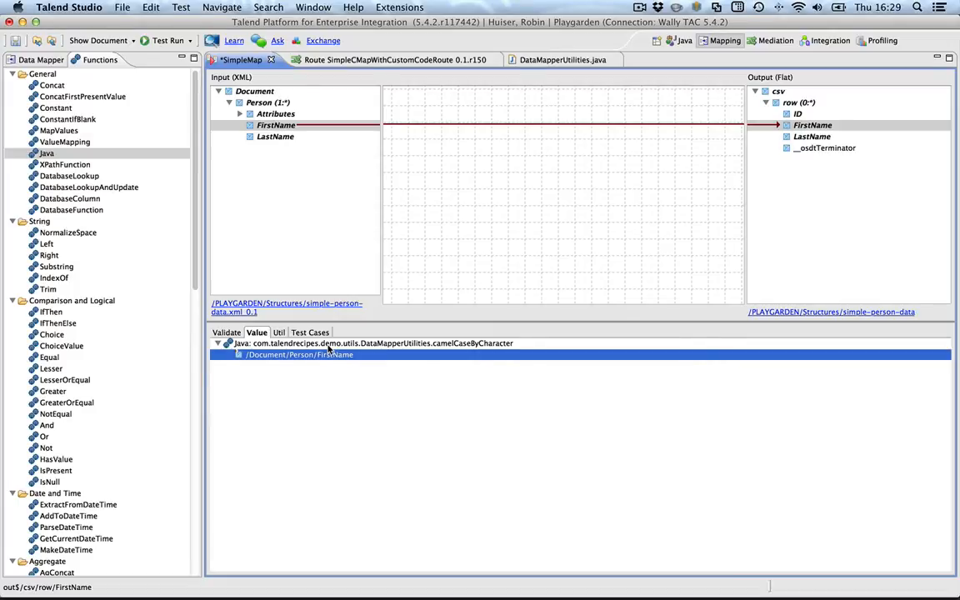
pyautogui.moveTo(804, 136)
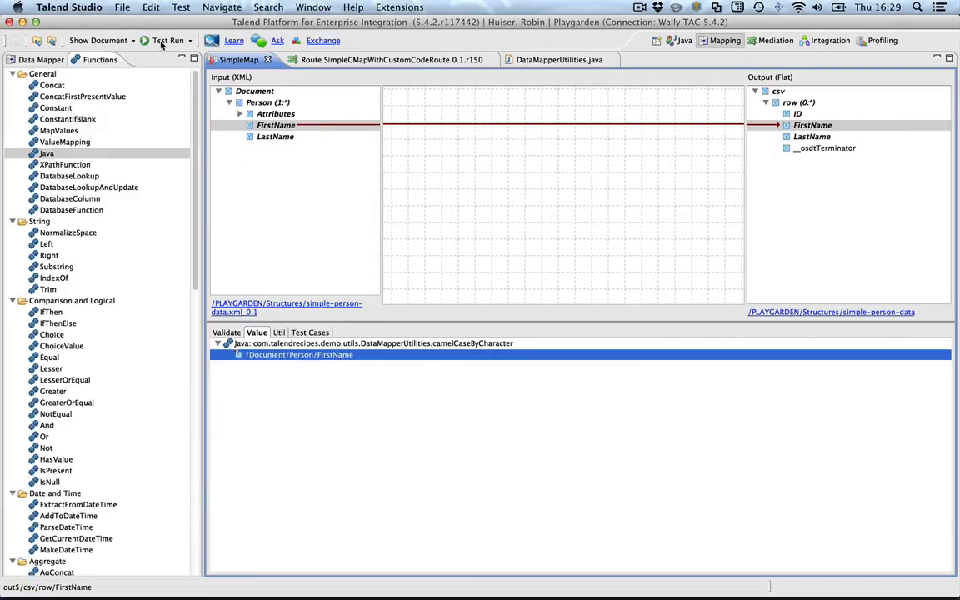
# Test-run the map, producing the 'camelCaseByCharacter not found' compile errors
pyautogui.click(166, 40)
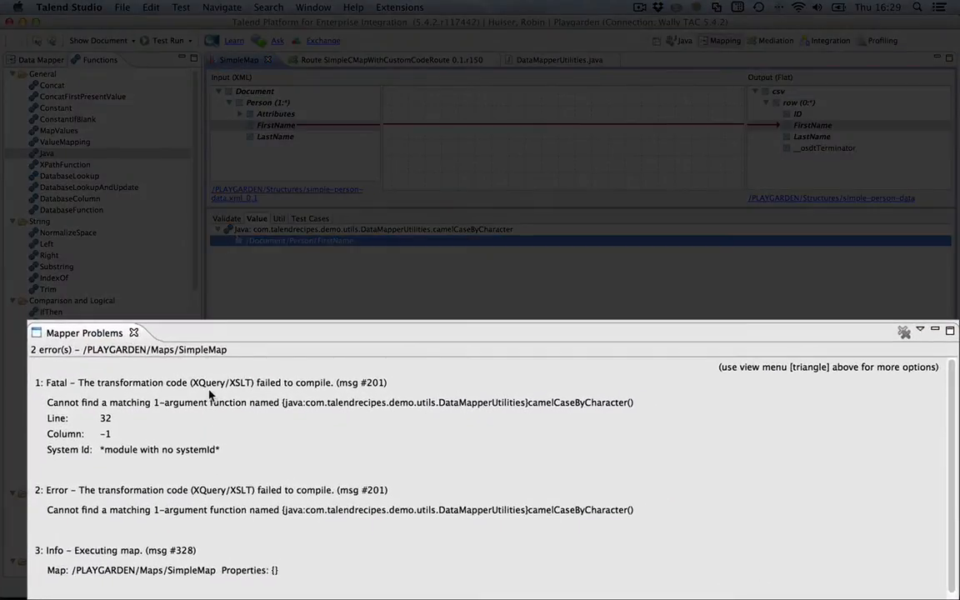
pyautogui.moveTo(380, 405)
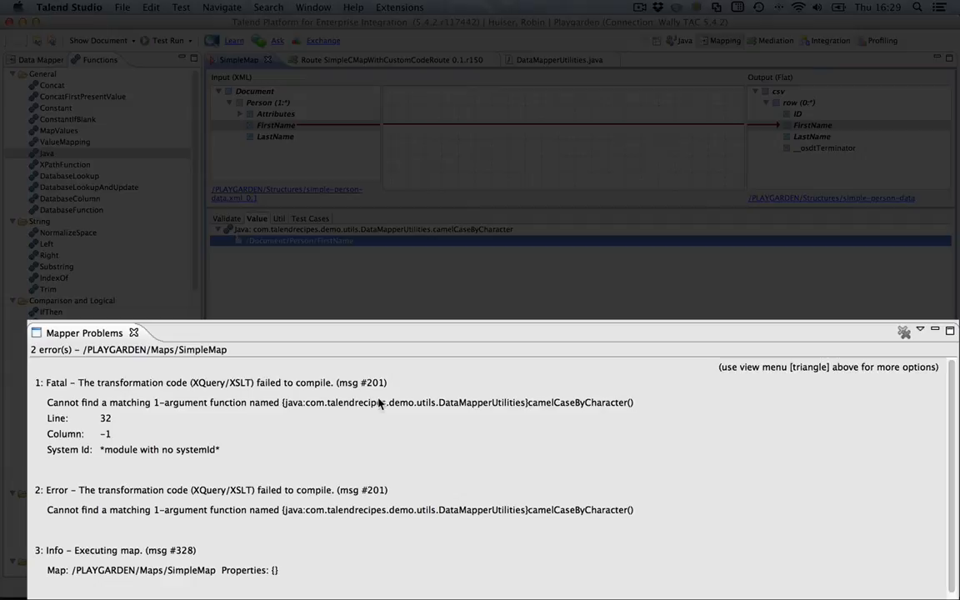
pyautogui.moveTo(247, 420)
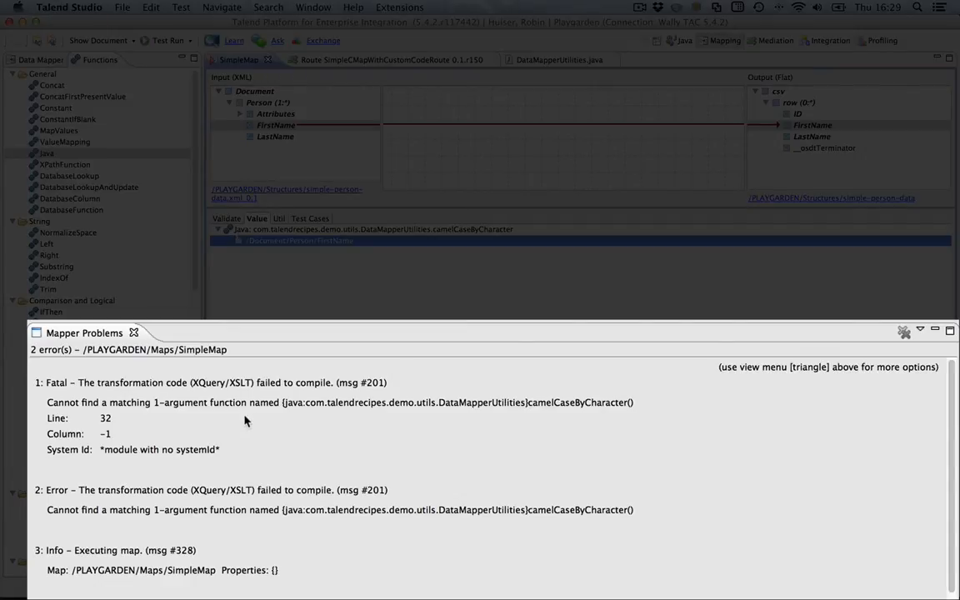
pyautogui.moveTo(310, 413)
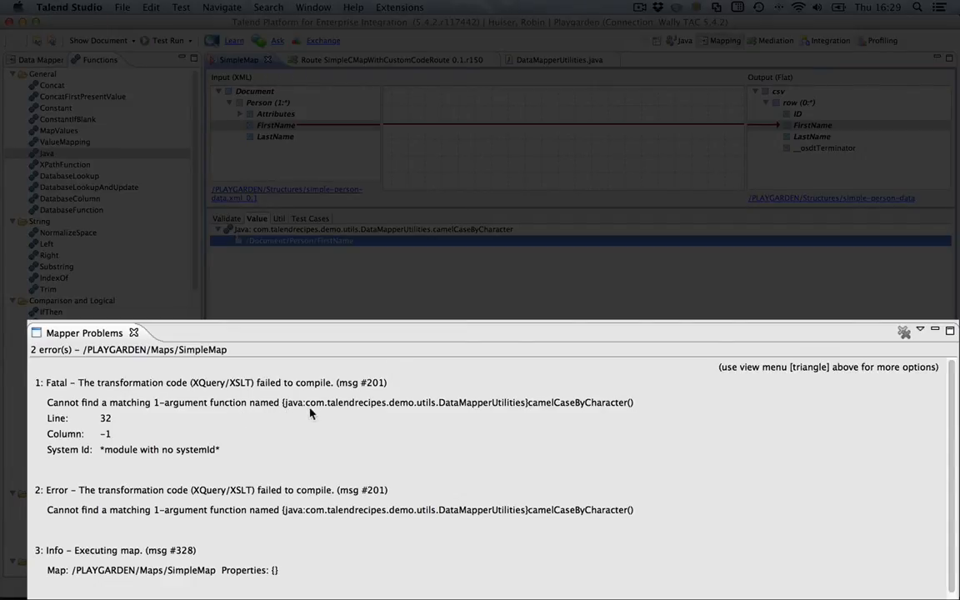
pyautogui.moveTo(547, 409)
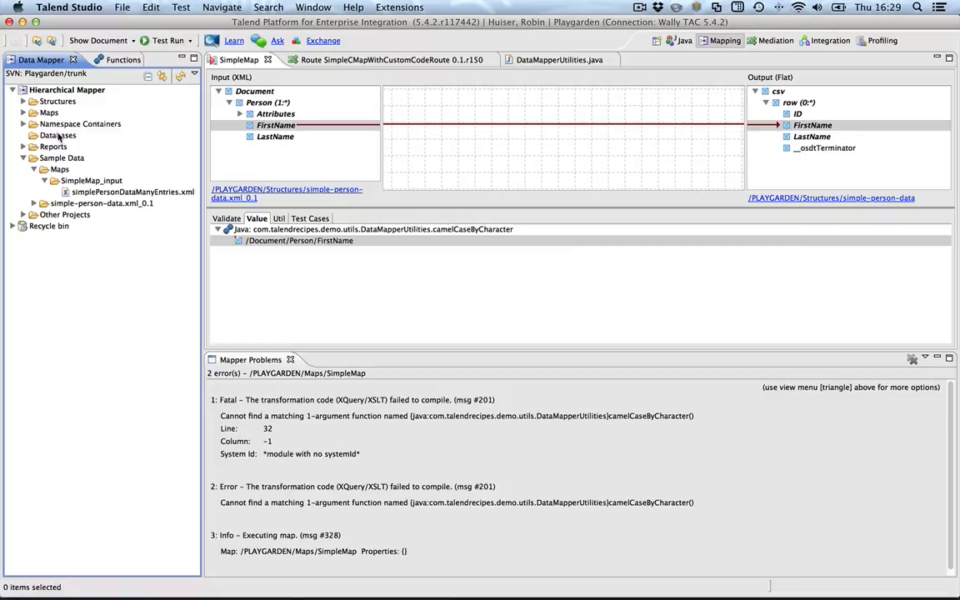
# Start a new Database definition, show more settings and bring up Edit Classpath listing demo-datamapper-utils-1.0.jar
pyautogui.rightClick(57, 135)
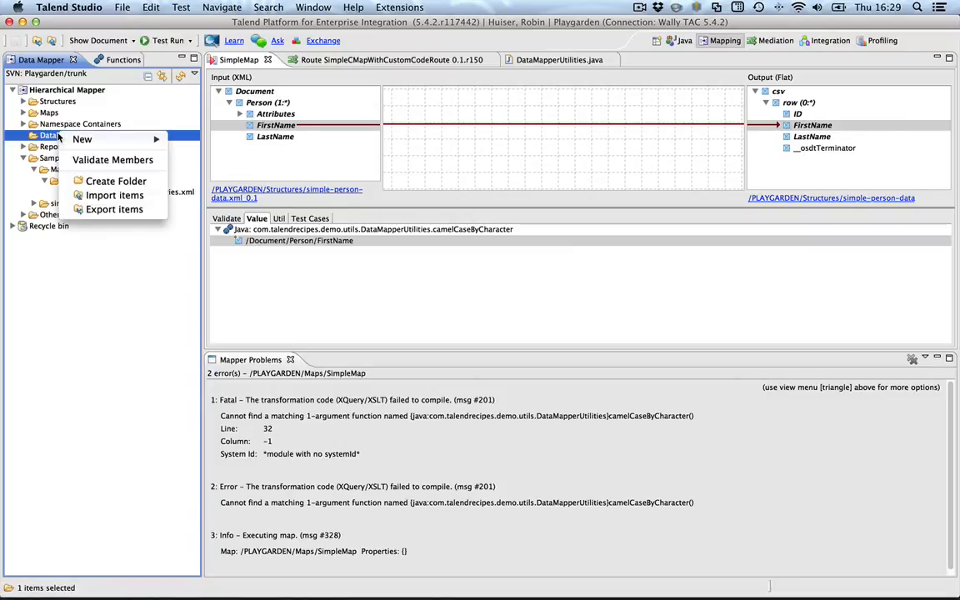
pyautogui.moveTo(82, 140)
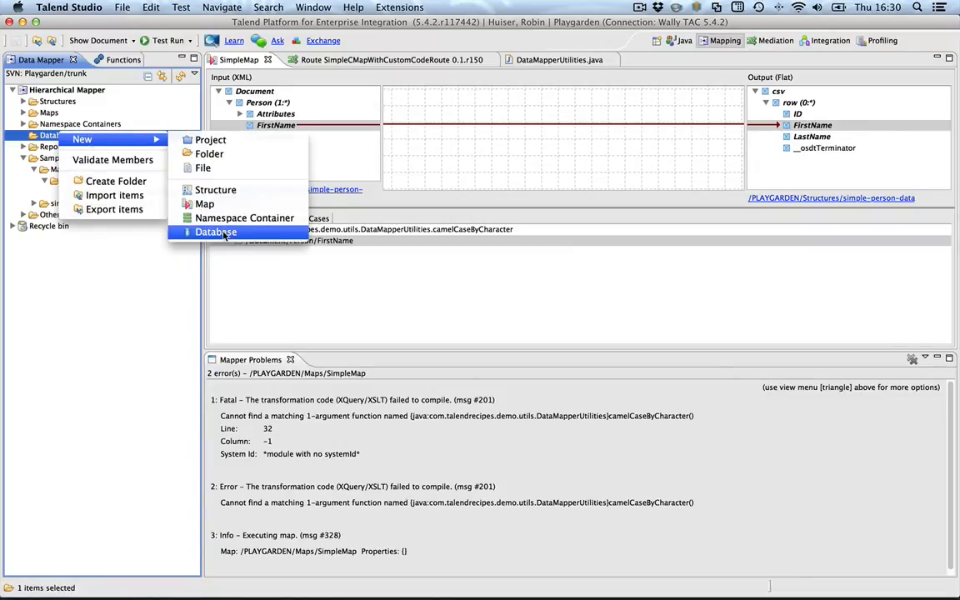
pyautogui.click(216, 232)
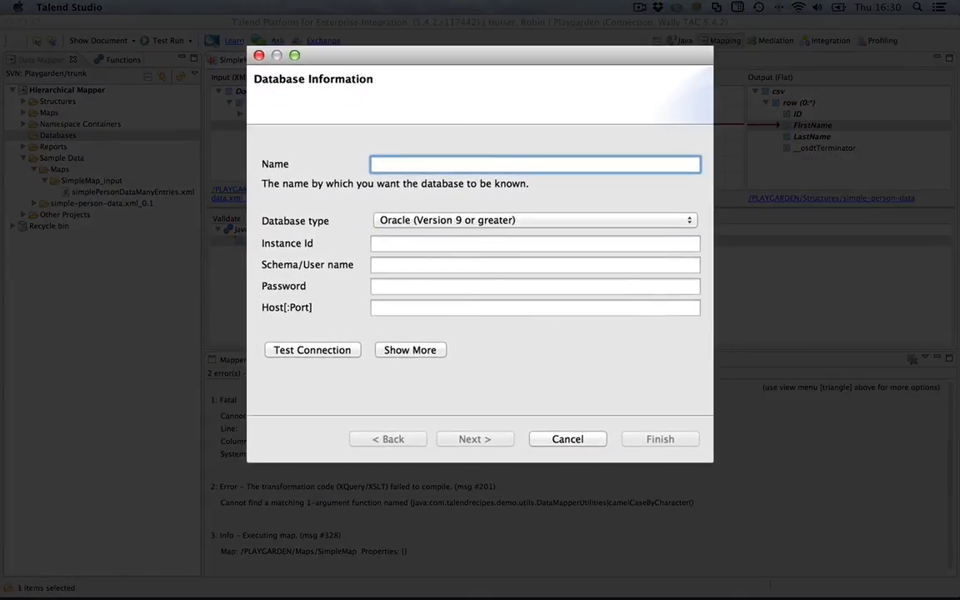
pyautogui.click(410, 350)
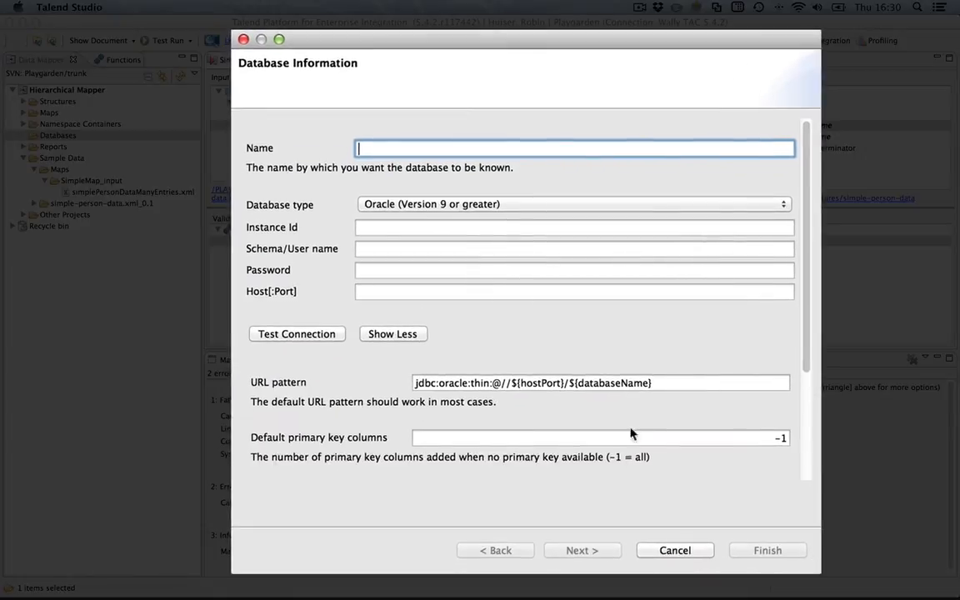
pyautogui.scroll(-3)
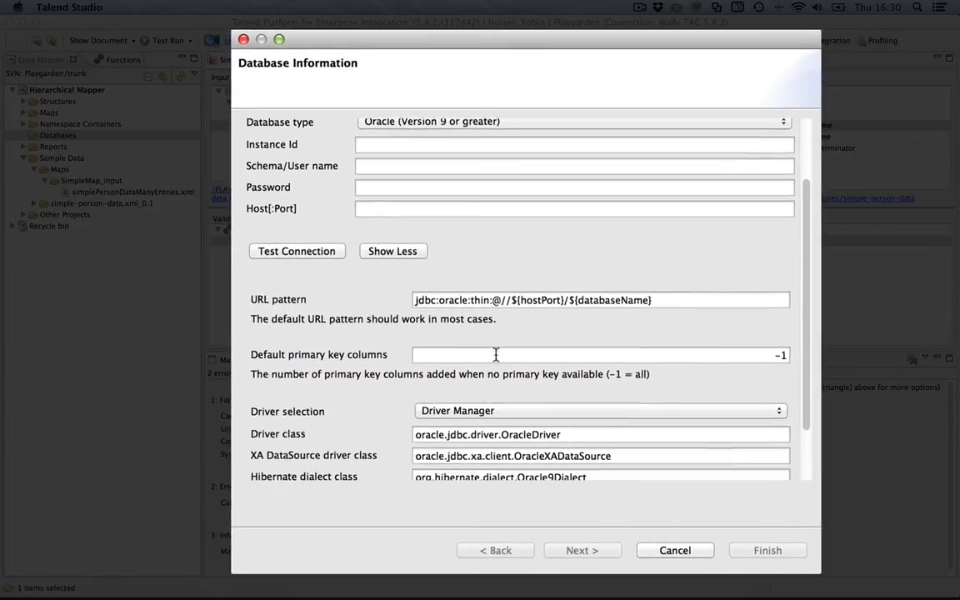
pyautogui.scroll(-3)
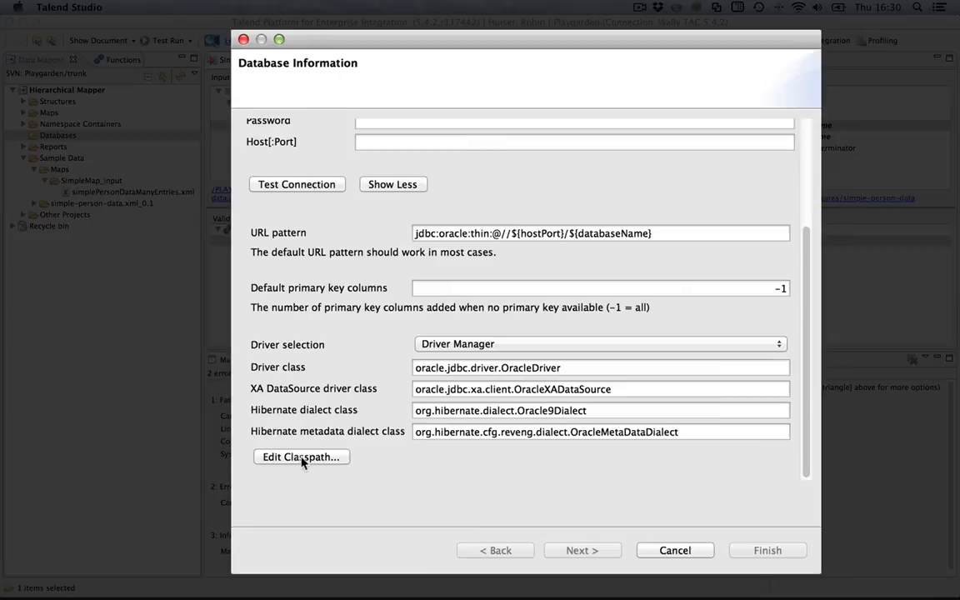
pyautogui.moveTo(310, 464)
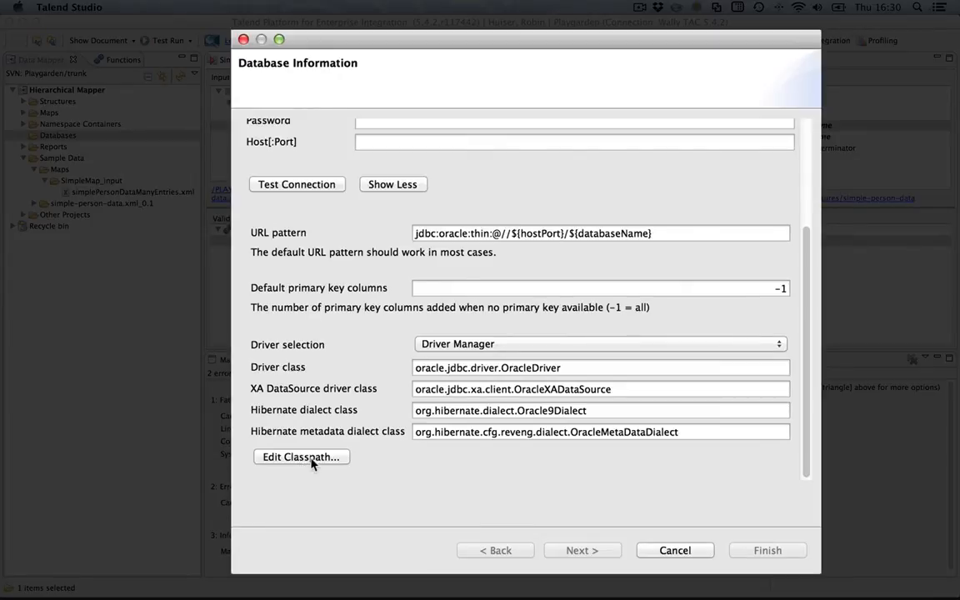
pyautogui.click(300, 457)
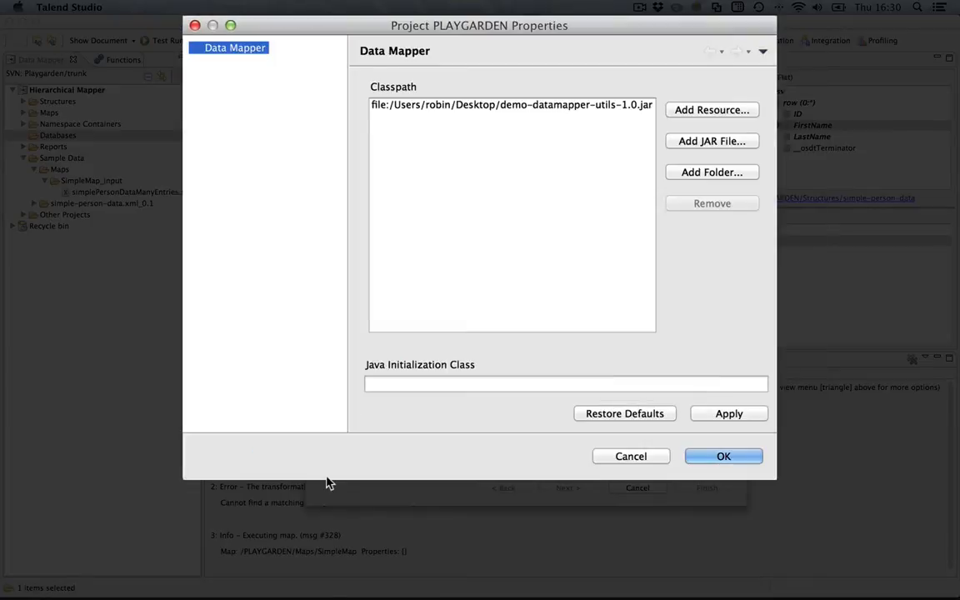
# Remove demo-datamapper-utils-1.0.jar from the Data Mapper classpath and browse to the Desktop for a replacement
pyautogui.click(510, 103)
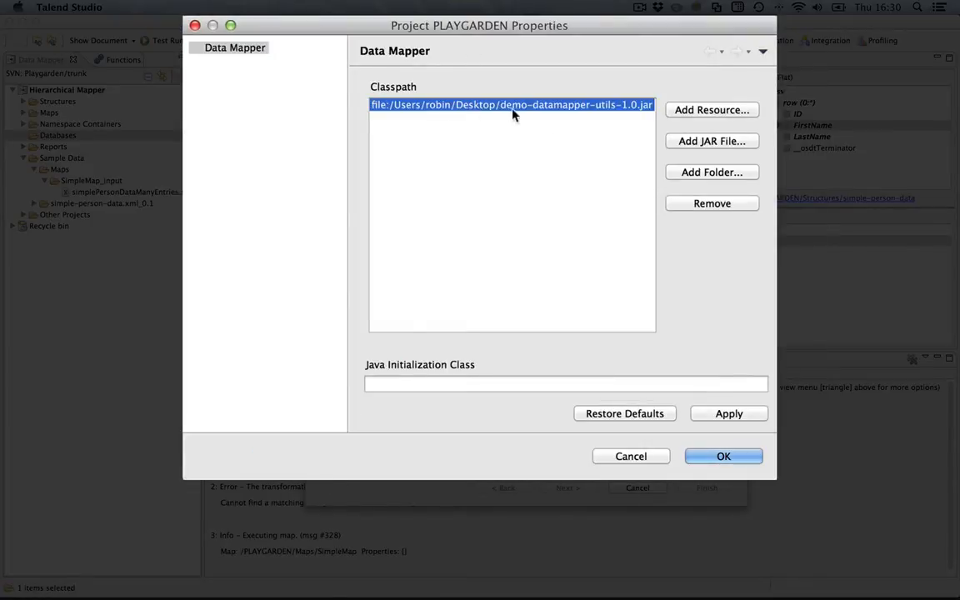
pyautogui.click(711, 203)
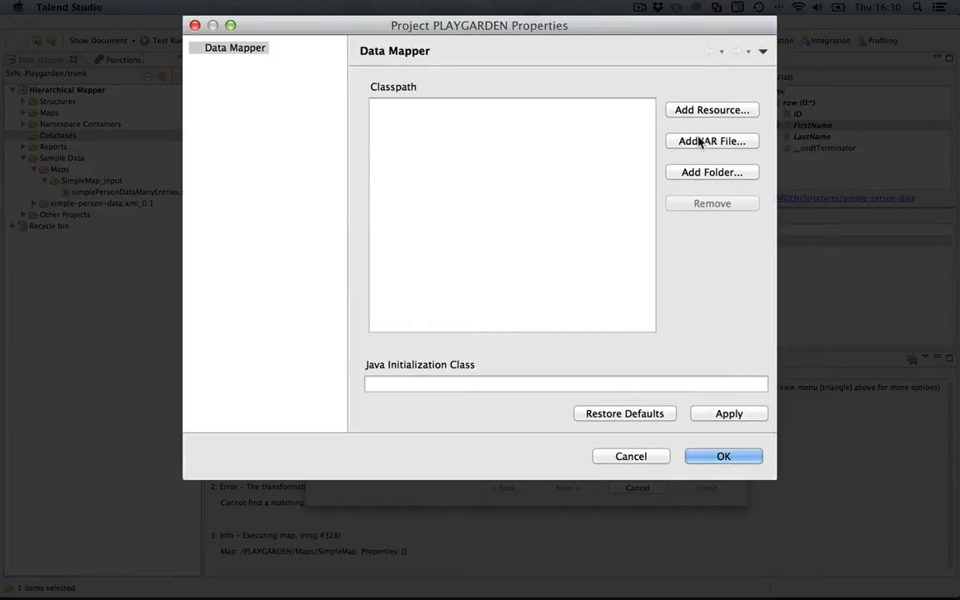
pyautogui.click(710, 140)
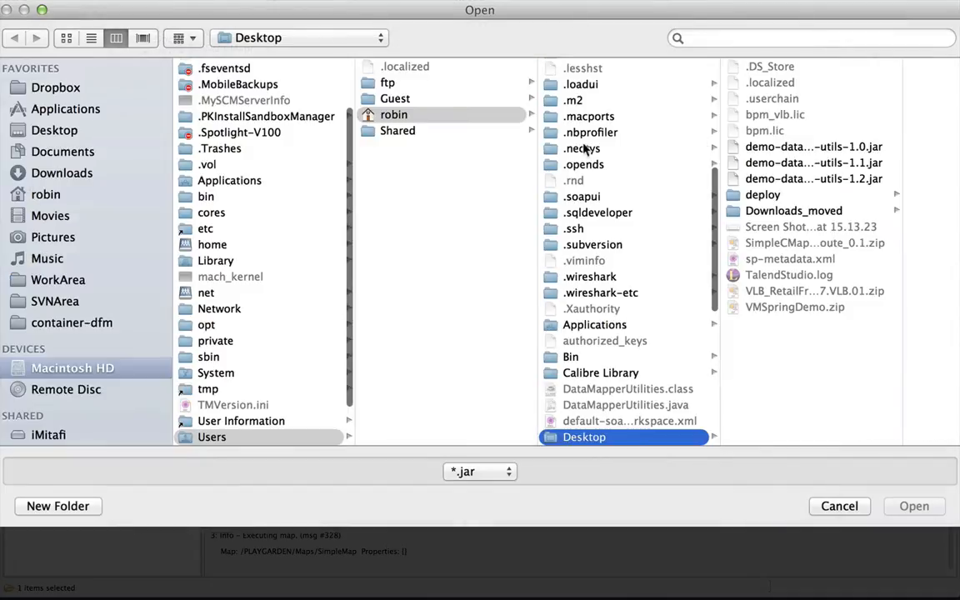
pyautogui.click(57, 130)
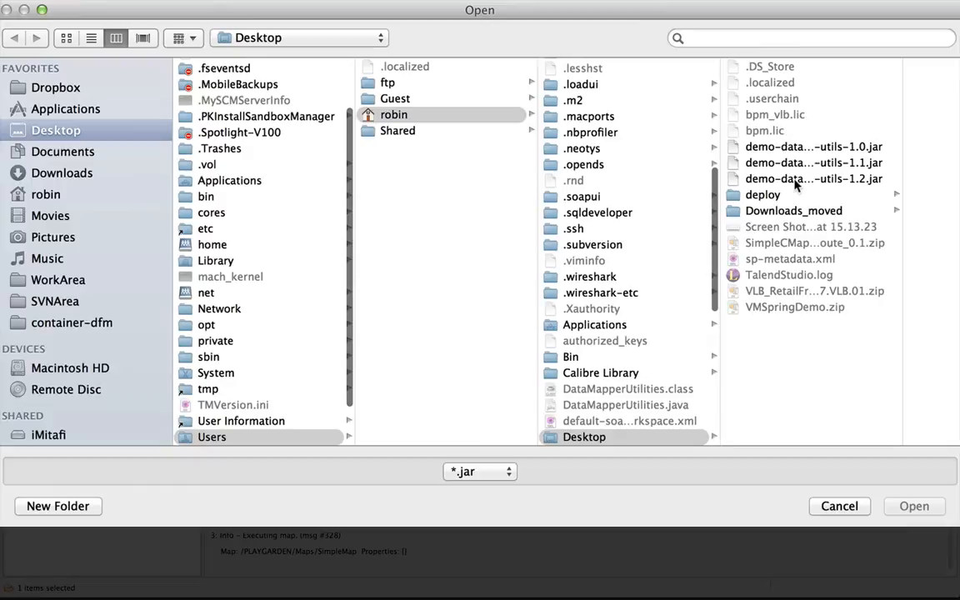
# Add demo-datamapper-utils-1.2.jar from the Desktop and confirm the classpath properties
pyautogui.click(813, 178)
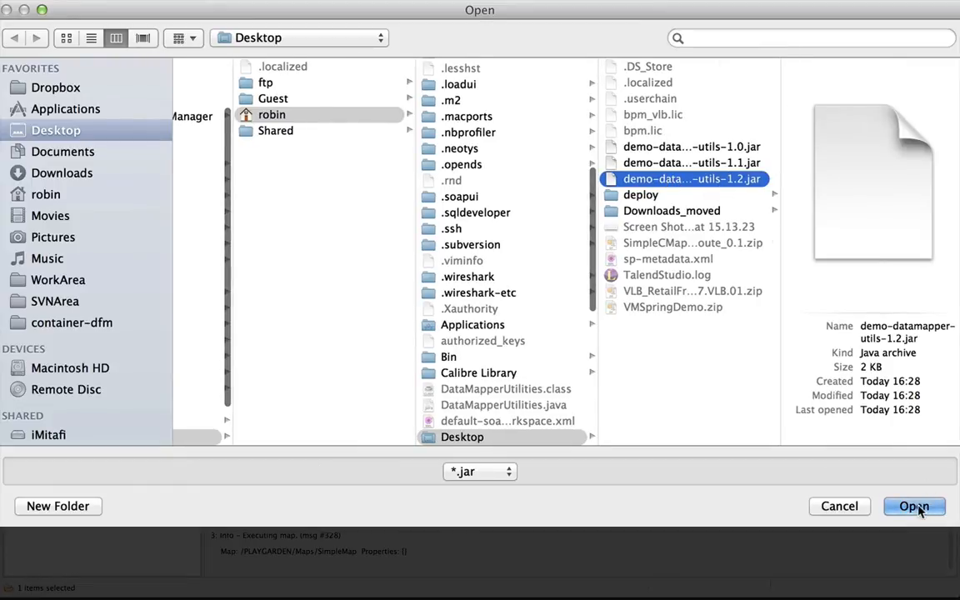
pyautogui.click(913, 506)
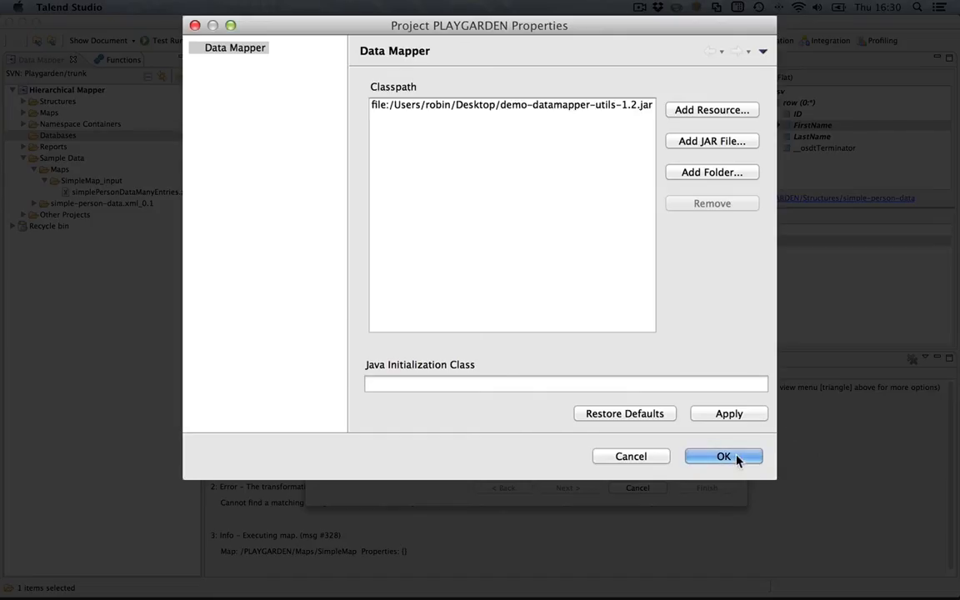
pyautogui.click(723, 456)
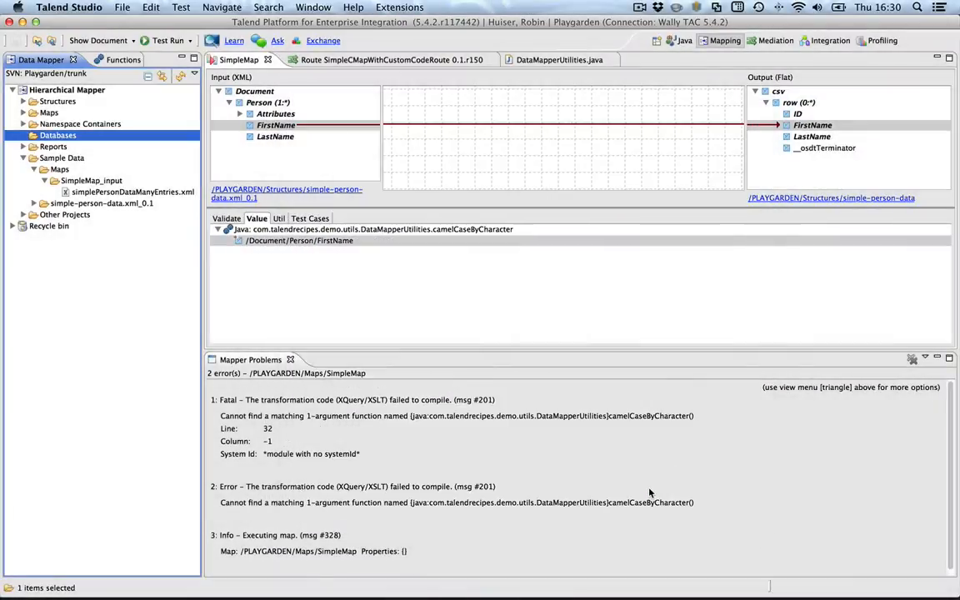
pyautogui.moveTo(333, 260)
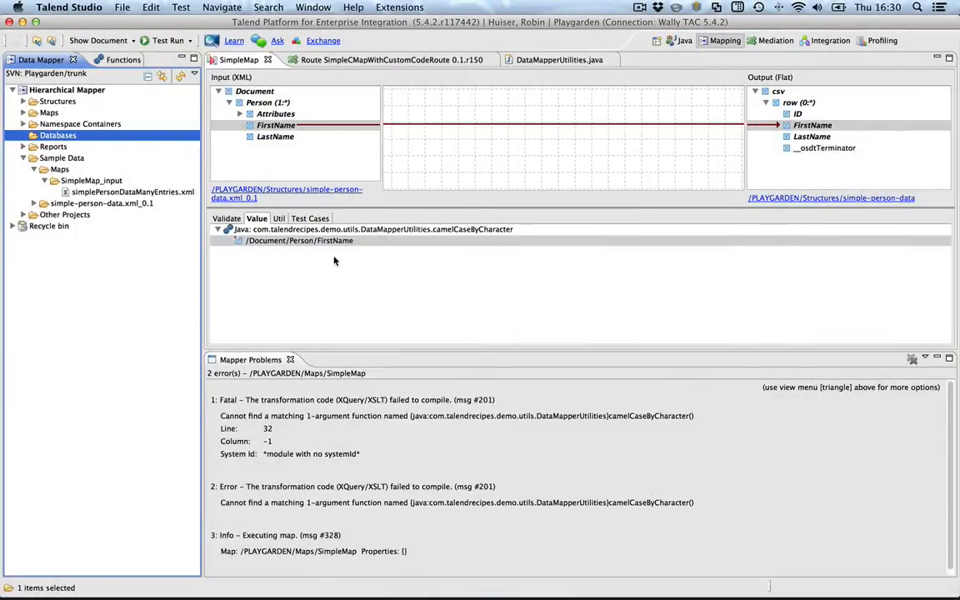
pyautogui.moveTo(157, 67)
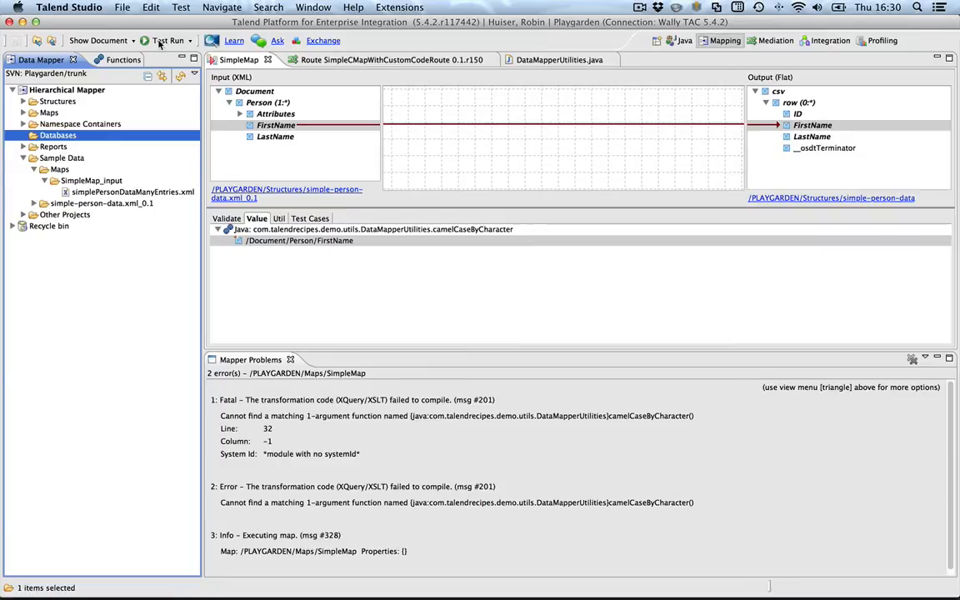
# Test-run SimpleMap and review the four CSV rows with alternating-case first names like MaRiLiNa
pyautogui.click(167, 40)
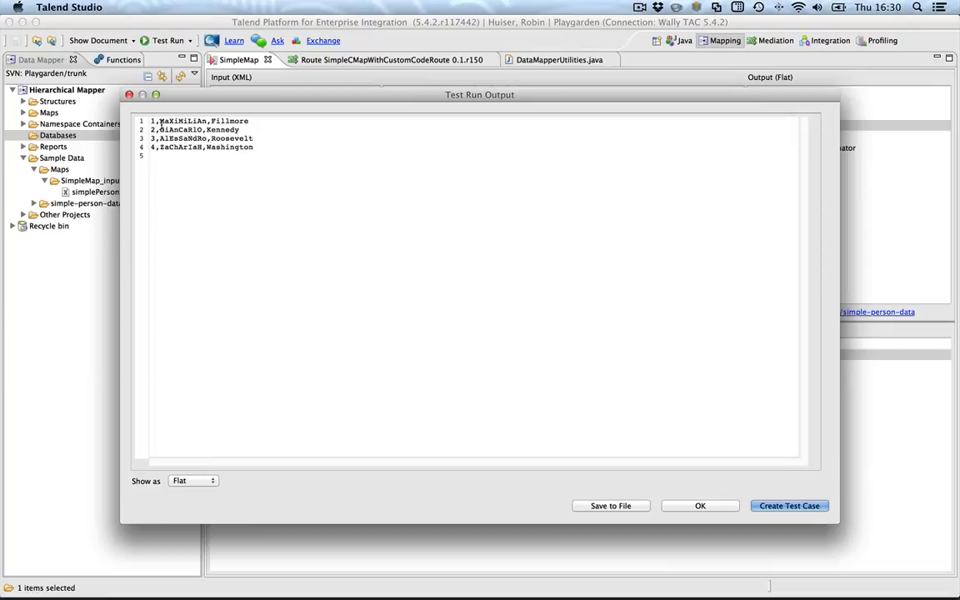
pyautogui.doubleClick(181, 120)
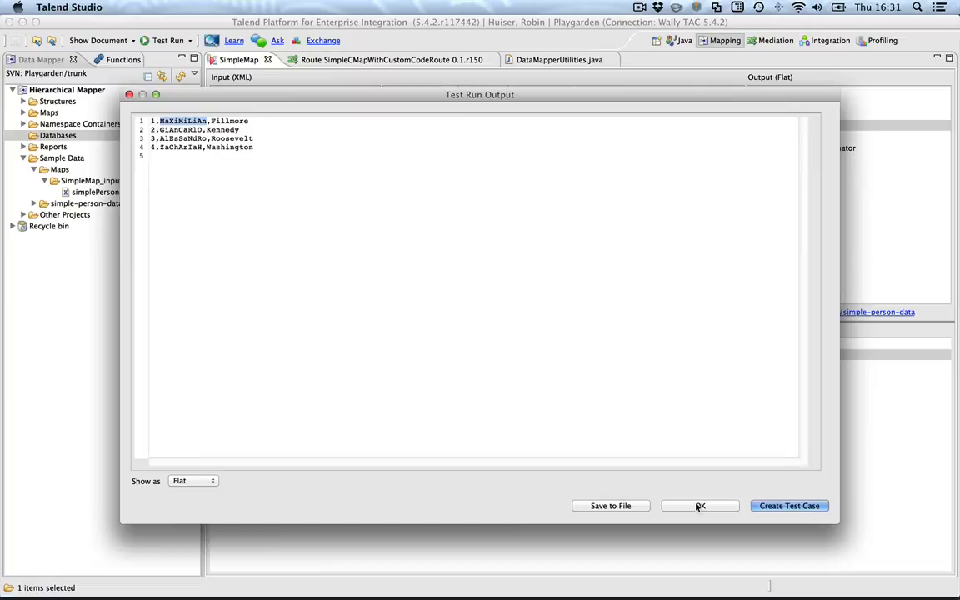
pyautogui.click(700, 507)
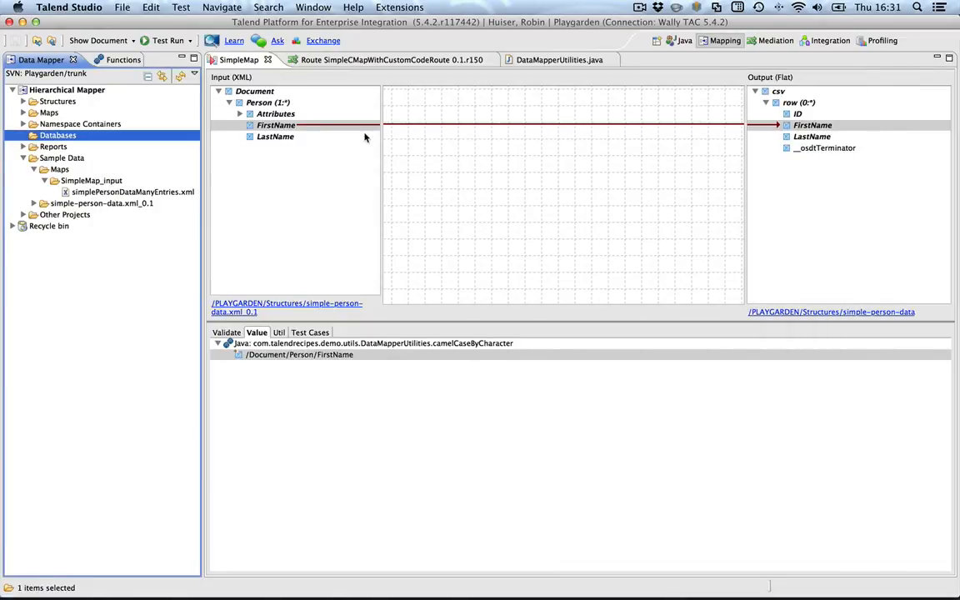
pyautogui.moveTo(258, 120)
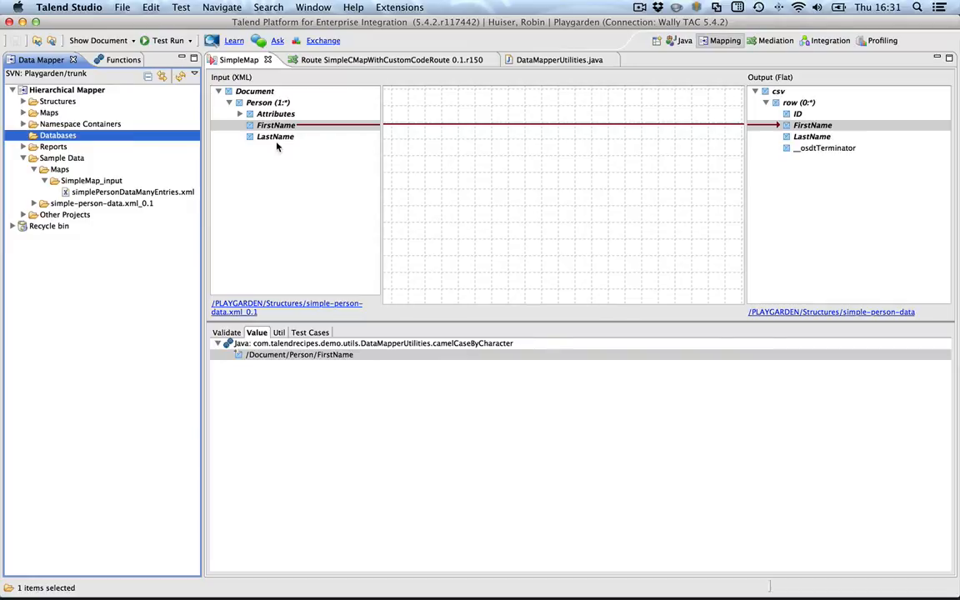
pyautogui.moveTo(280, 146)
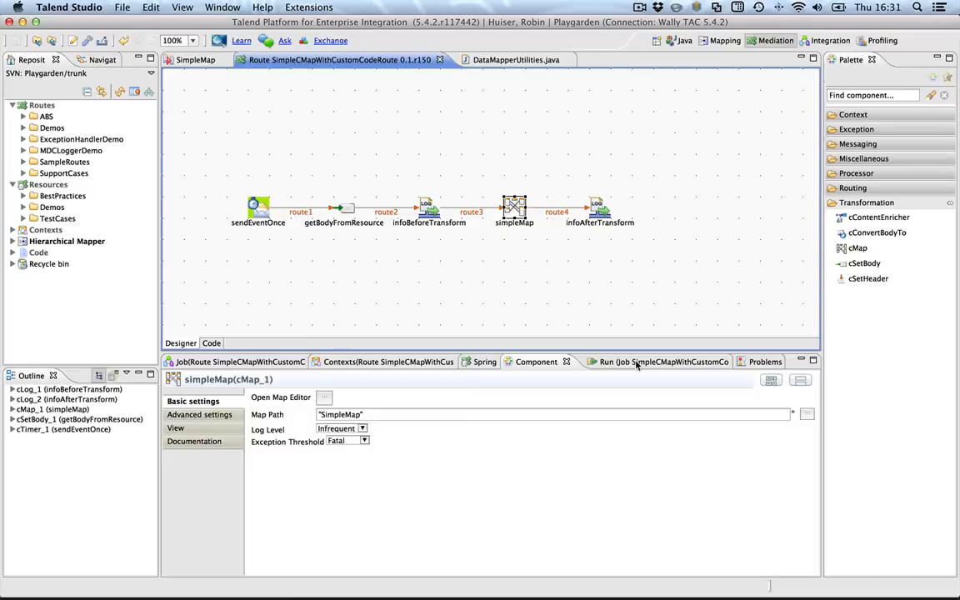
# Run SimpleCMapWithCustomCodeRoute locally from its Run Job panel
pyautogui.click(658, 360)
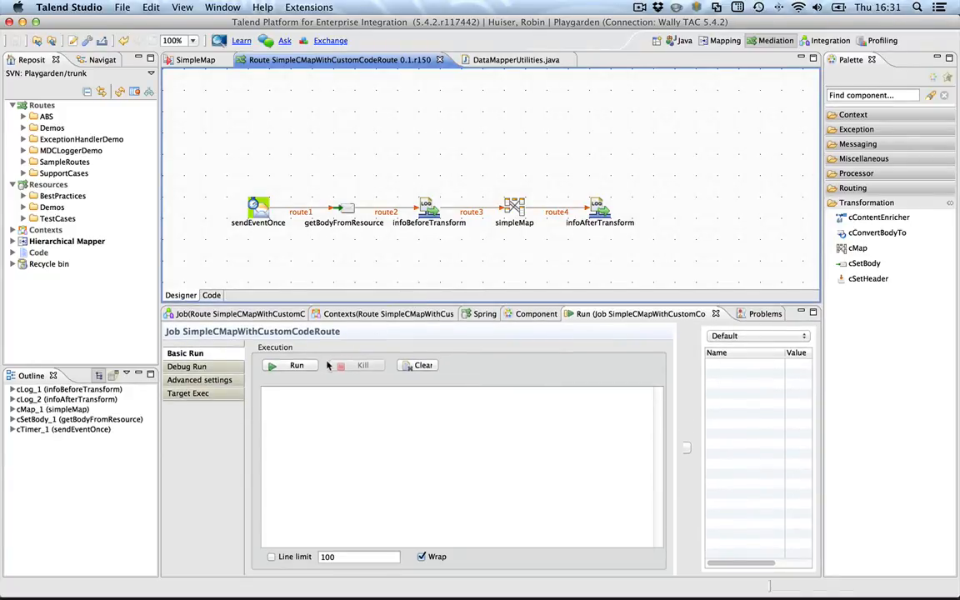
pyautogui.click(296, 365)
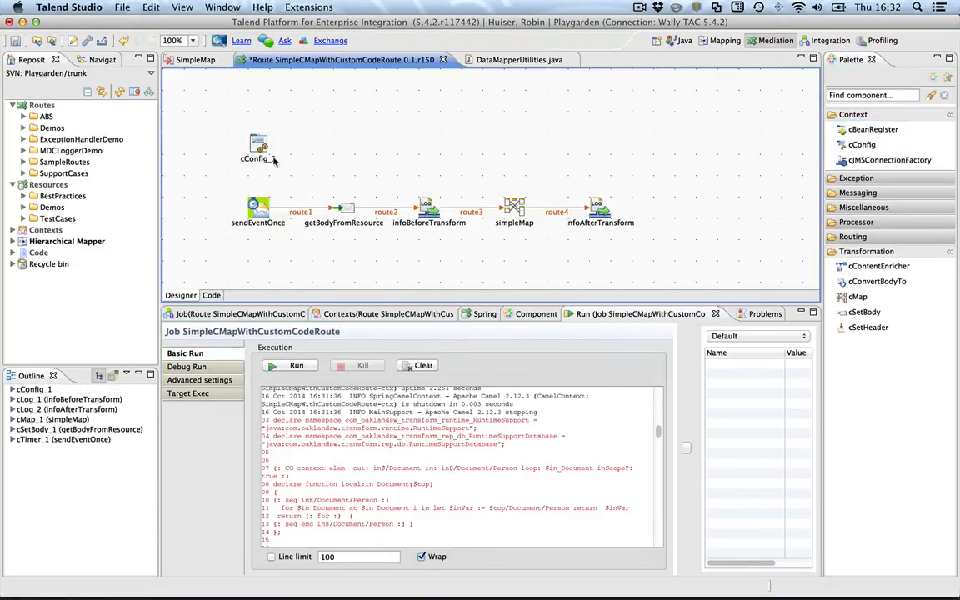
# Add demo-datamapper-utils-1.2.jar as an external module dependency of the cConfig component
pyautogui.click(259, 147)
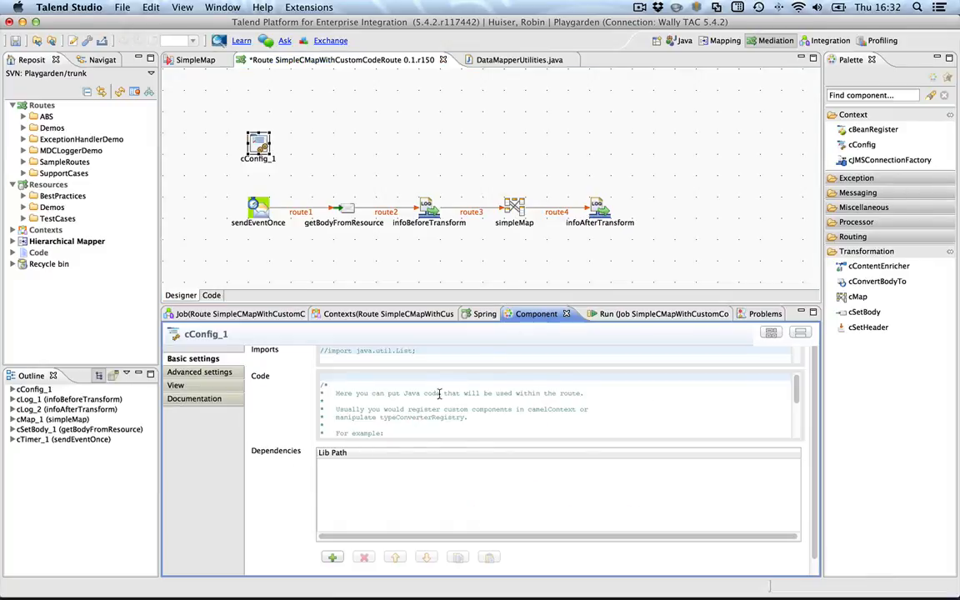
pyautogui.click(332, 556)
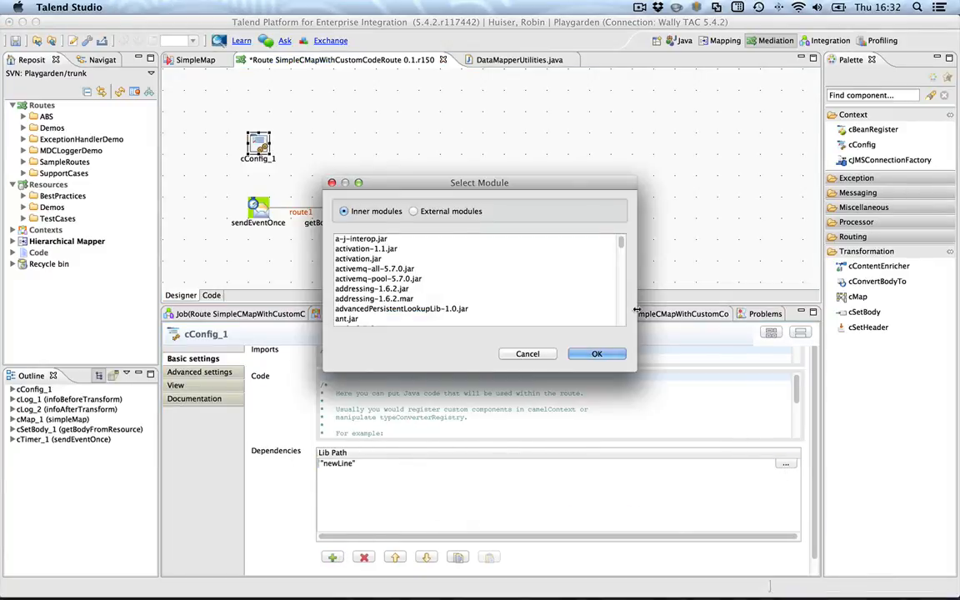
pyautogui.click(413, 210)
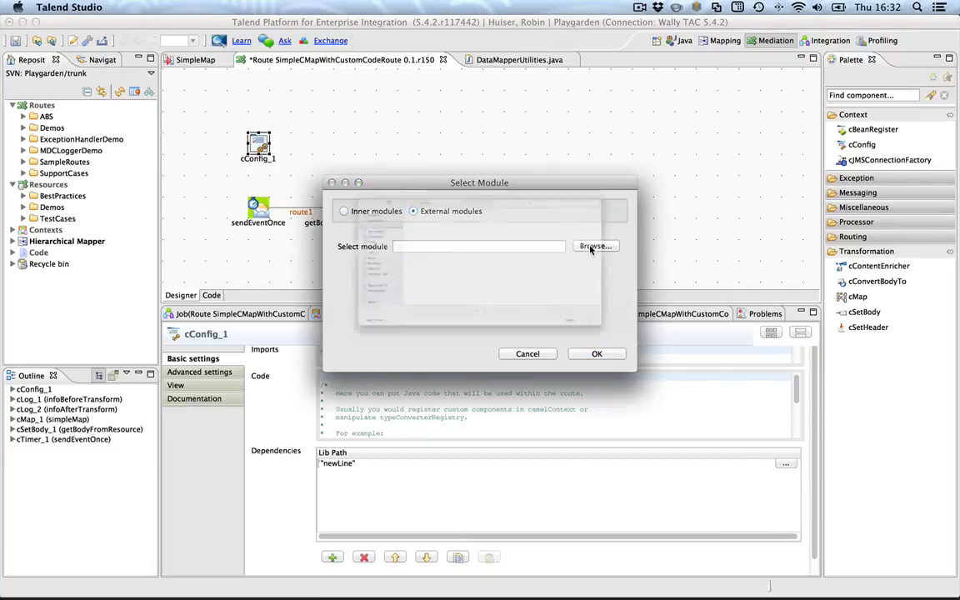
pyautogui.click(595, 247)
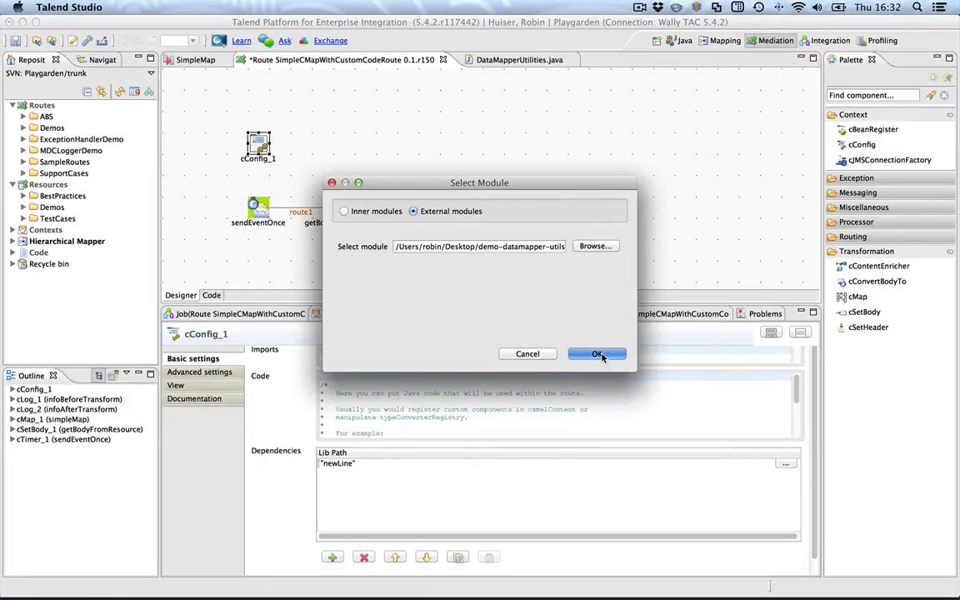
pyautogui.click(596, 353)
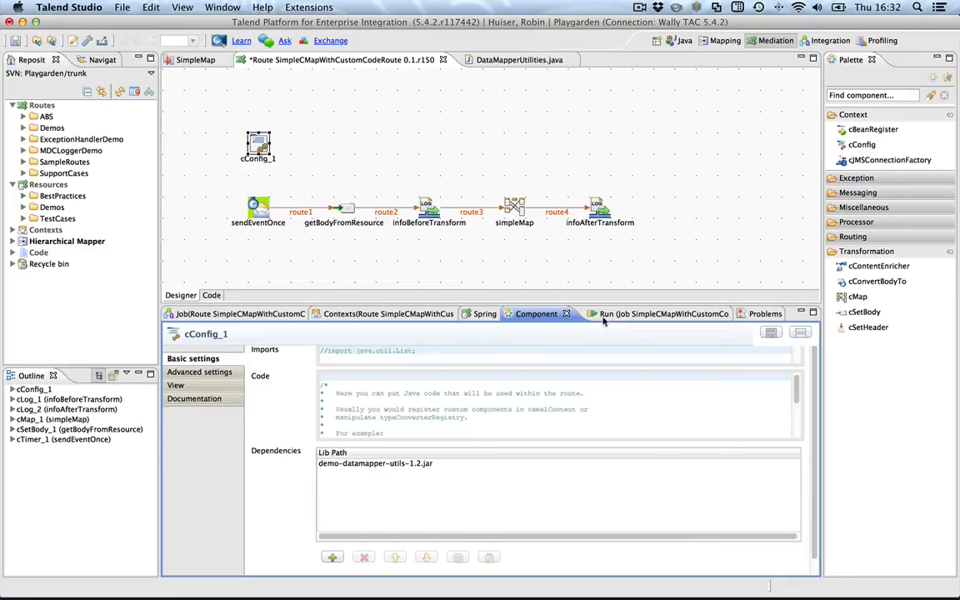
# Rerun the route and scroll its log showing the XML body and four CSV rows
pyautogui.click(641, 314)
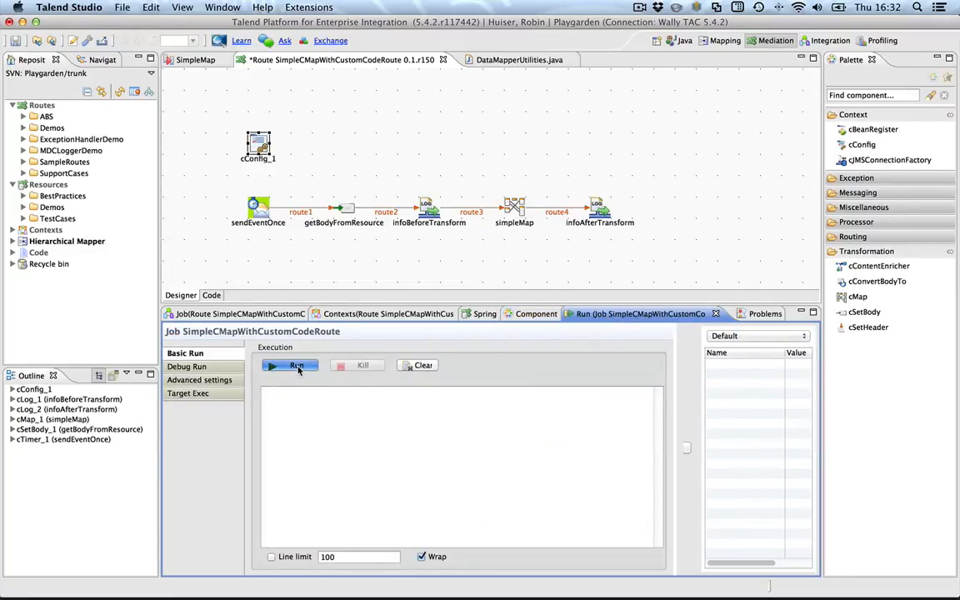
pyautogui.click(290, 365)
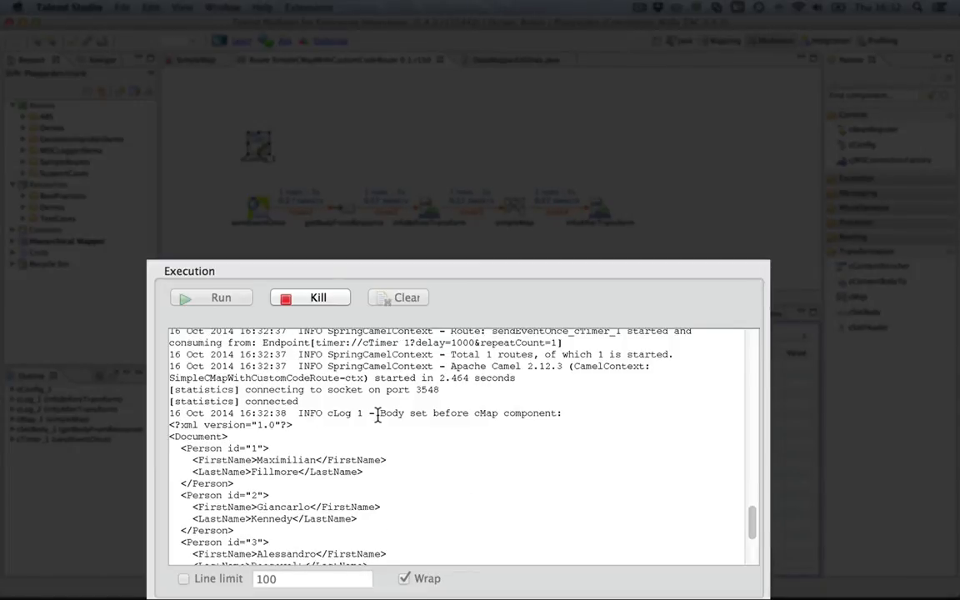
pyautogui.moveTo(174, 440)
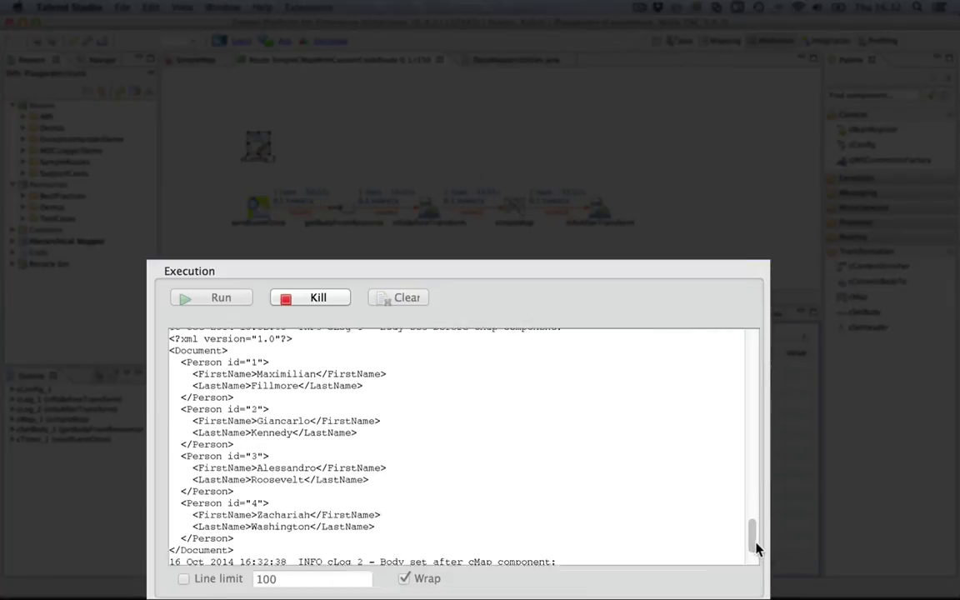
pyautogui.scroll(-3)
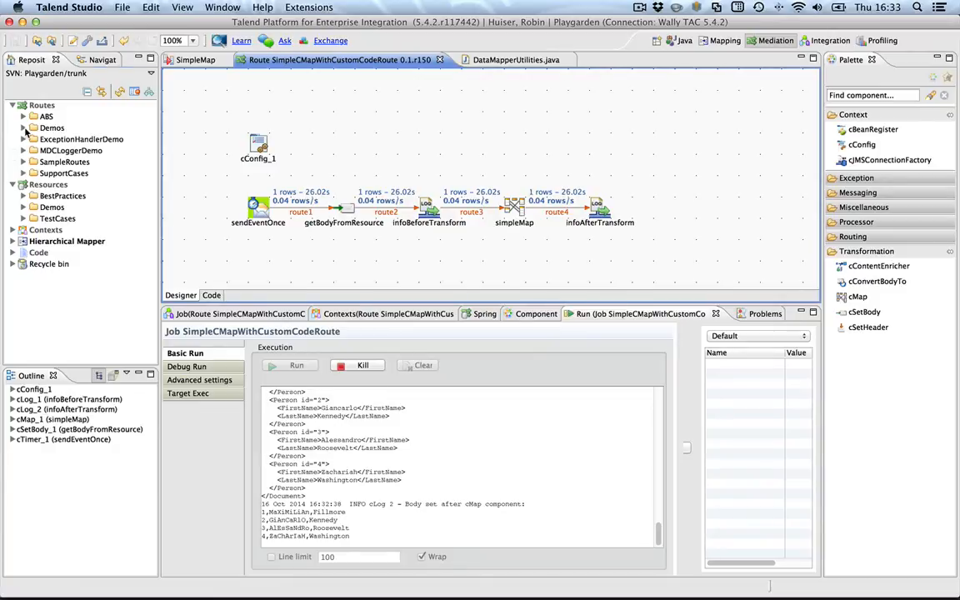
# Expand Routes > Demos in the Repository and bring up actions for SimpleCMapWithCustomCodeRoute
pyautogui.click(23, 126)
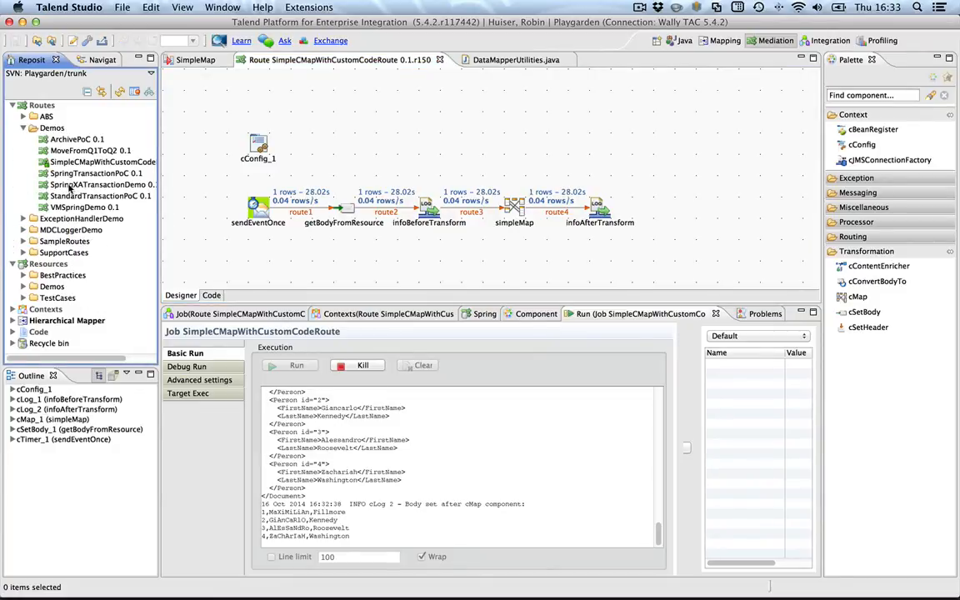
pyautogui.rightClick(104, 162)
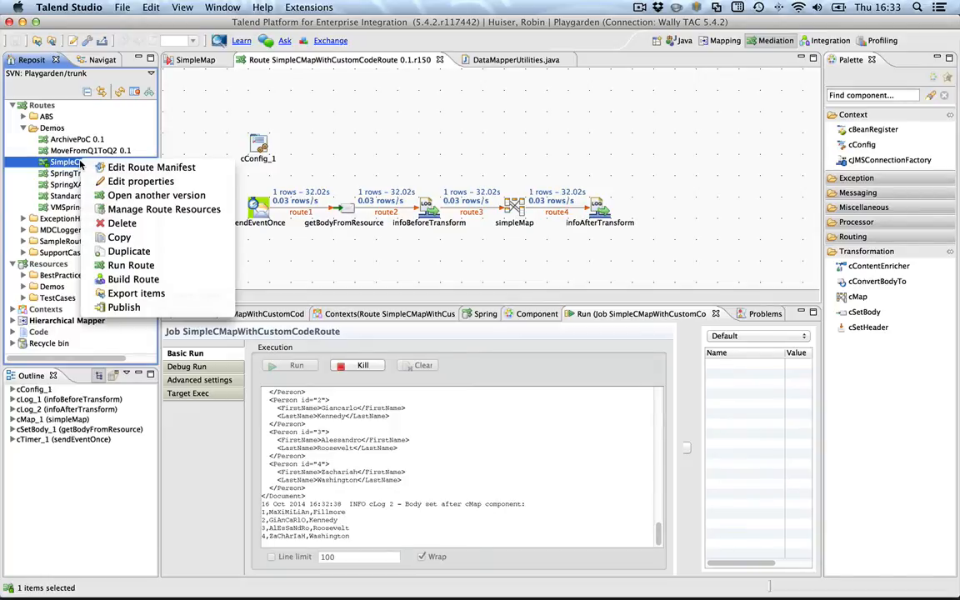
pyautogui.moveTo(154, 166)
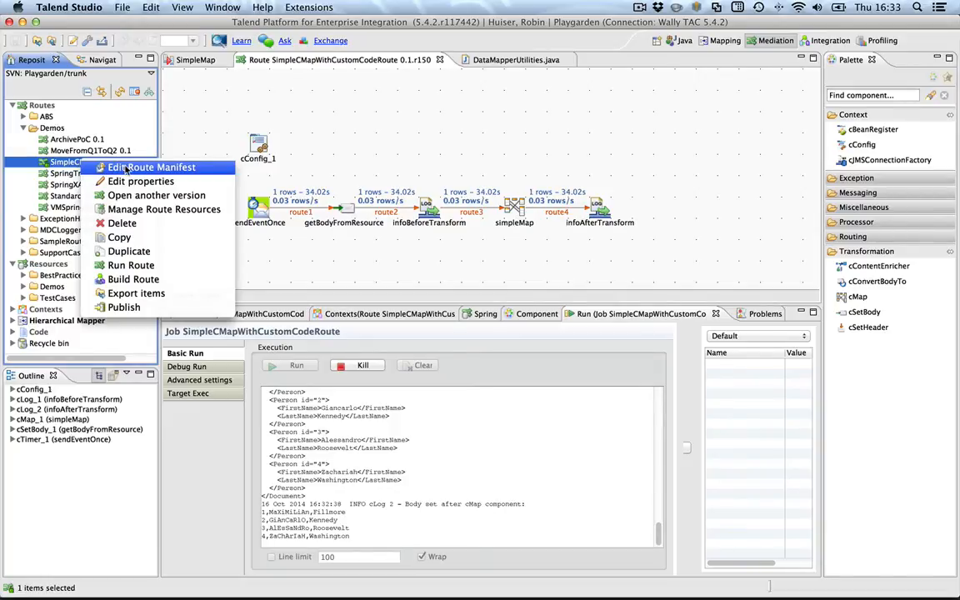
pyautogui.moveTo(164, 210)
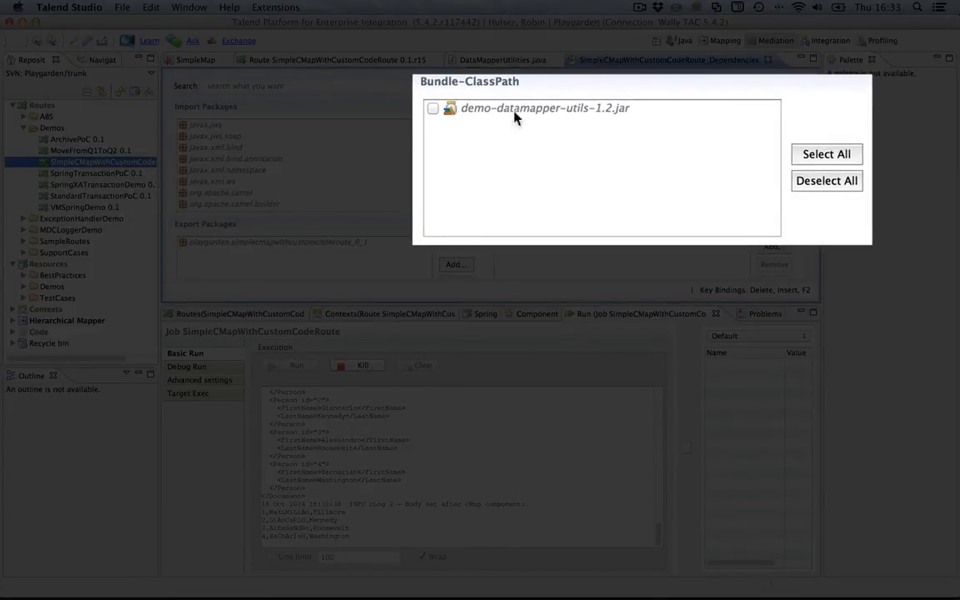
# Tick demo-datamapper-utils-1.2.jar in the route manifest's Bundle-ClassPath list
pyautogui.click(433, 107)
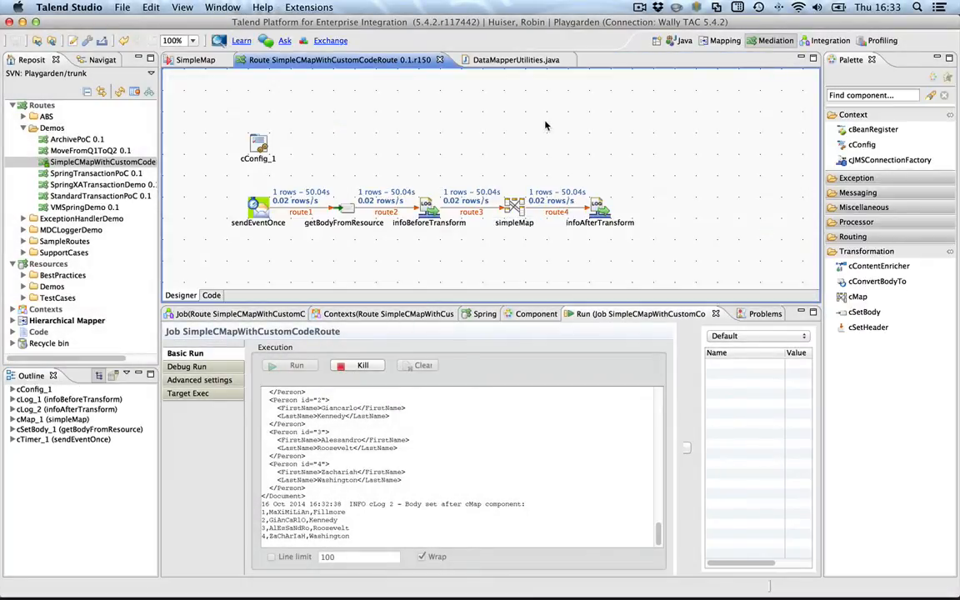
# Choose Build Route for the route and check the Karaf runtime's bundle list and log tail
pyautogui.rightClick(97, 161)
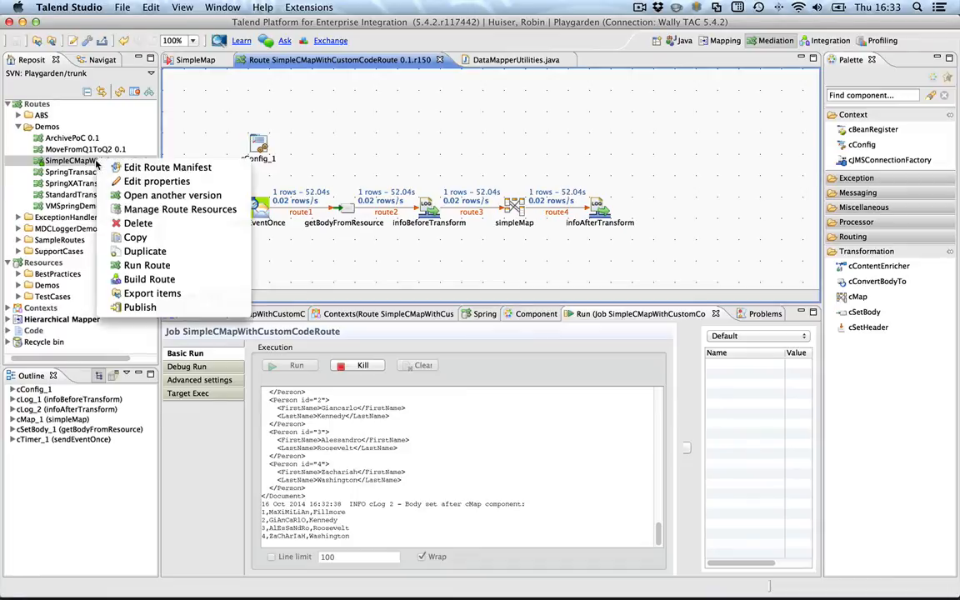
pyautogui.moveTo(146, 265)
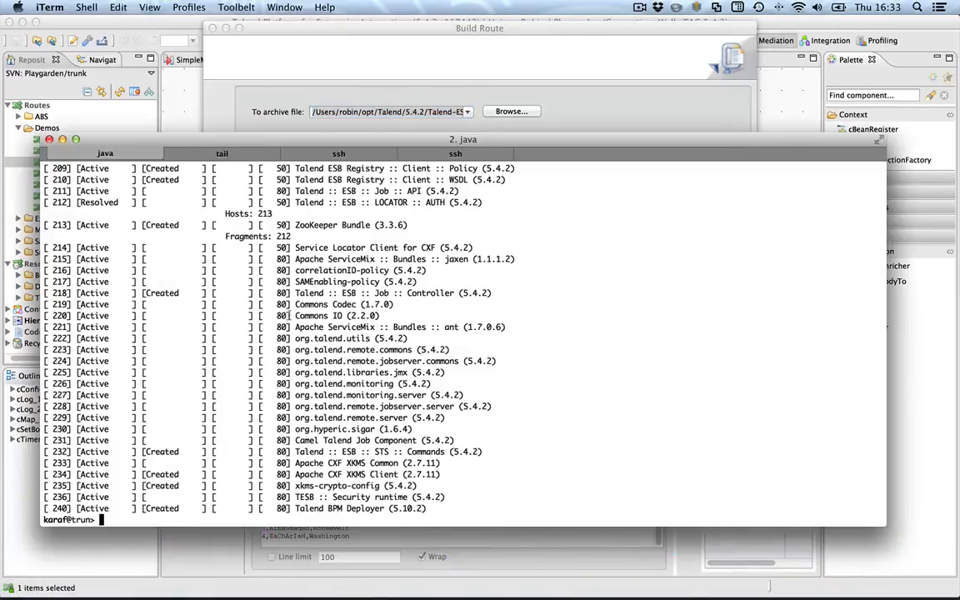
pyautogui.write('list')
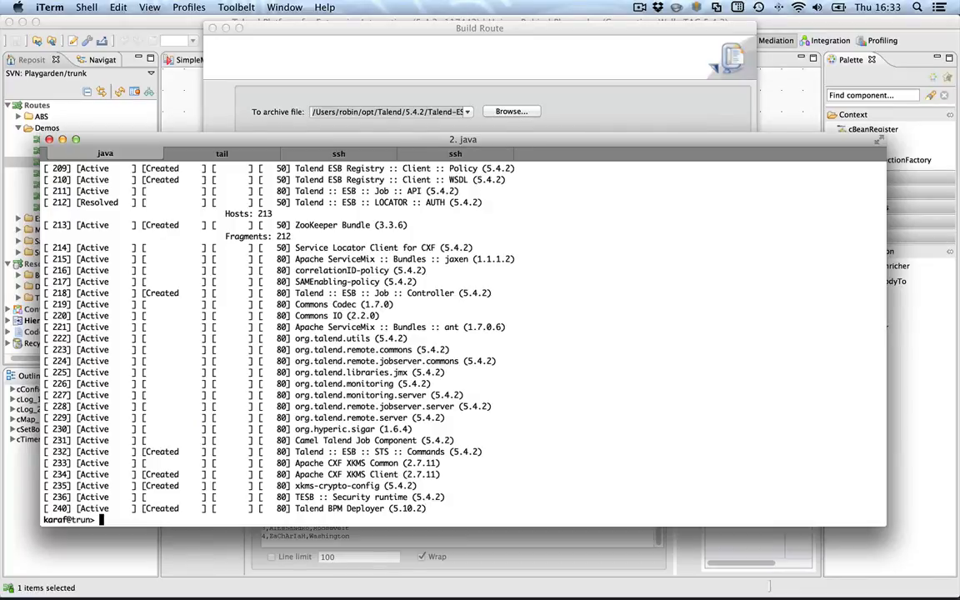
pyautogui.click(221, 154)
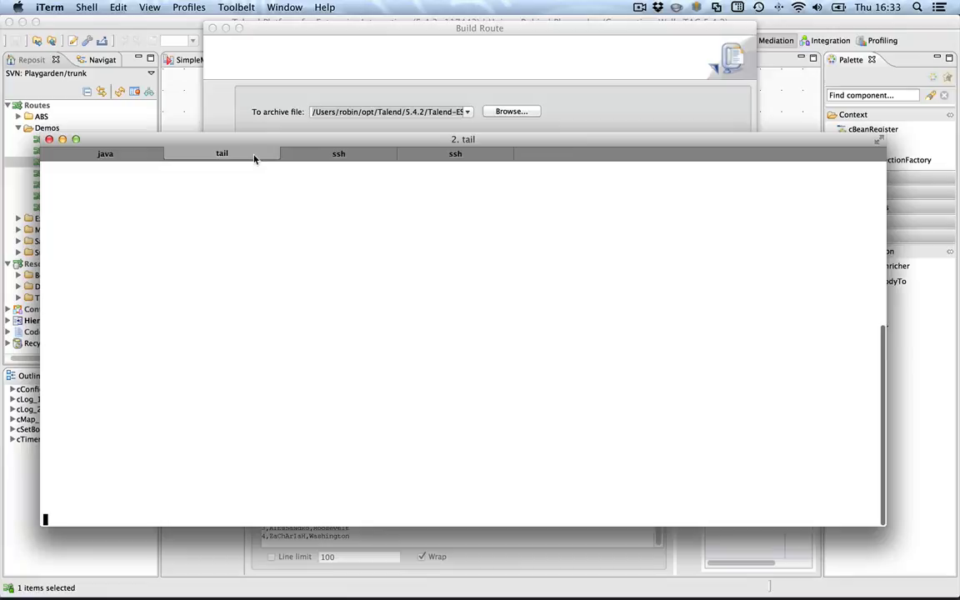
pyautogui.click(105, 153)
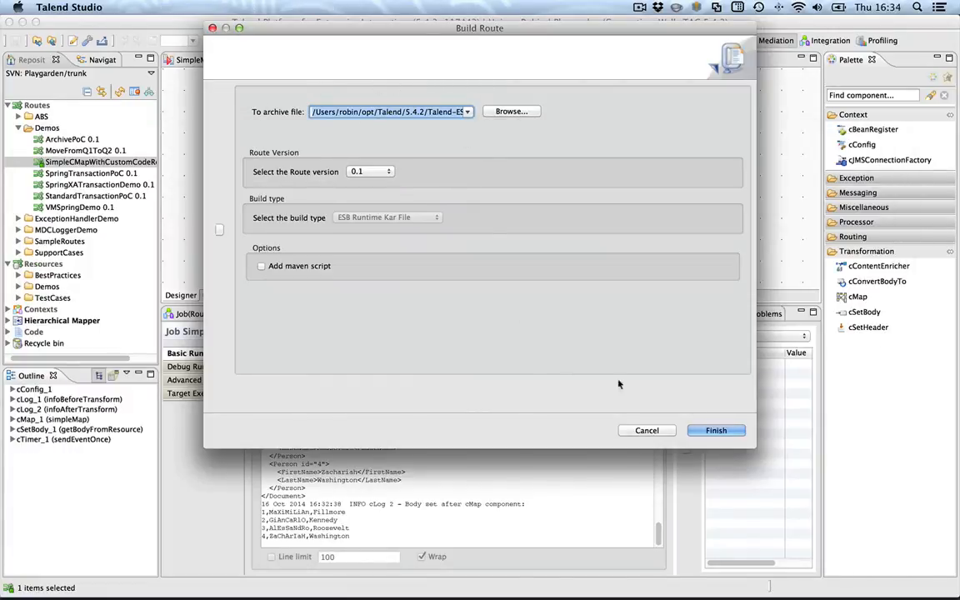
# Build the route as an ESB Runtime Kar File for the local ESB
pyautogui.click(714, 430)
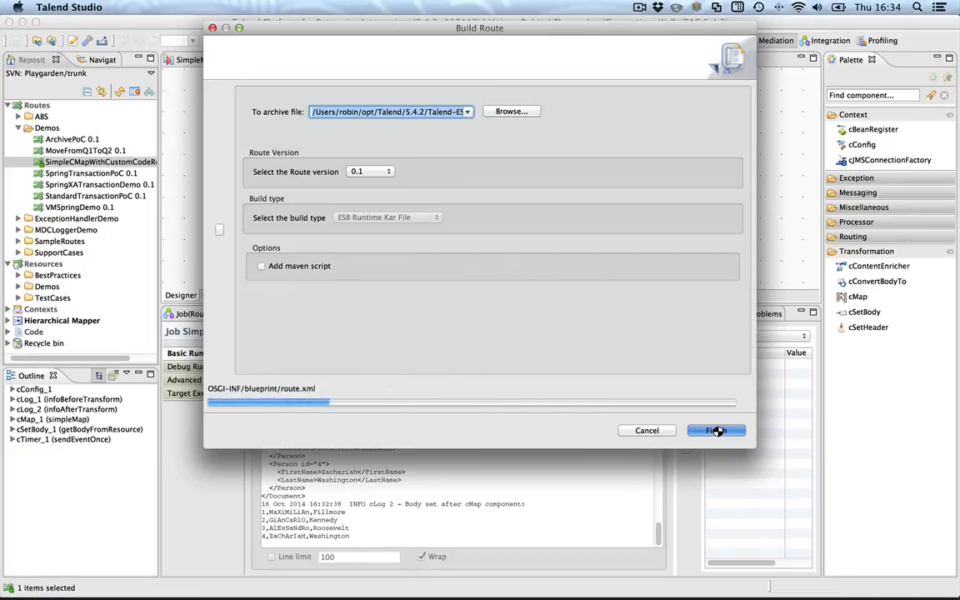
pyautogui.click(717, 430)
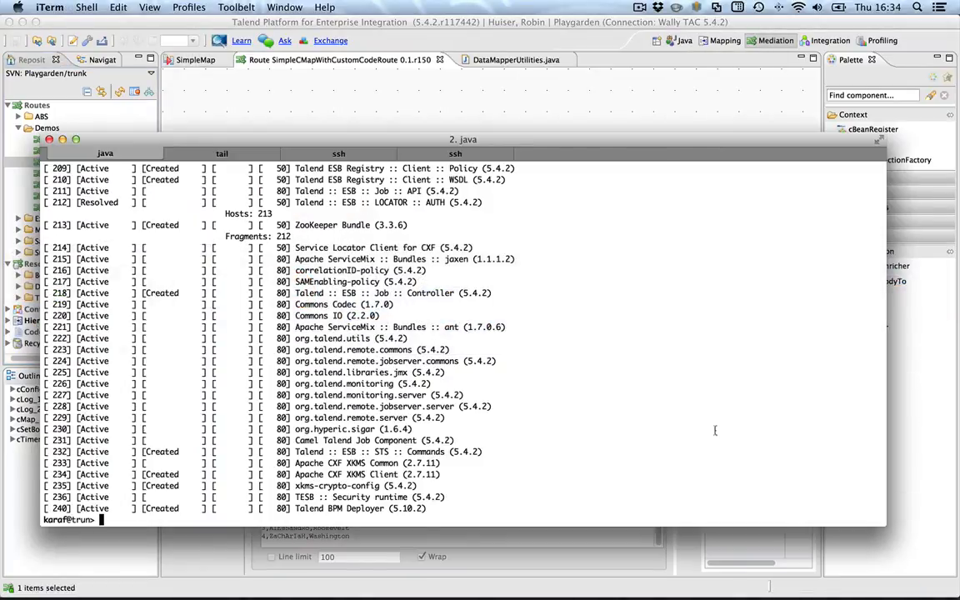
# Kill the running route from the Run view and close the route editor
pyautogui.click(221, 154)
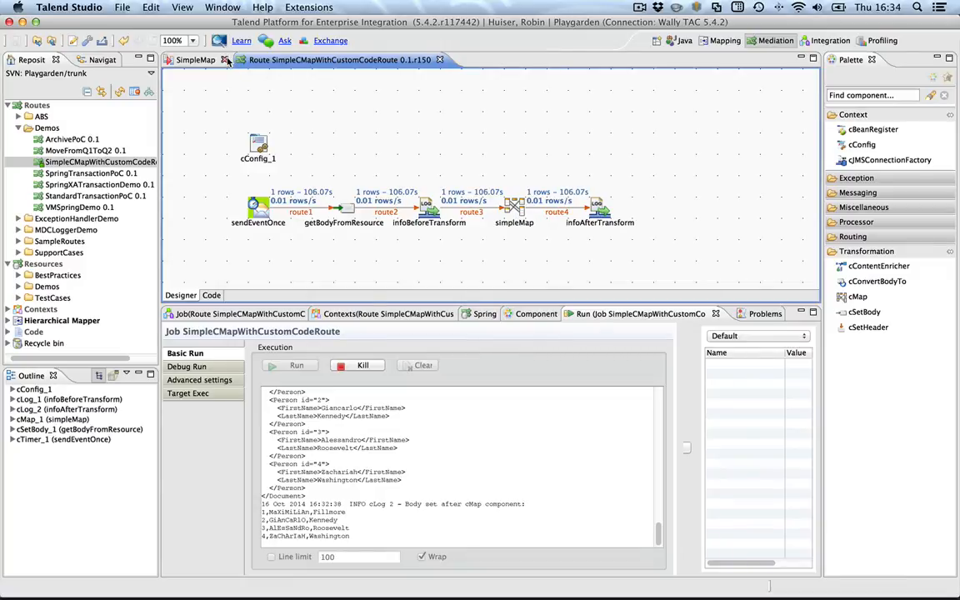
pyautogui.click(225, 60)
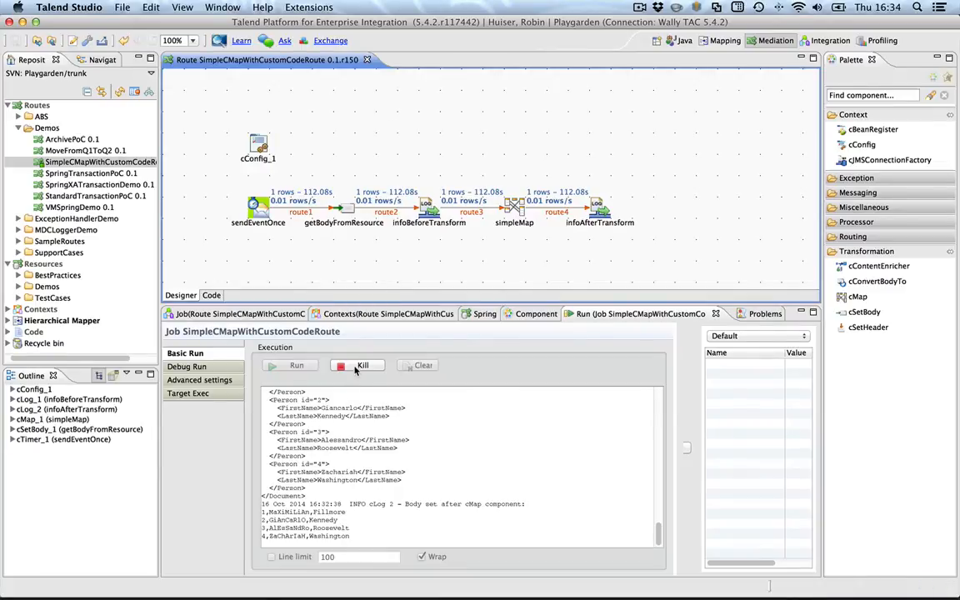
pyautogui.click(424, 365)
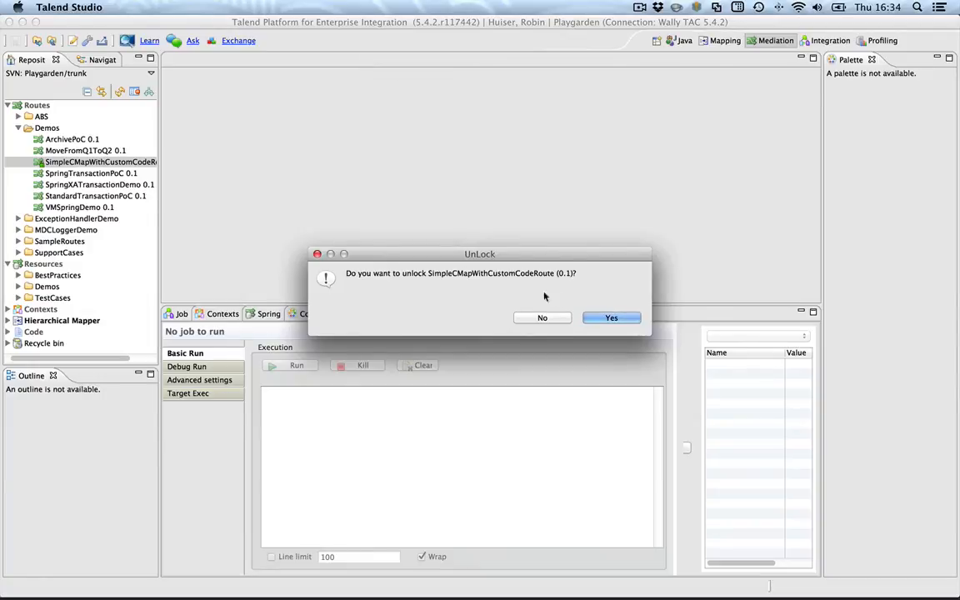
# Unlock the route and commit its changes to the SVN server
pyautogui.click(610, 316)
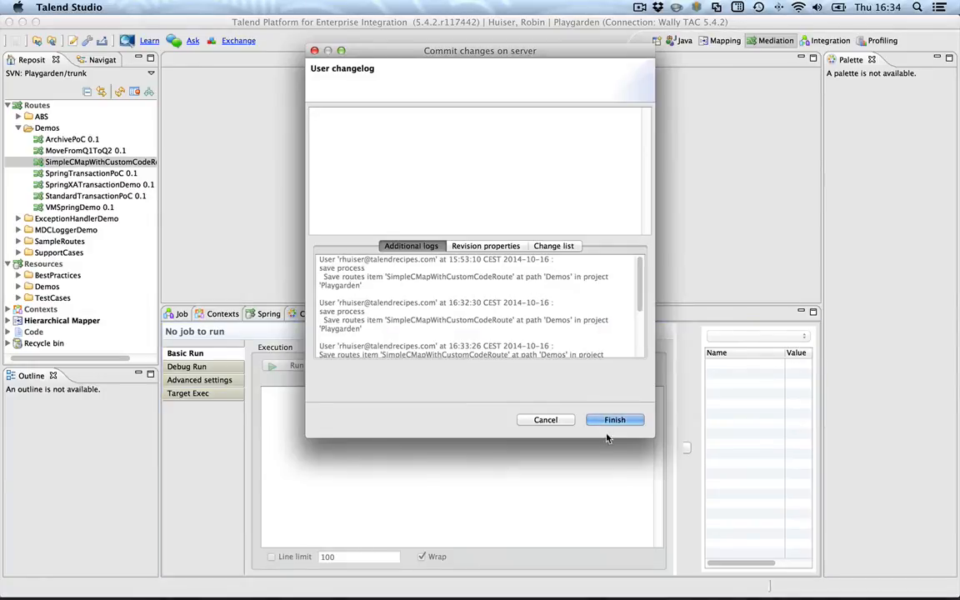
pyautogui.click(613, 419)
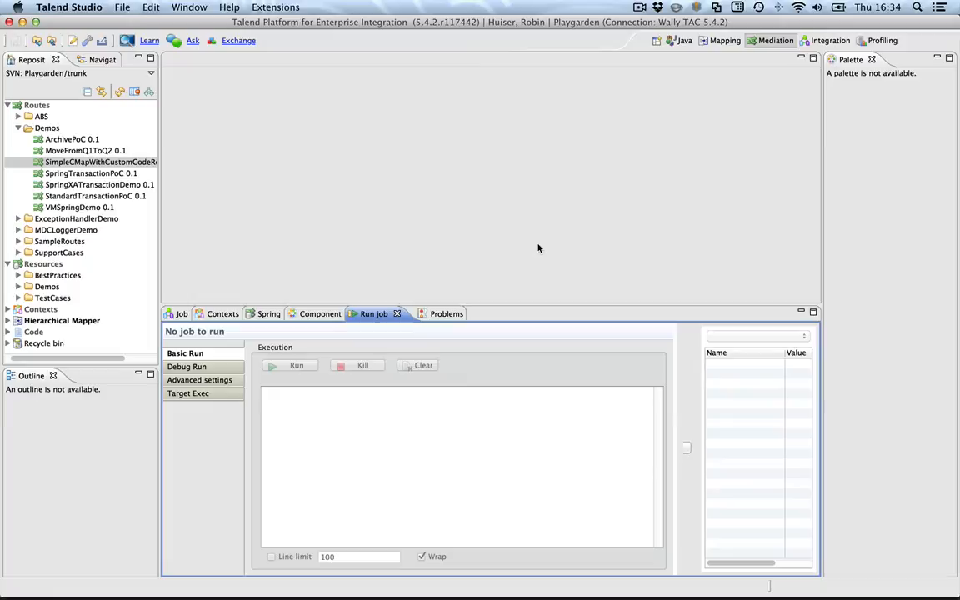
pyautogui.moveTo(536, 245)
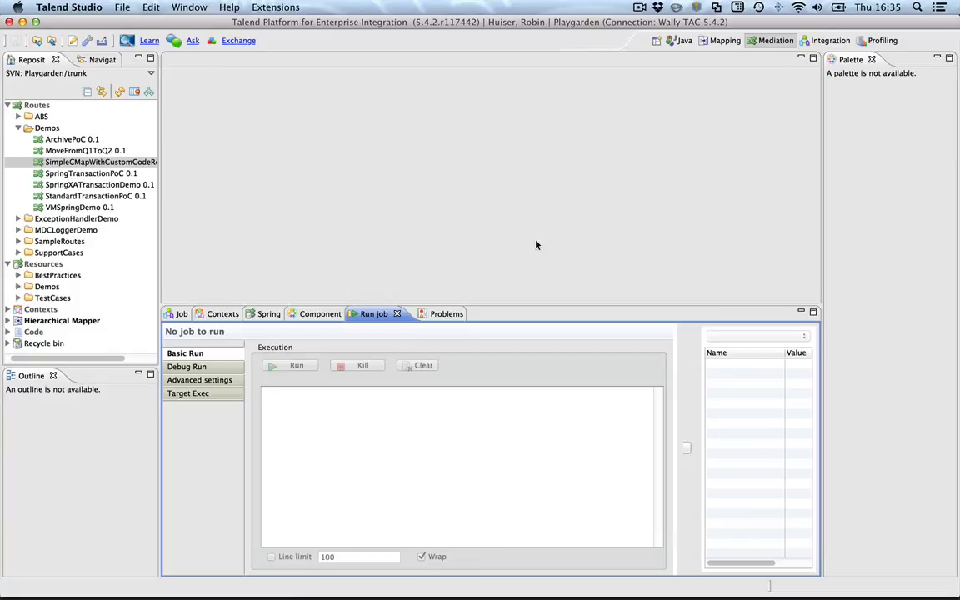
pyautogui.moveTo(130, 550)
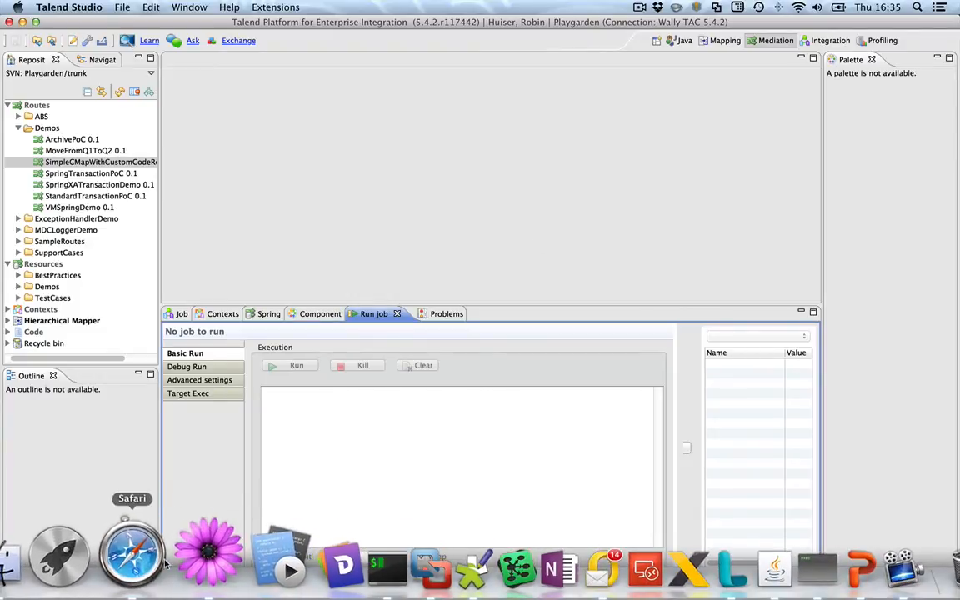
# Launch Safari and log in to Talend Administration Center to reach the ESB Publisher page
pyautogui.click(130, 553)
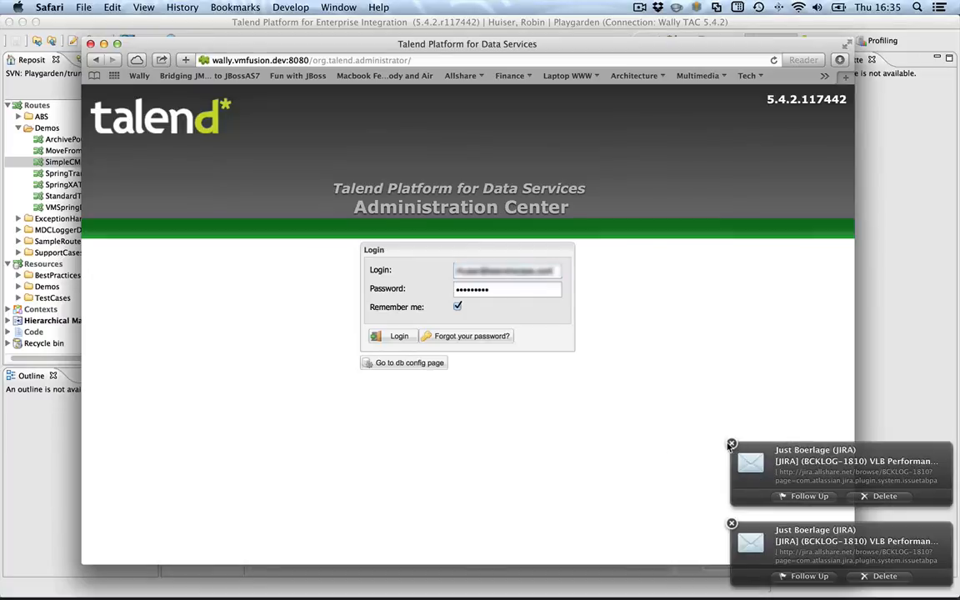
pyautogui.click(400, 337)
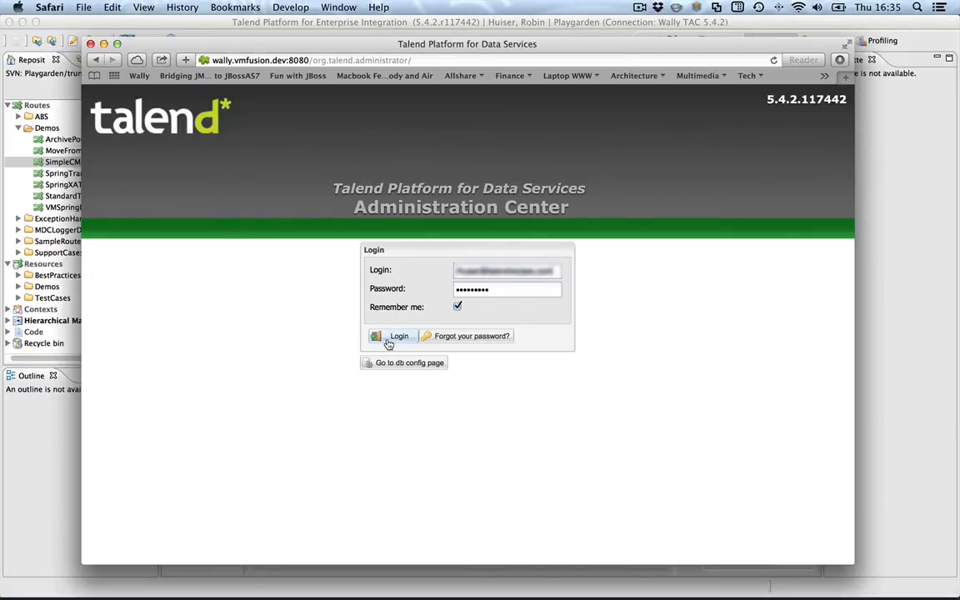
pyautogui.click(392, 337)
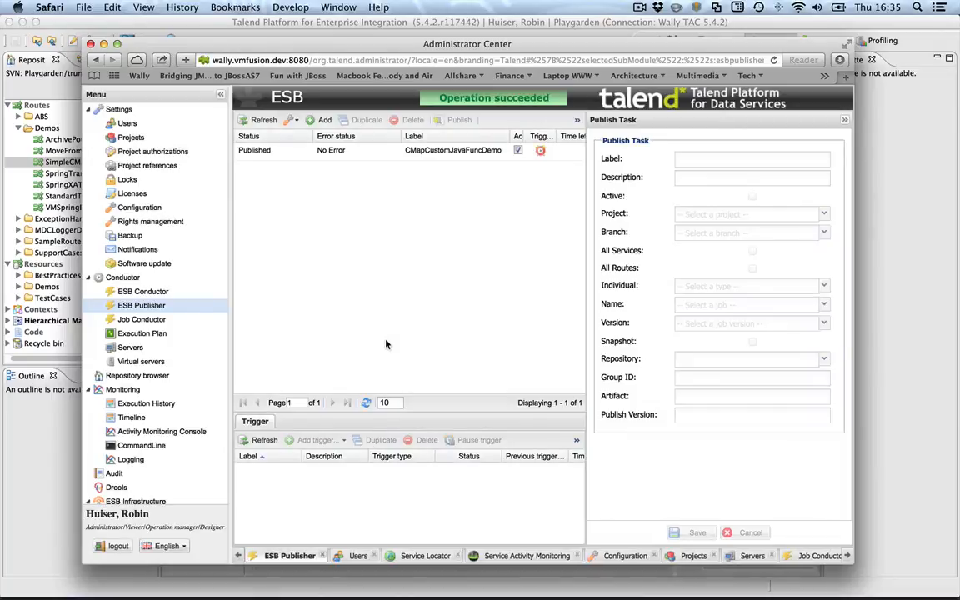
pyautogui.moveTo(540, 263)
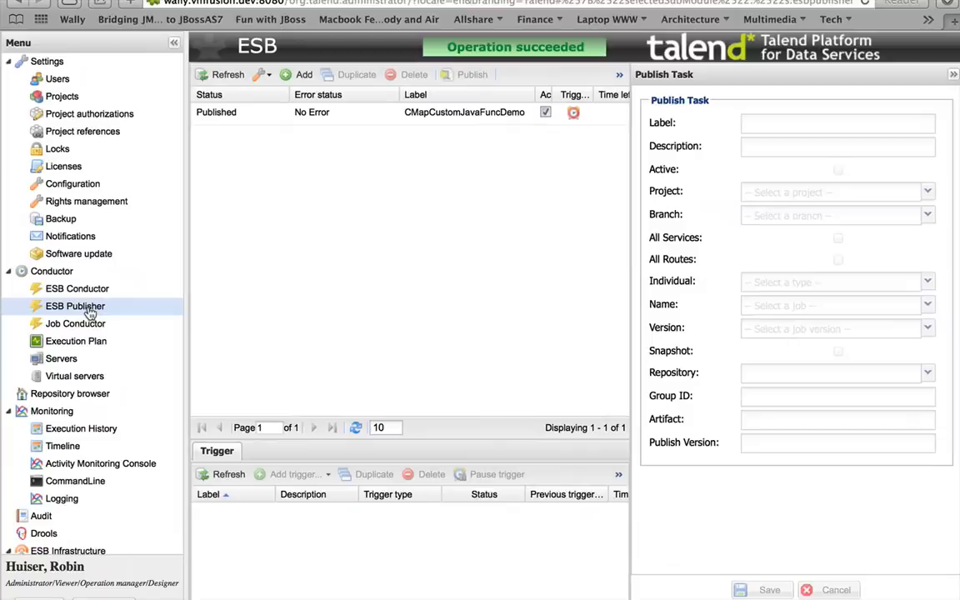
# Save the CMapCustomJavaFuncDemo publish task with publish version 0.5.0
pyautogui.click(463, 111)
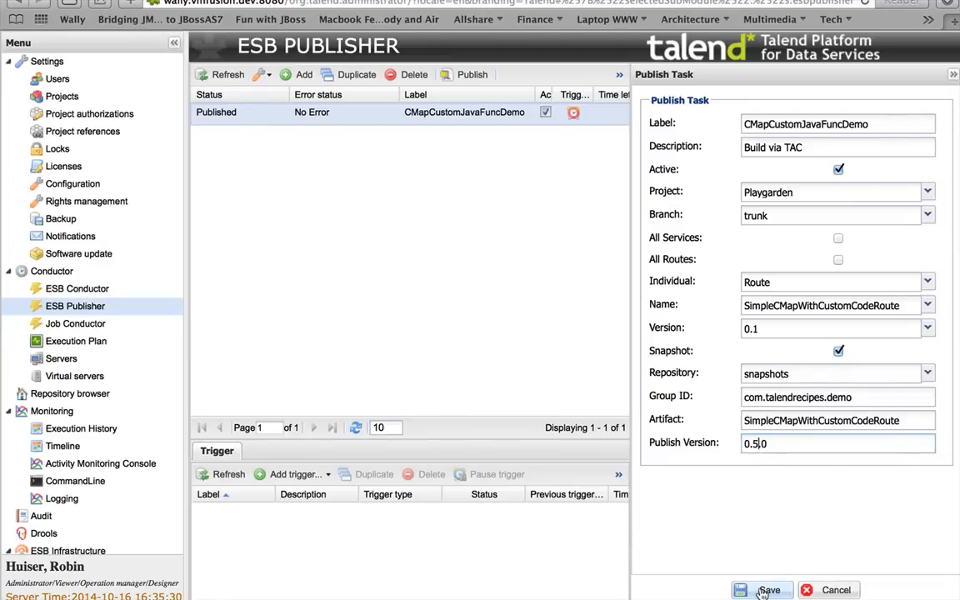
pyautogui.click(763, 590)
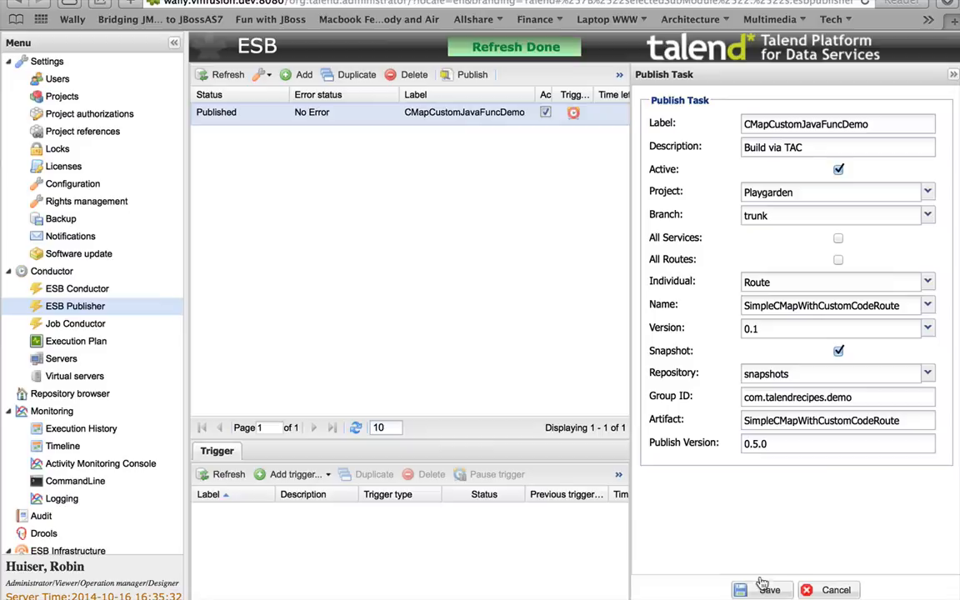
pyautogui.moveTo(397, 272)
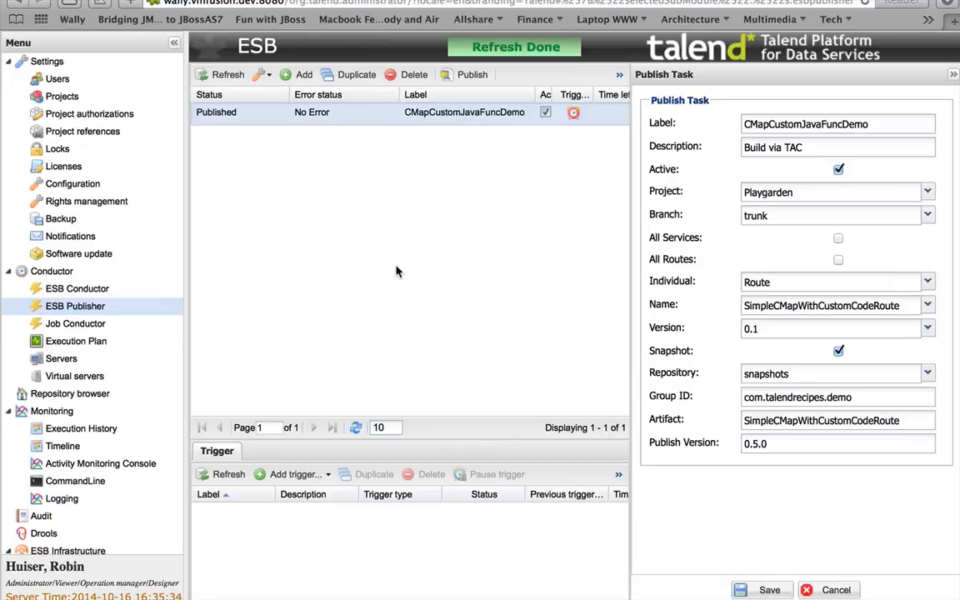
# Select the CMapCustomJavaFuncDemo task and publish the route to the repository
pyautogui.click(473, 73)
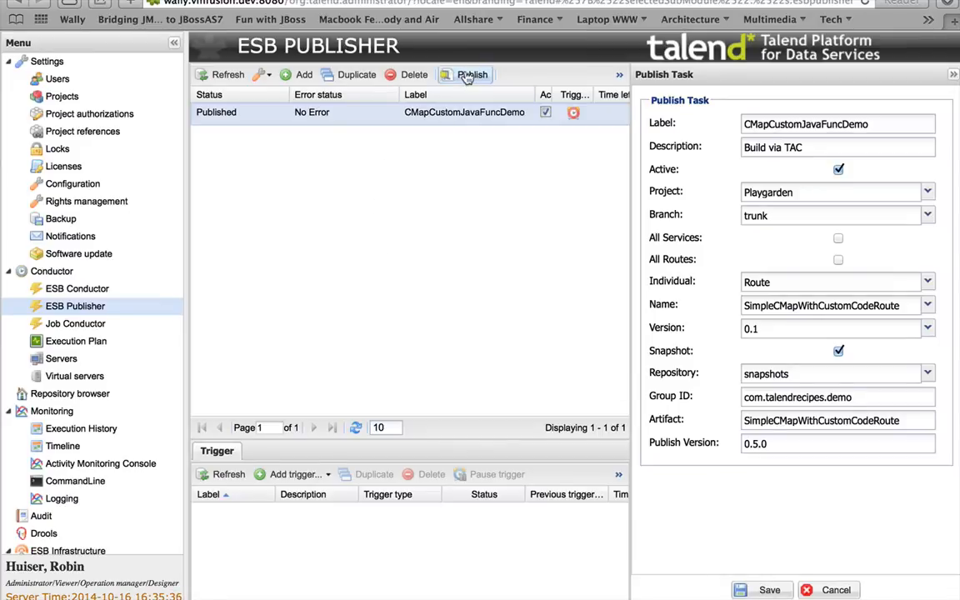
pyautogui.click(471, 74)
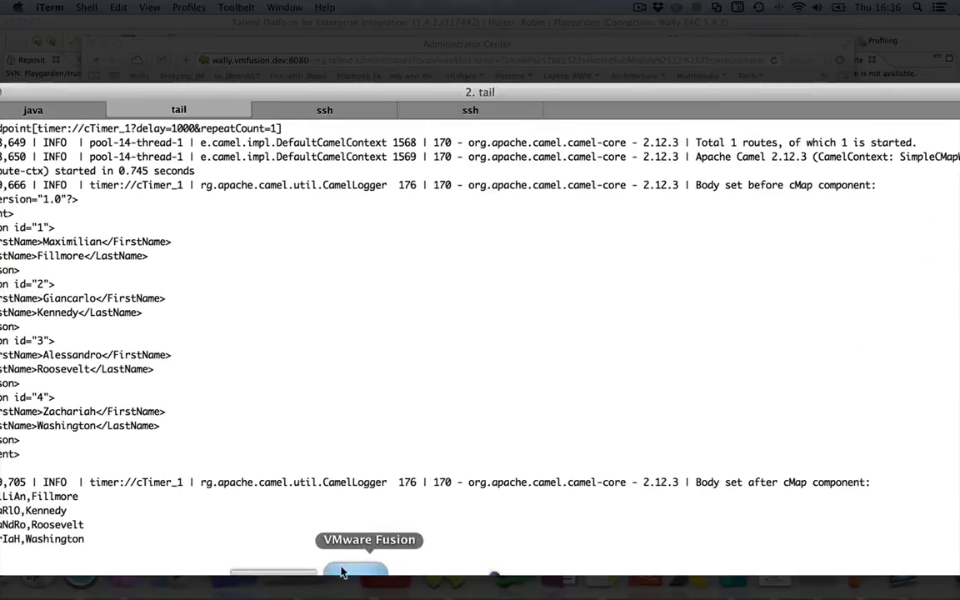
# View the Karaf bundle list in the remote ssh session, then return to the ESB Publisher page
pyautogui.click(323, 110)
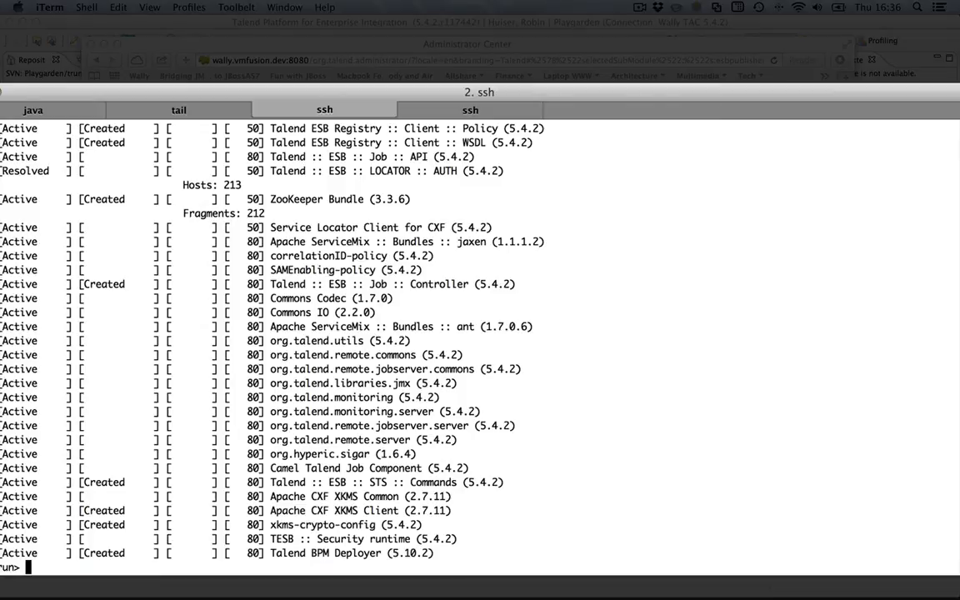
pyautogui.click(470, 110)
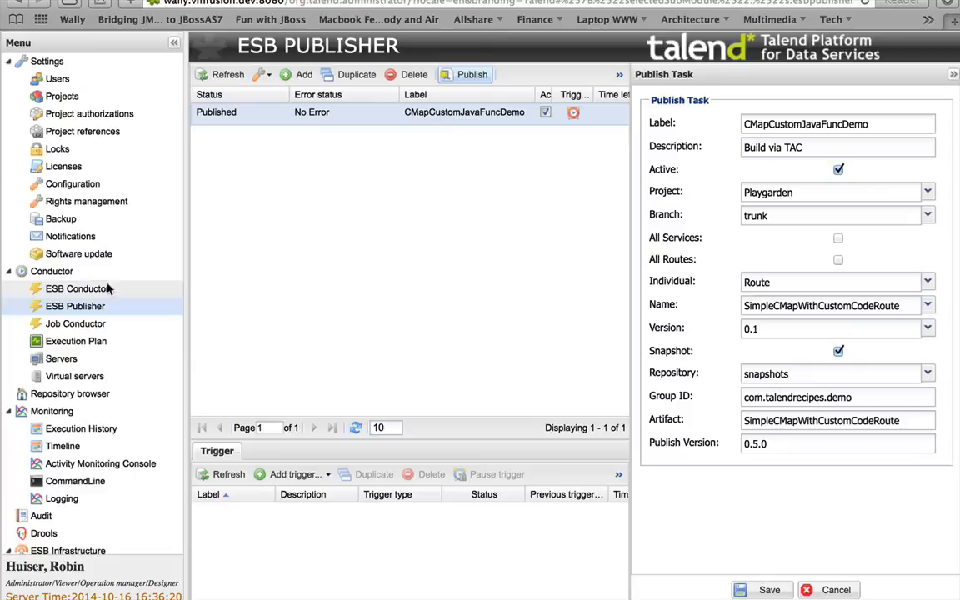
# In ESB Conductor, select com > talendrecipes > demo > feature > 0.5.0-SNAPSHOT xml for DataMapperCustomJavaCode and save
pyautogui.click(77, 289)
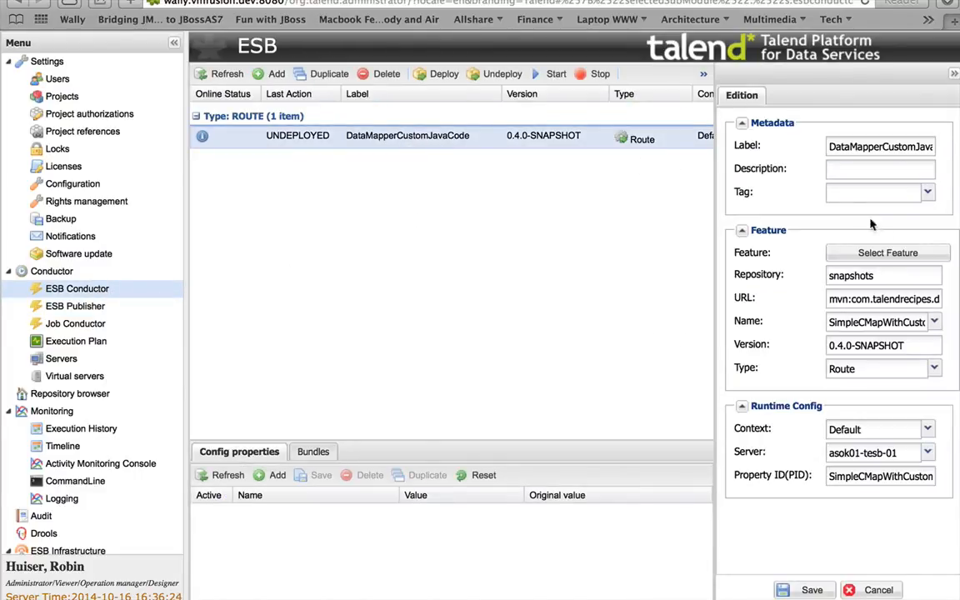
pyautogui.click(886, 254)
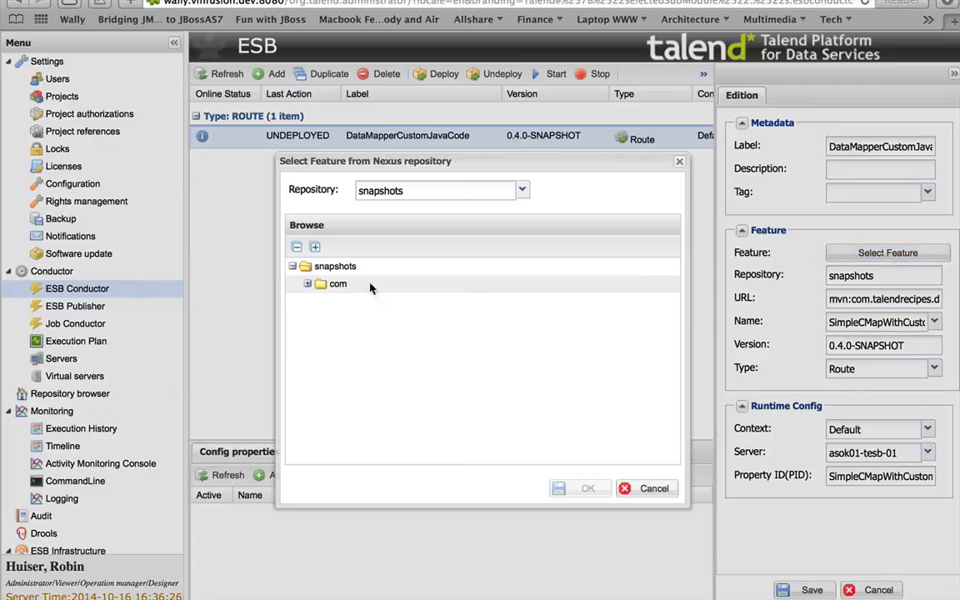
pyautogui.click(307, 284)
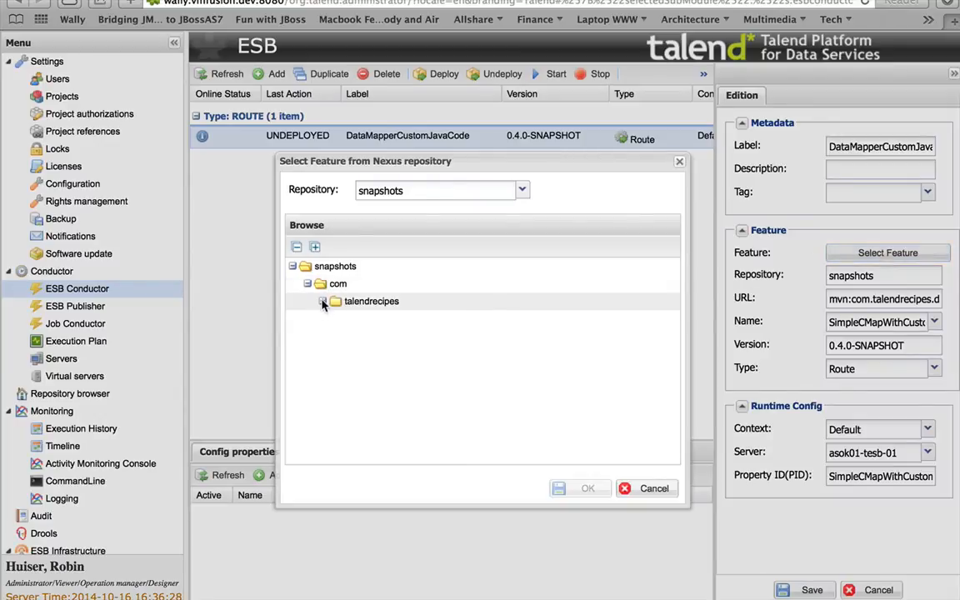
pyautogui.click(323, 300)
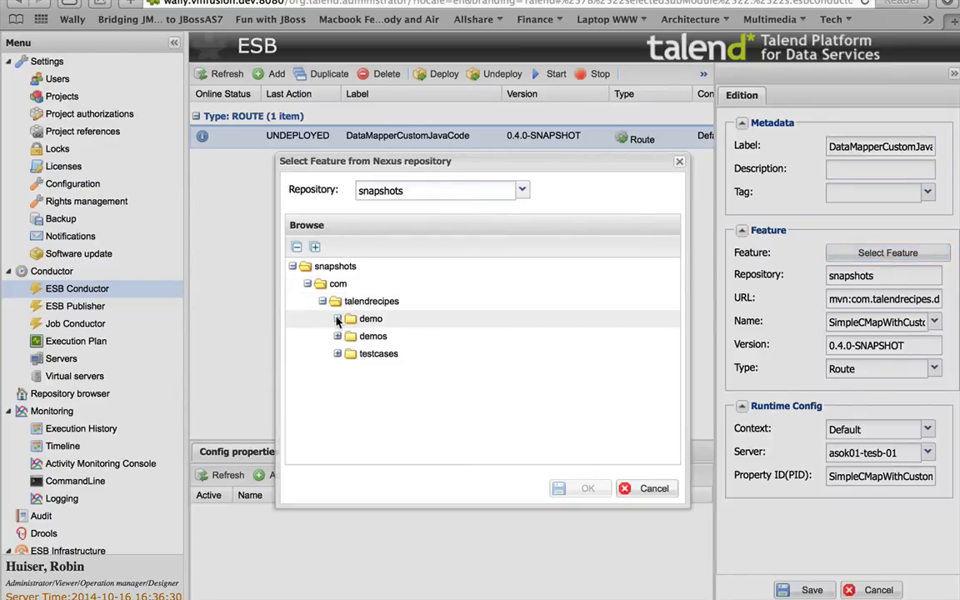
pyautogui.click(336, 318)
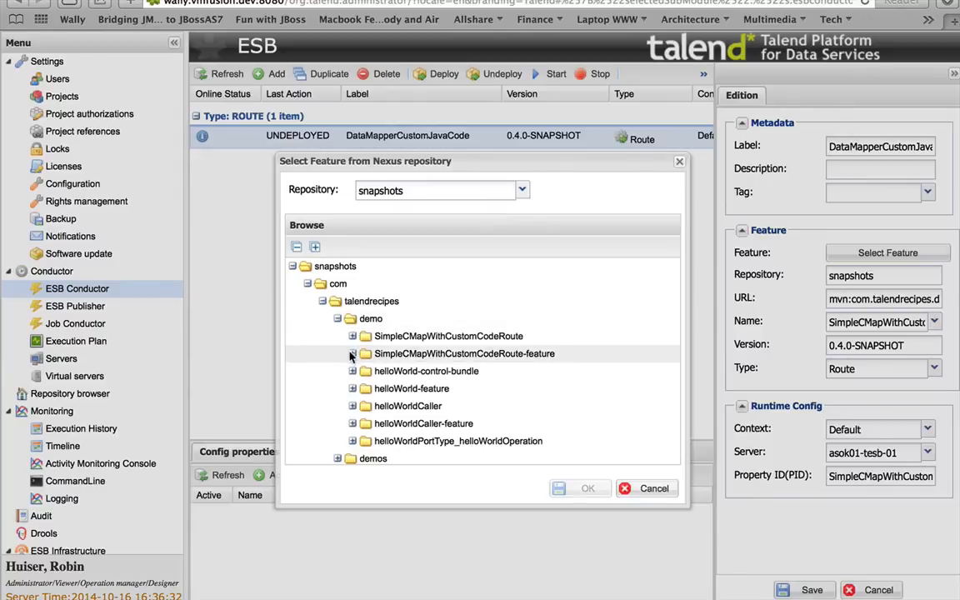
pyautogui.click(354, 354)
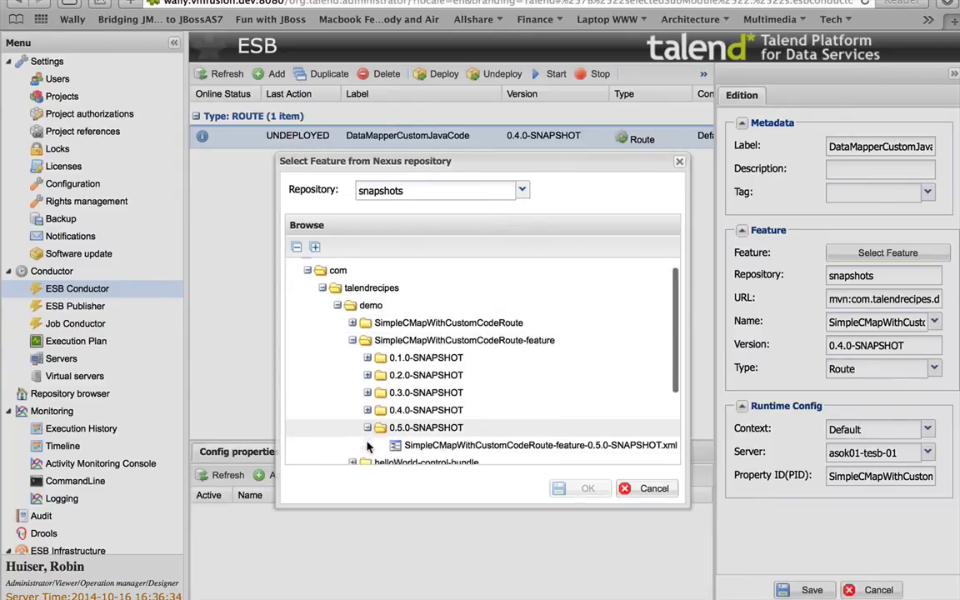
pyautogui.click(540, 393)
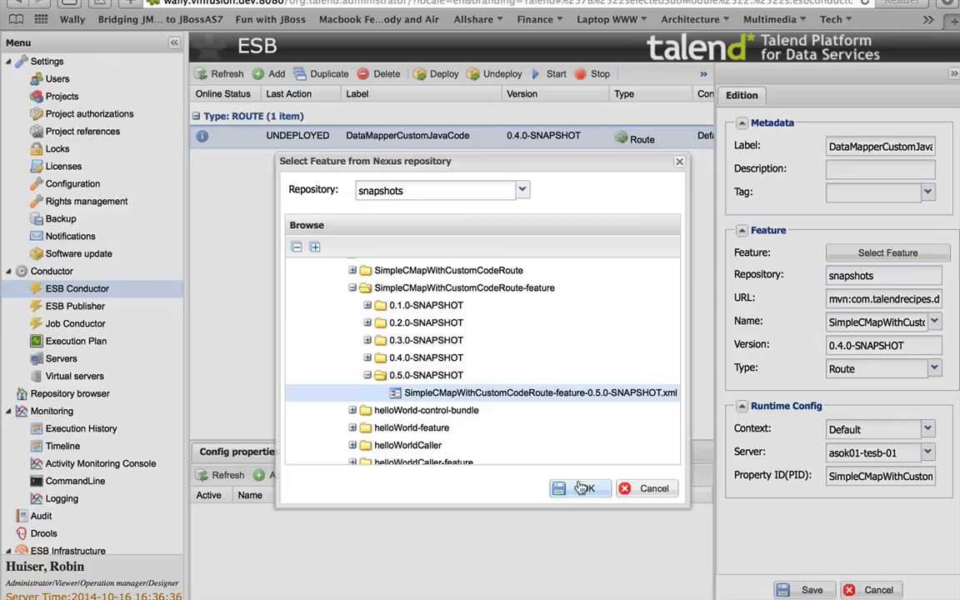
pyautogui.click(580, 489)
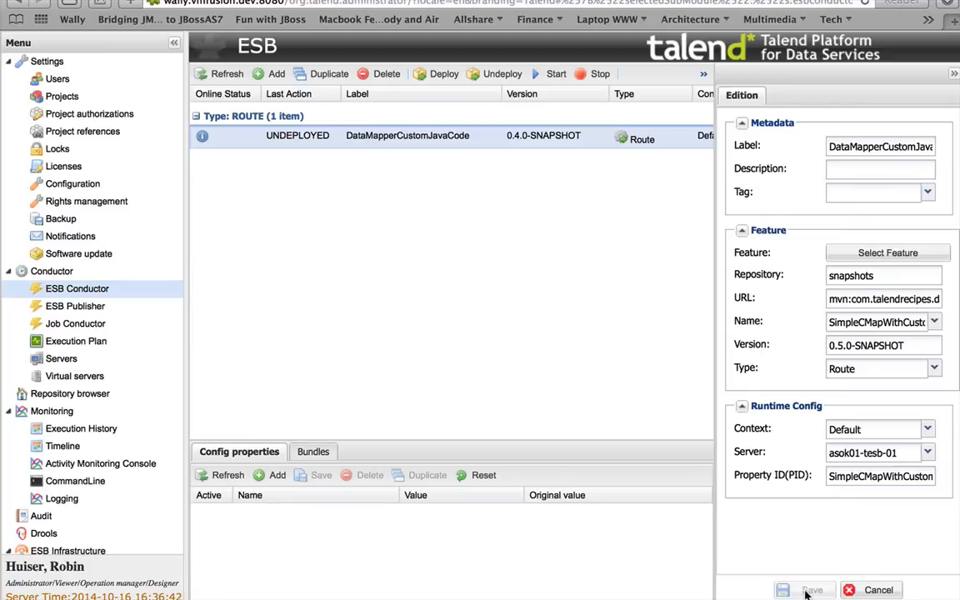
pyautogui.click(811, 590)
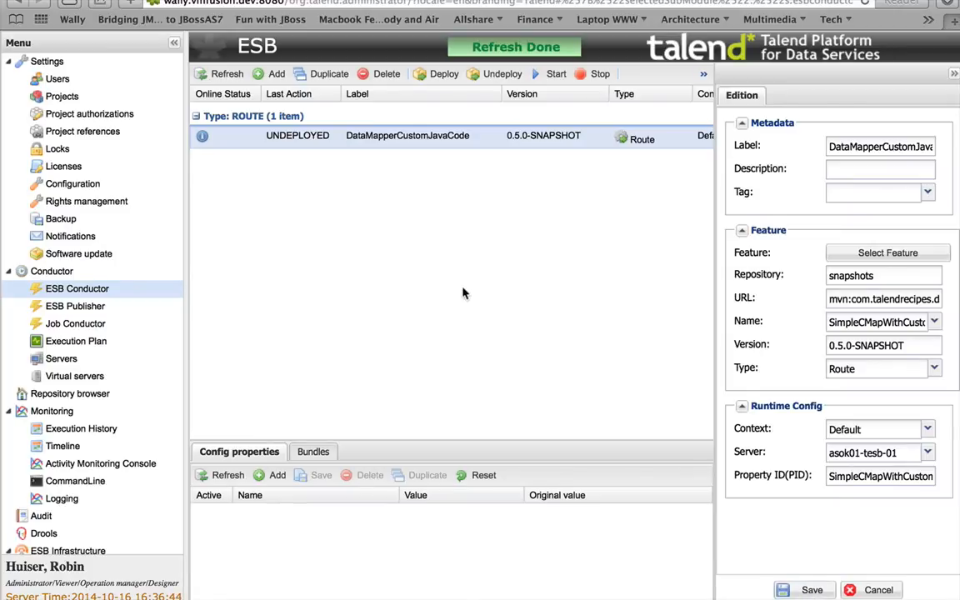
pyautogui.moveTo(443, 73)
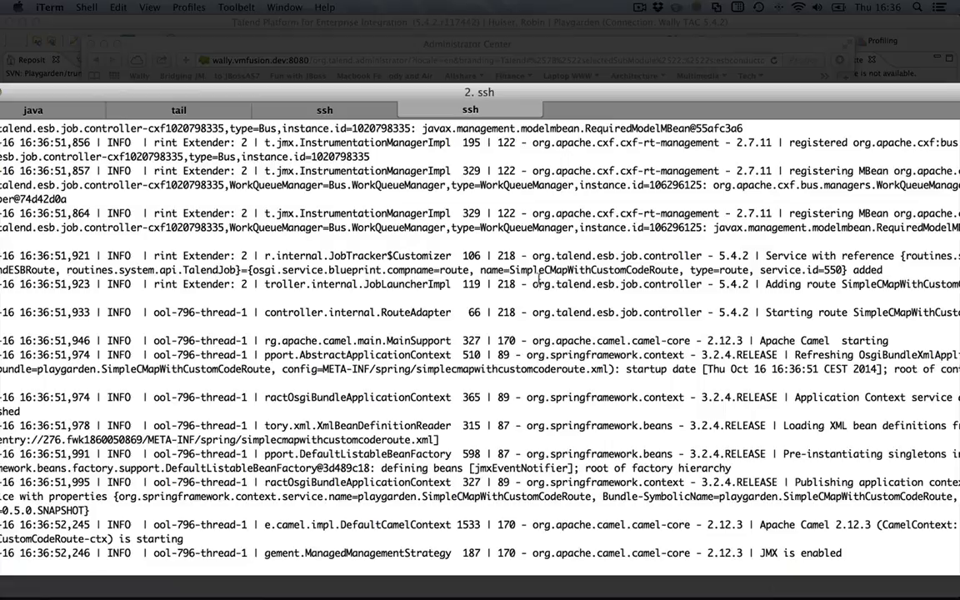
# Scroll the remote karaf log showing SimpleCMapWithCustomCodeRoute's XML body and camel-cased CSV rows
pyautogui.scroll(-3)
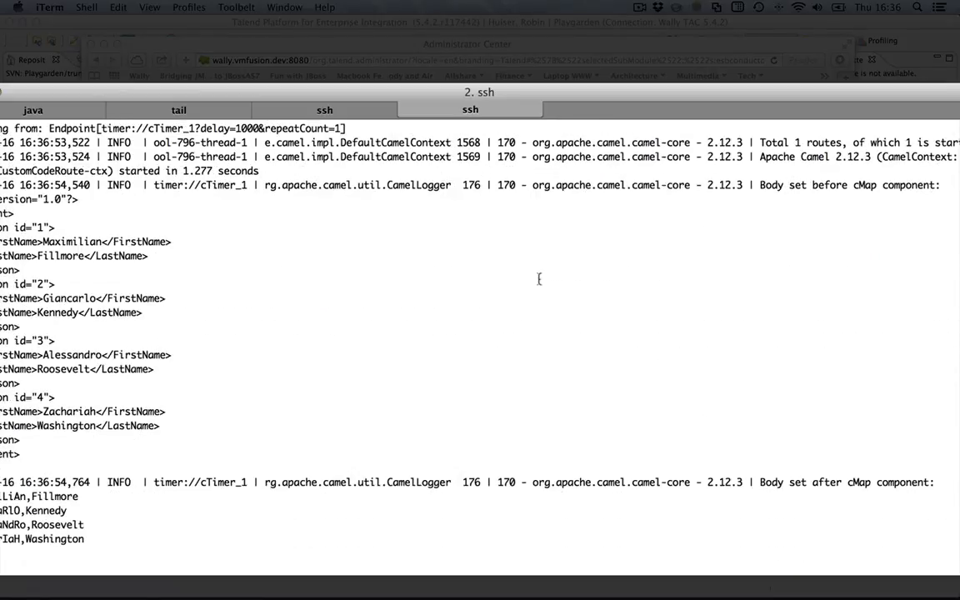